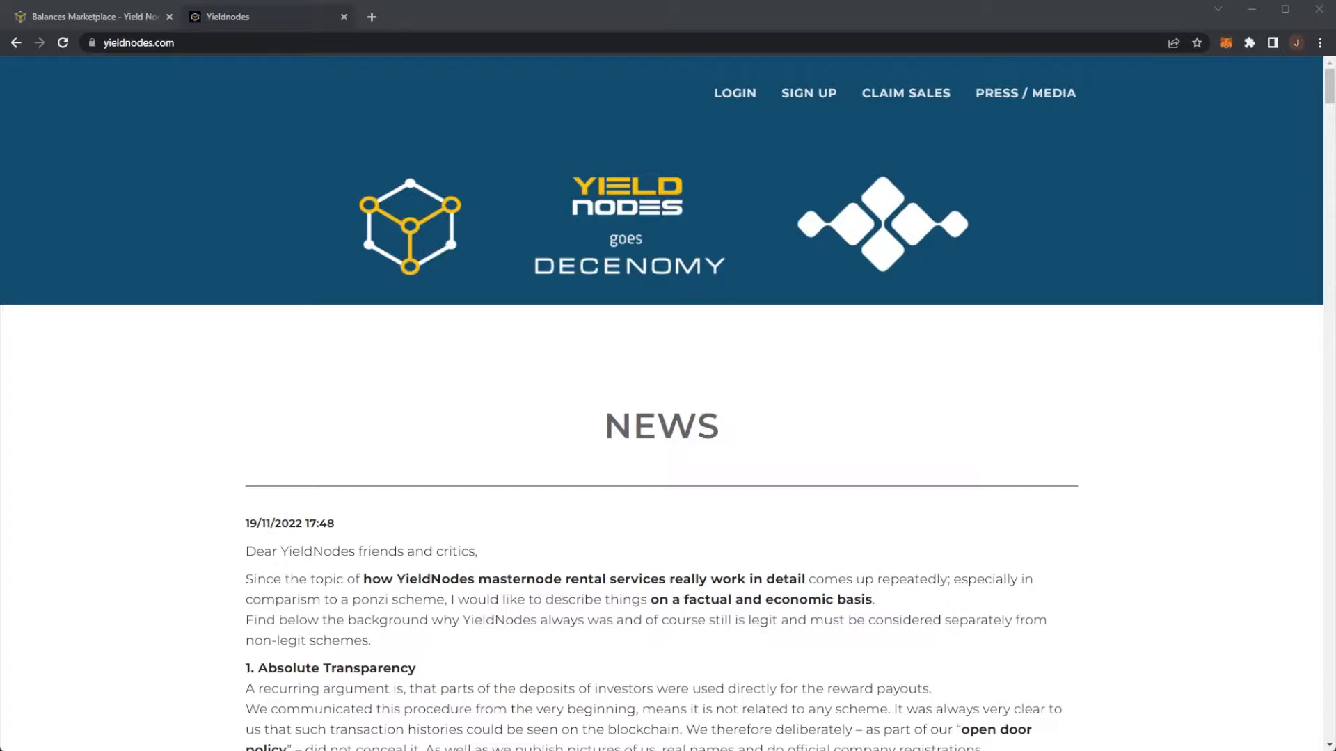
mouse_move(687, 332)
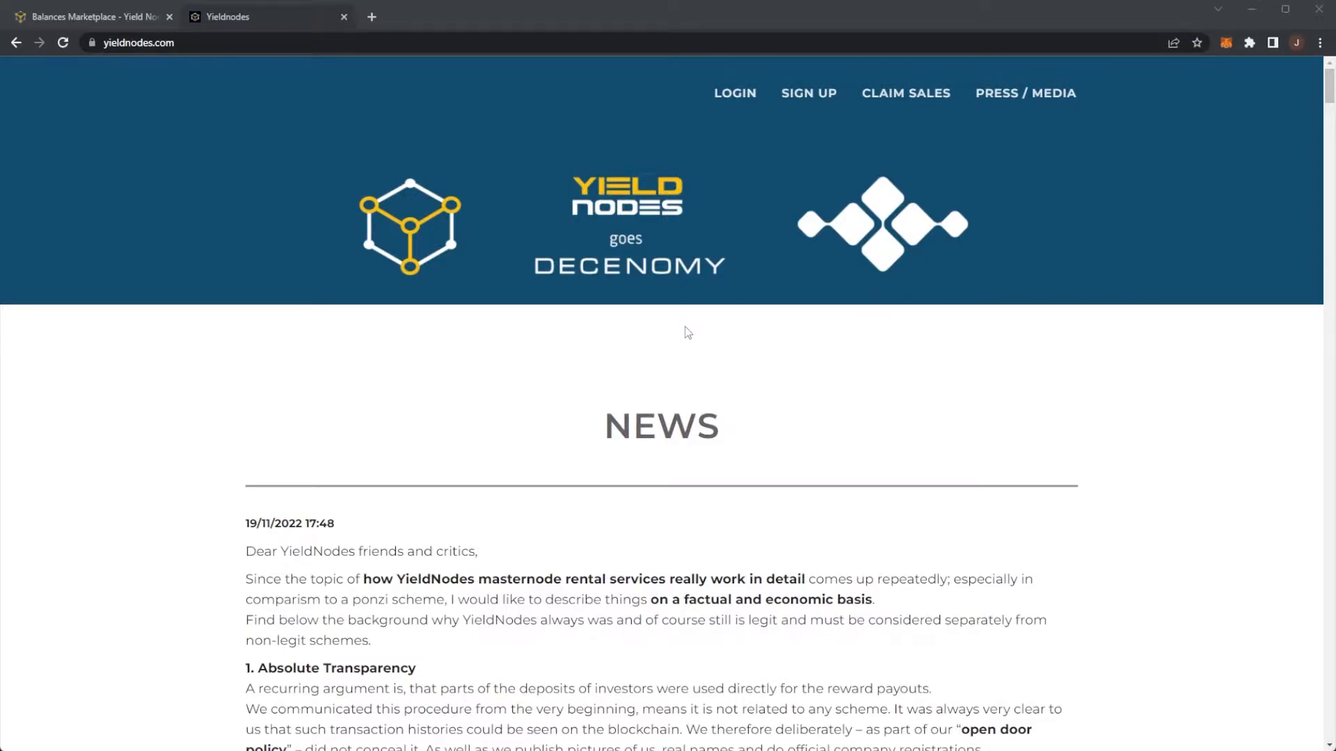
mouse_move(607, 279)
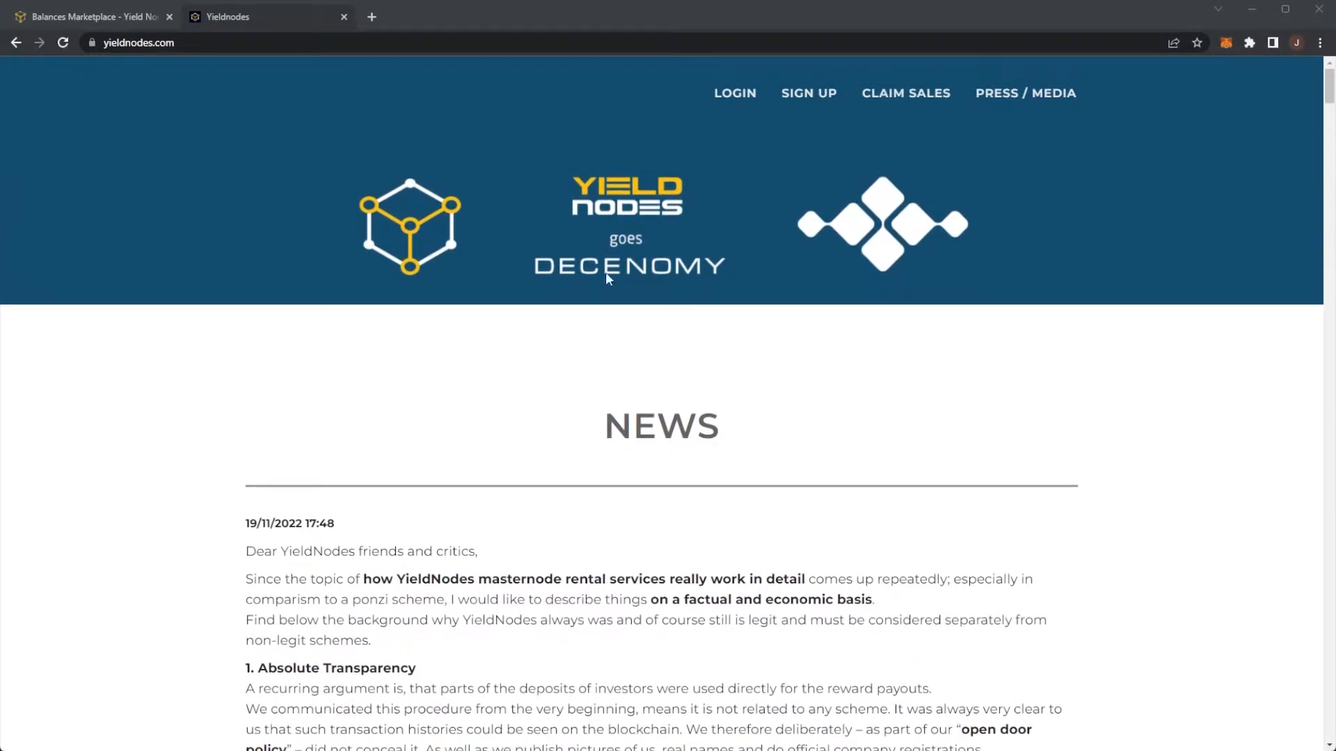
mouse_move(460, 340)
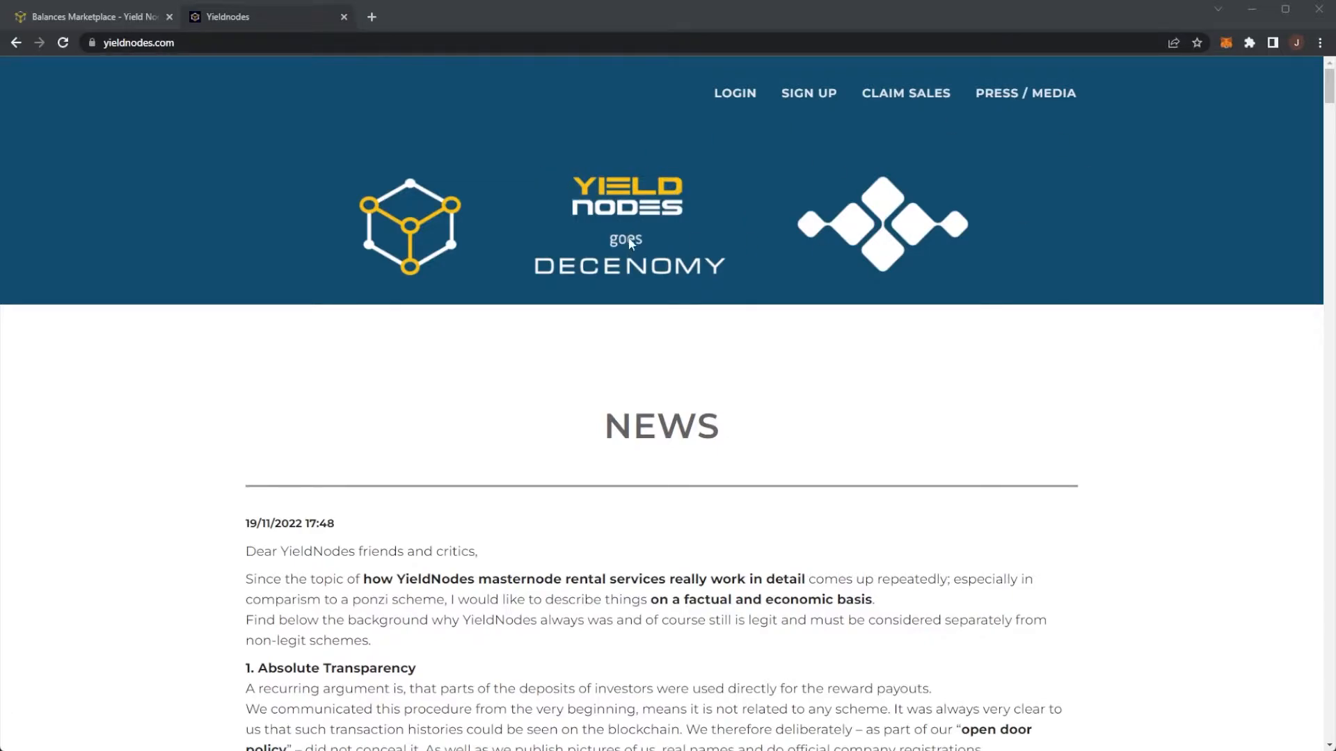
mouse_move(250, 207)
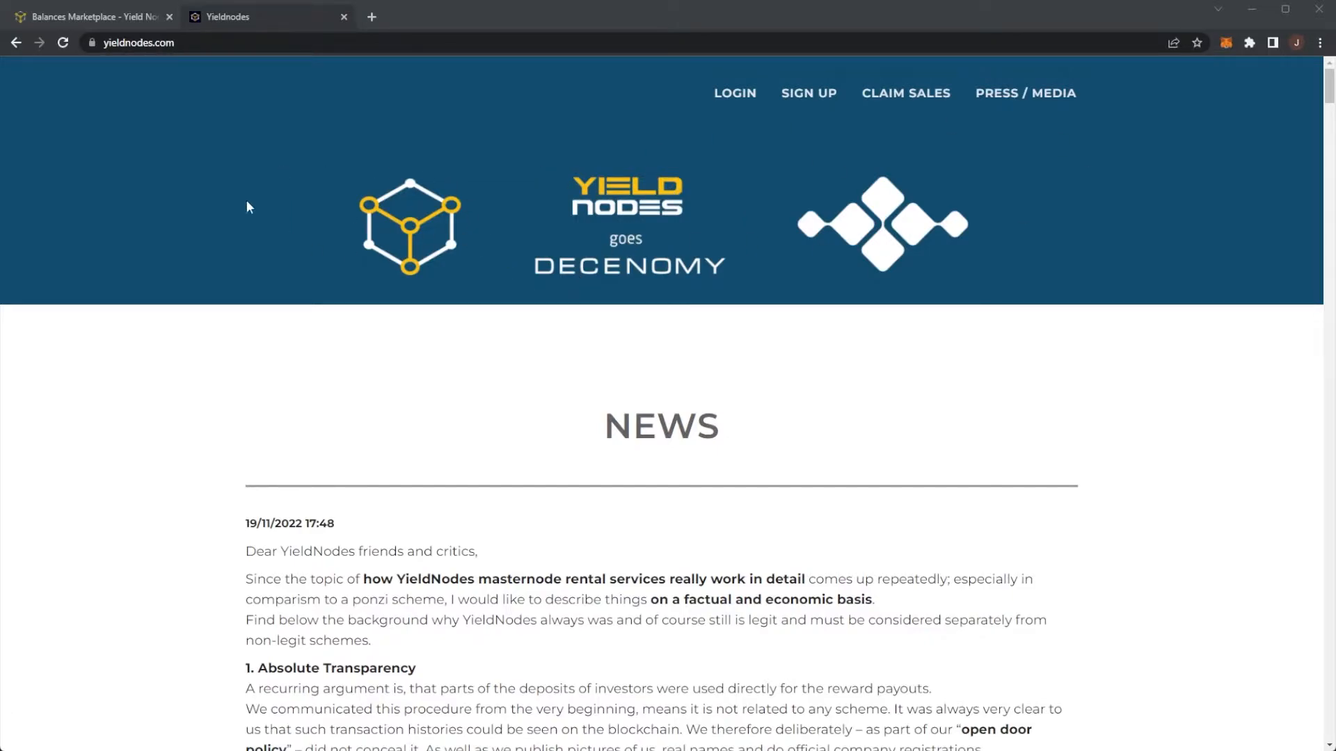
mouse_move(893, 263)
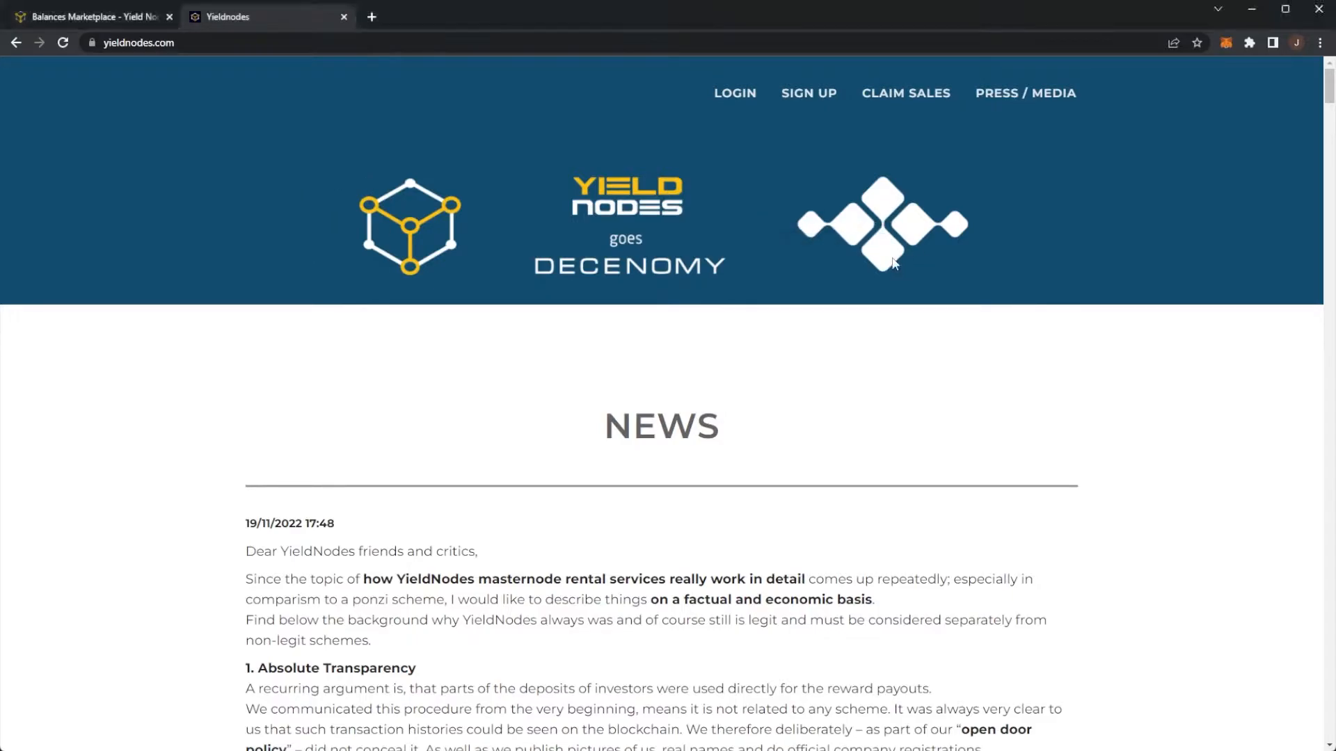
- Scroll past the Decenomy banner to the post's greeting and first three numbered points
scroll(down, 3)
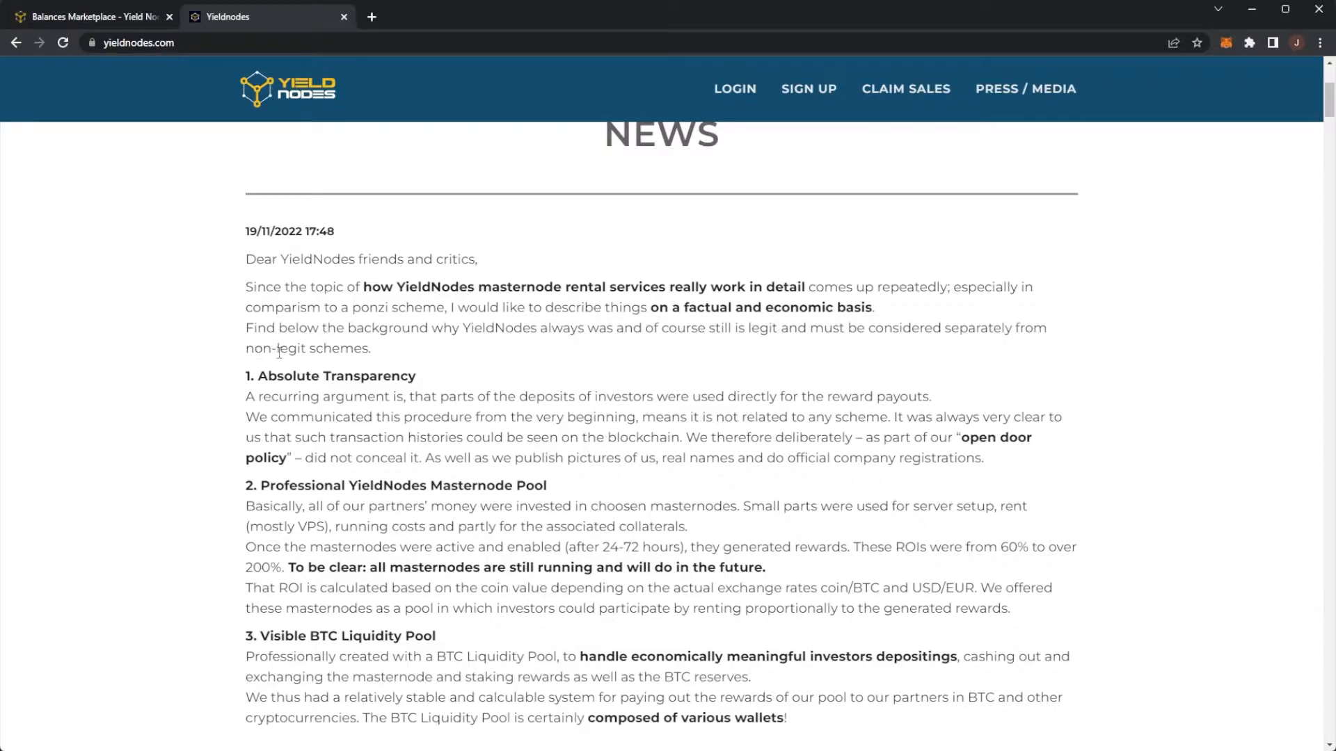
- Scroll a little and highlight the sentence about blockchain-visible transaction histories
scroll(down, 3)
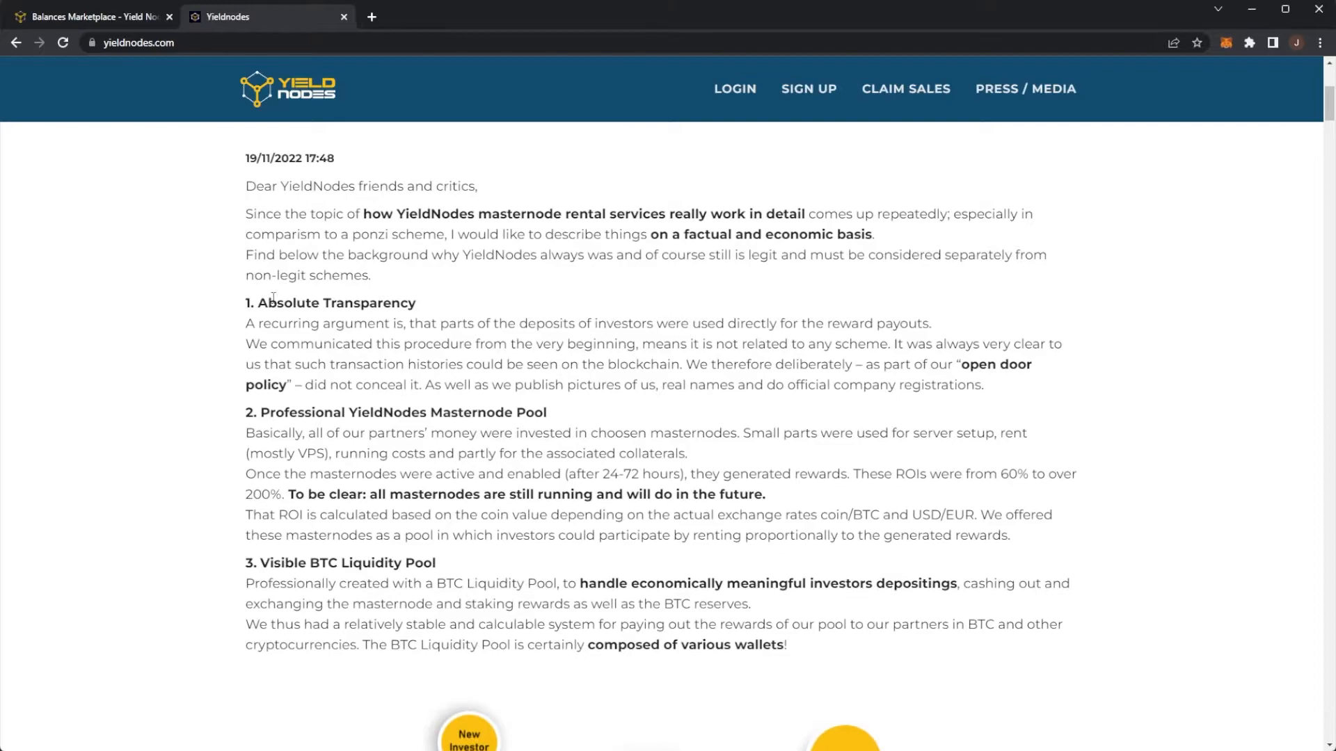
scroll(down, 3)
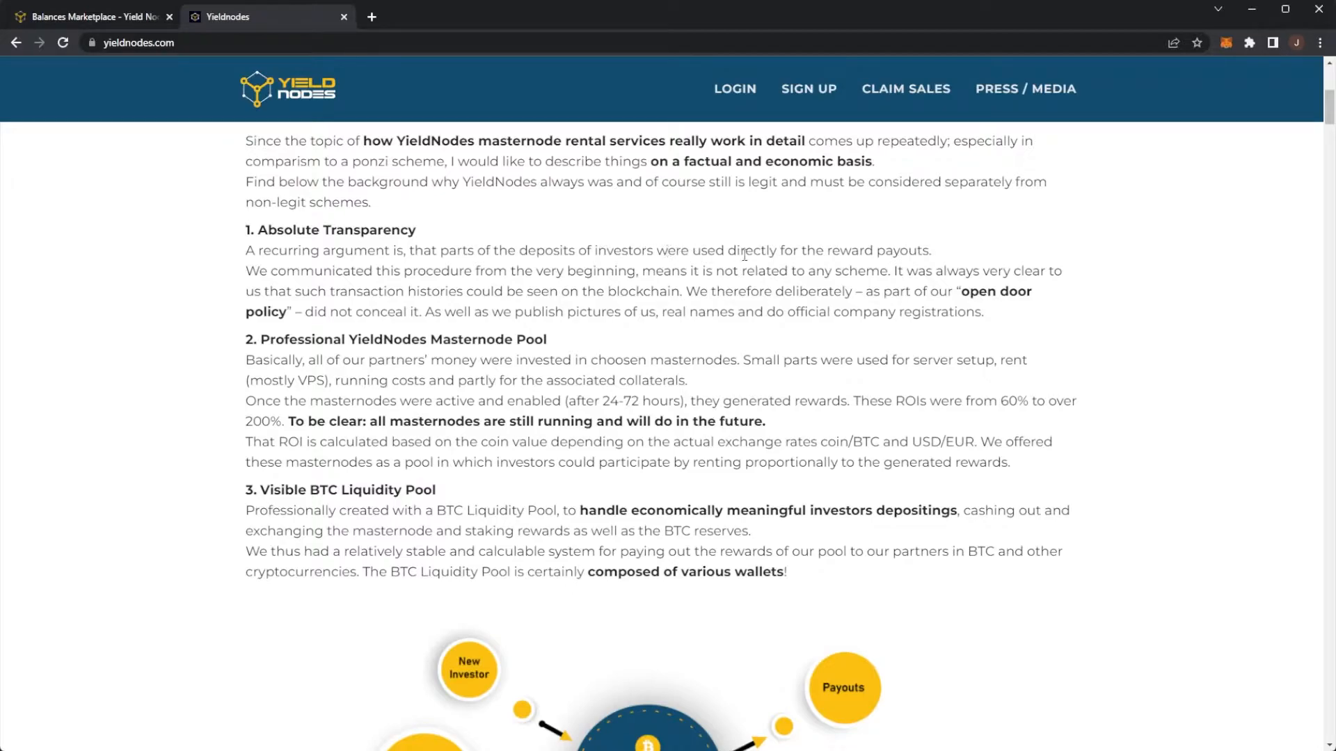
mouse_move(716, 240)
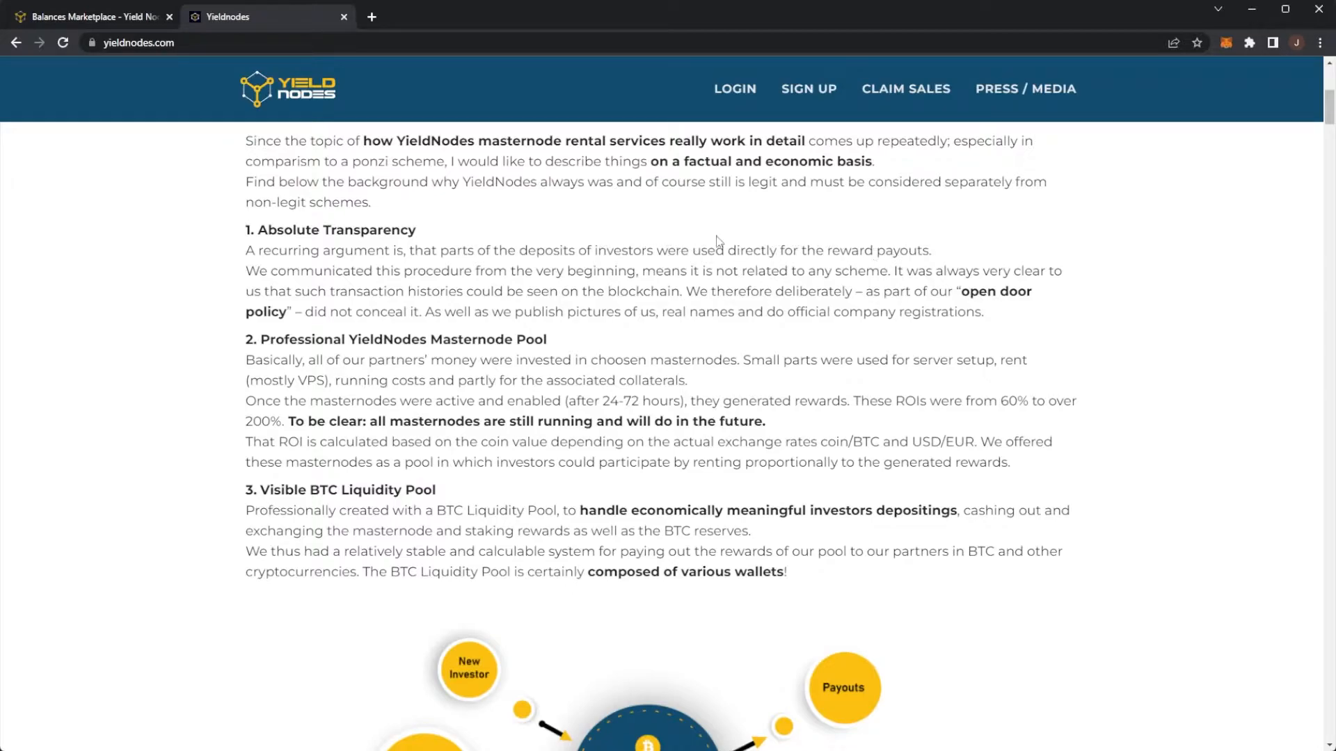
mouse_move(501, 288)
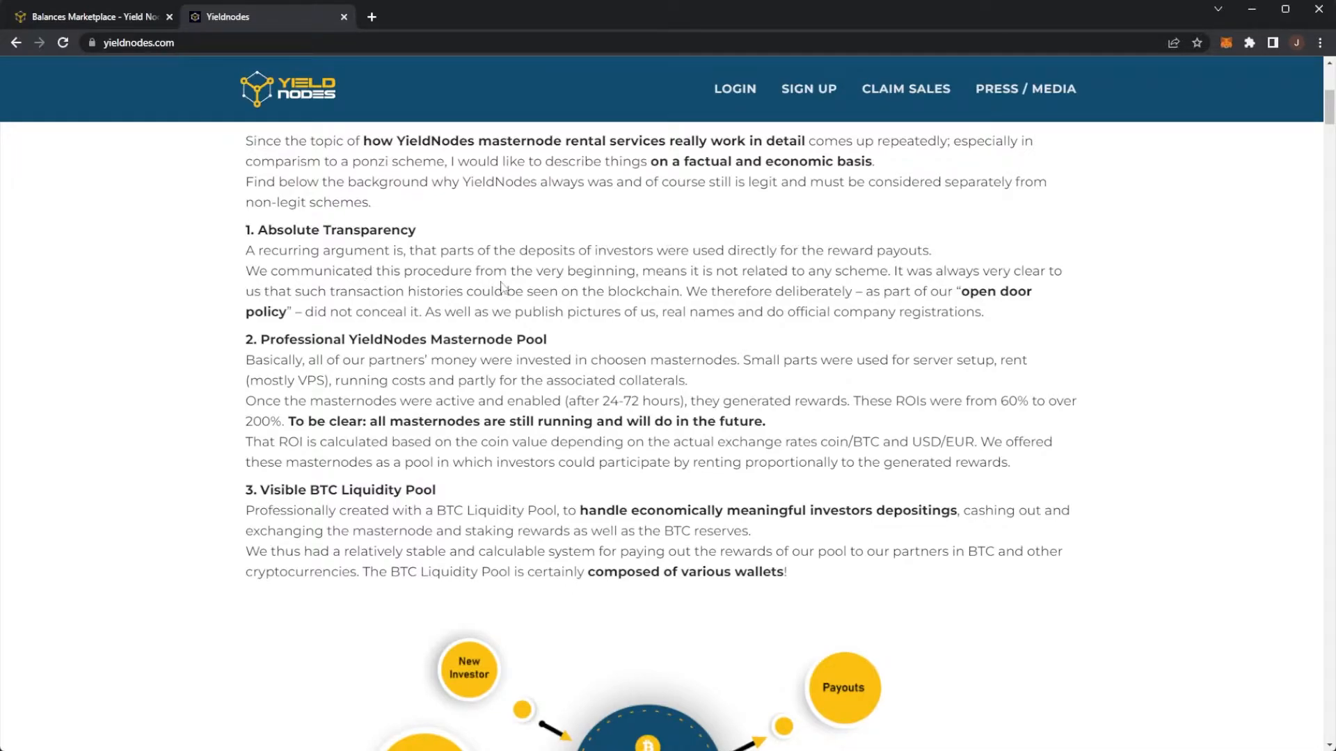
mouse_move(741, 266)
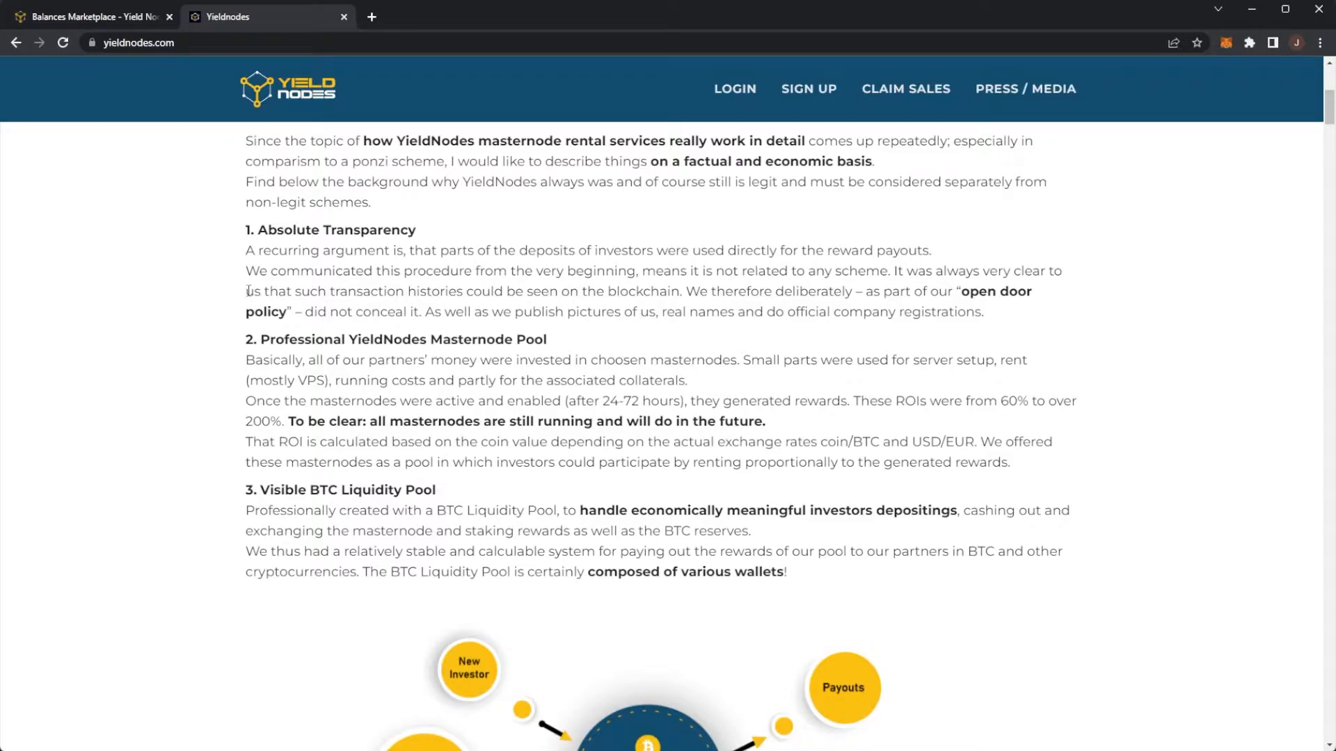
mouse_move(474, 315)
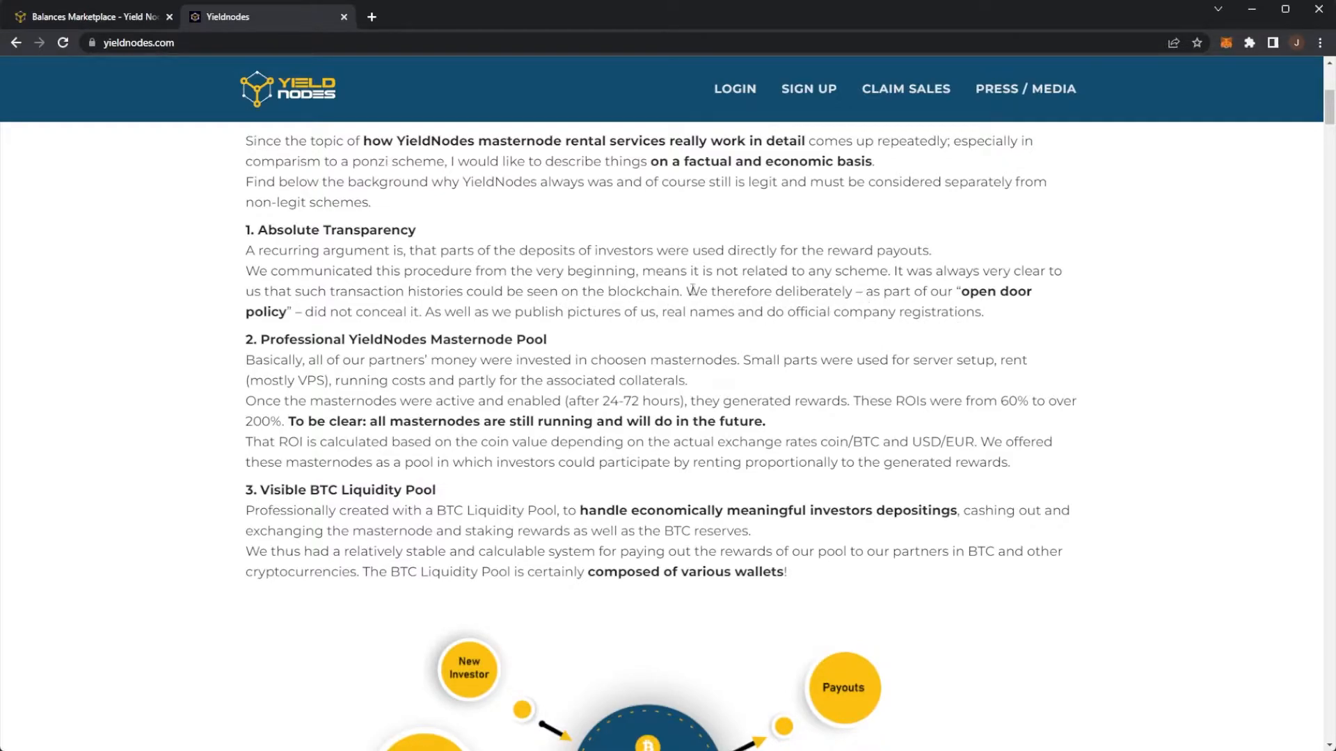
drag(691, 292, 586, 311)
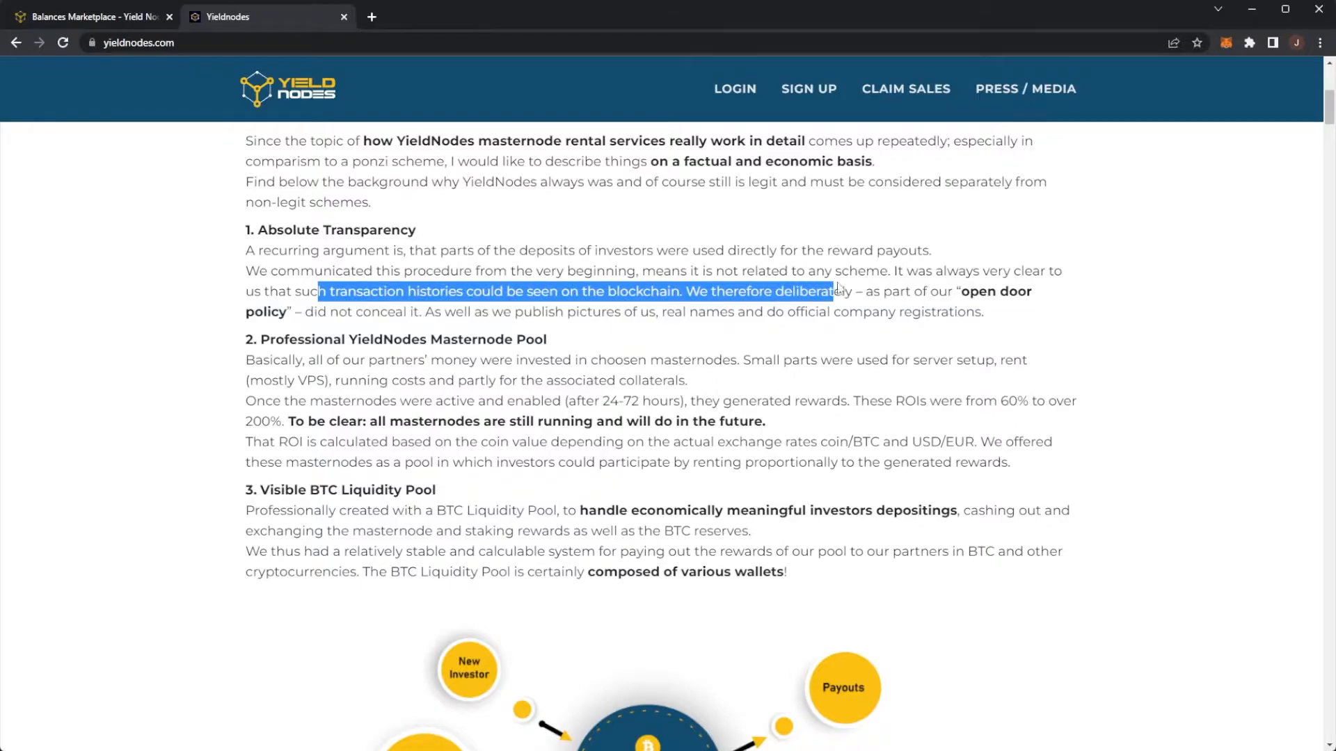
mouse_move(849, 278)
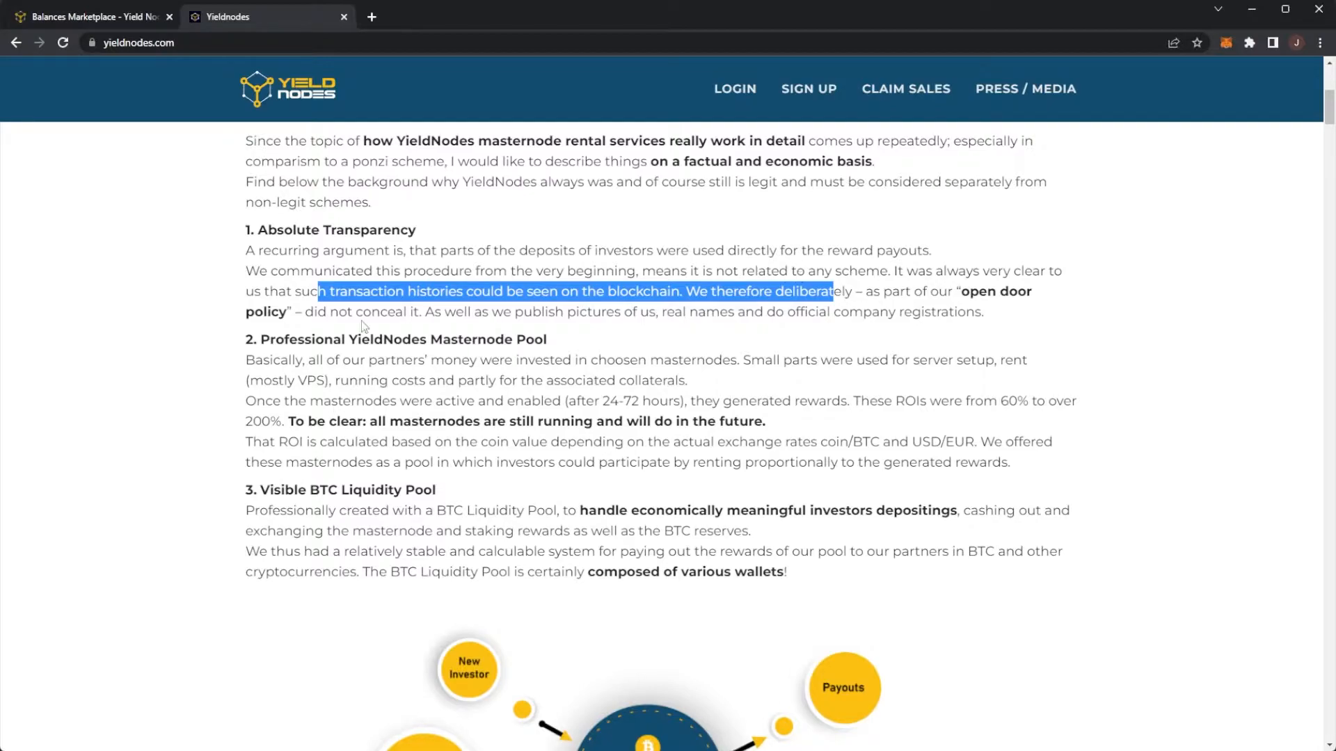
- Scroll to the Masternode Pool and BTC Liquidity Pool points and their diagram
scroll(down, 3)
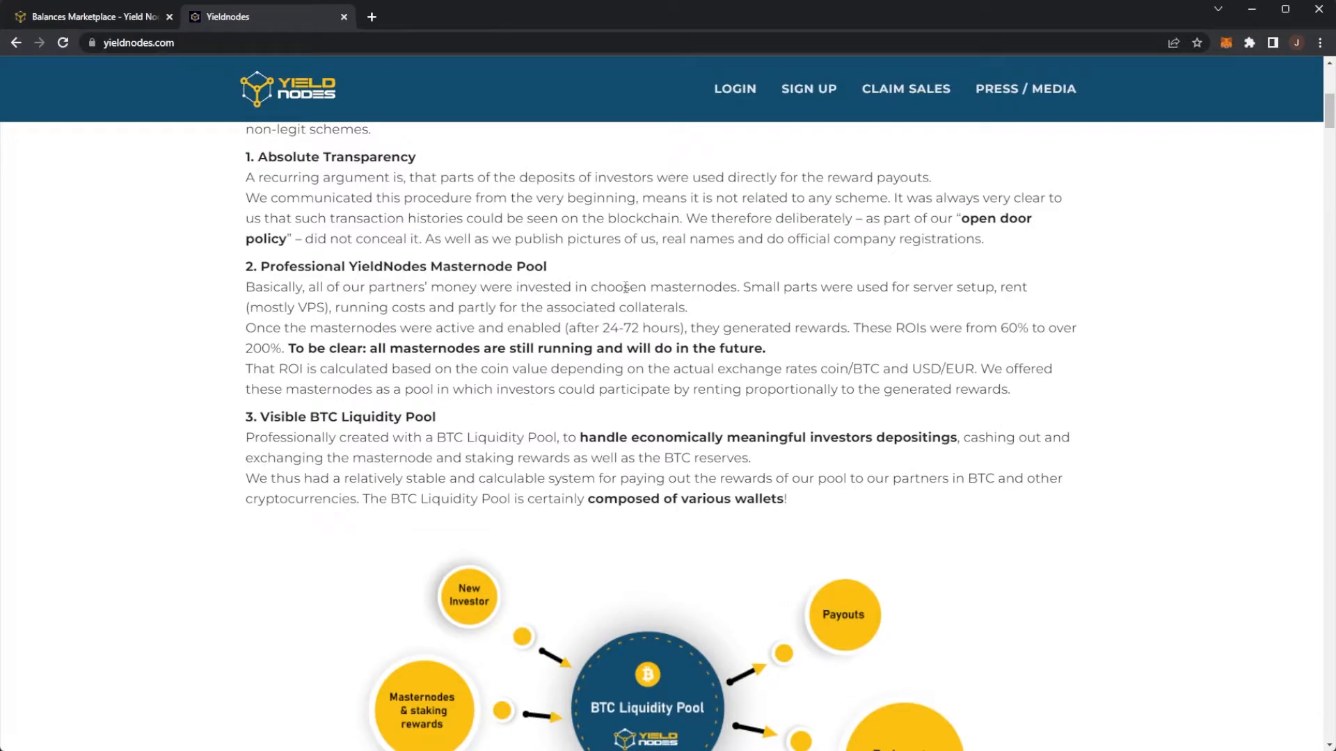
mouse_move(942, 287)
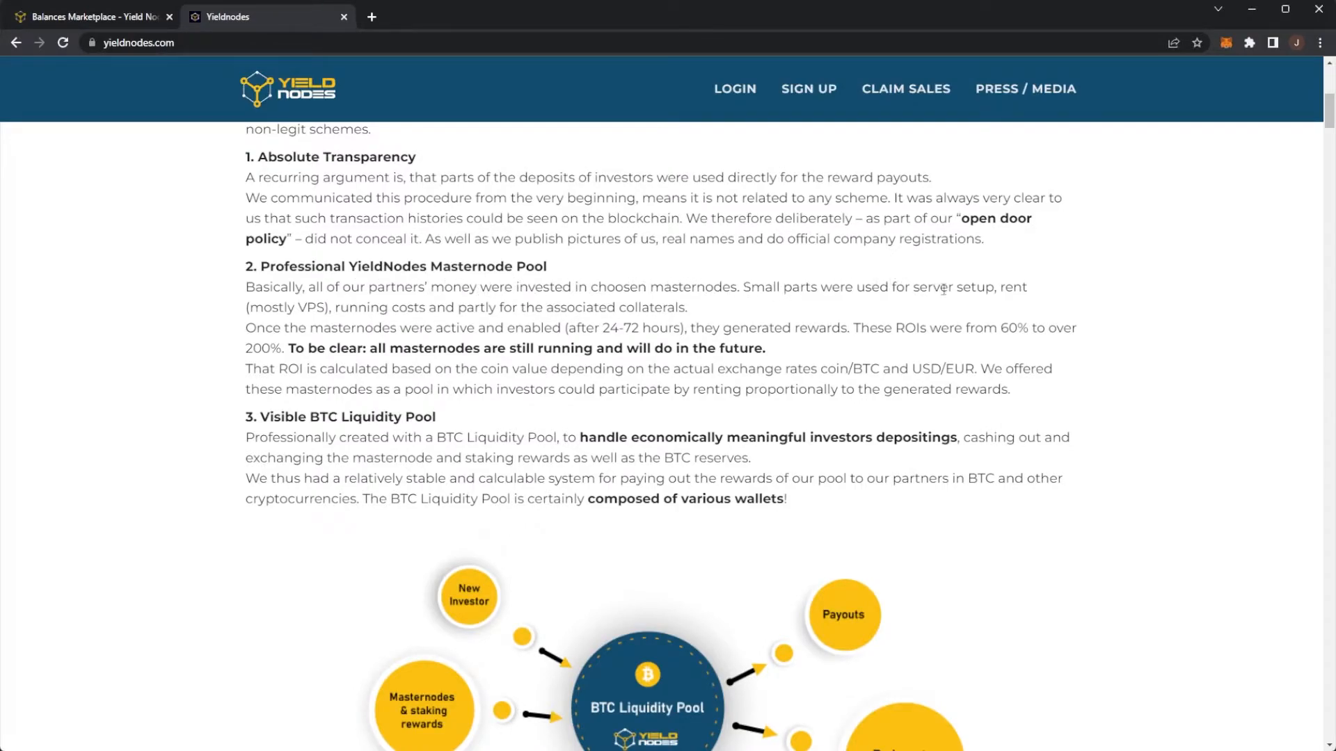
mouse_move(294, 307)
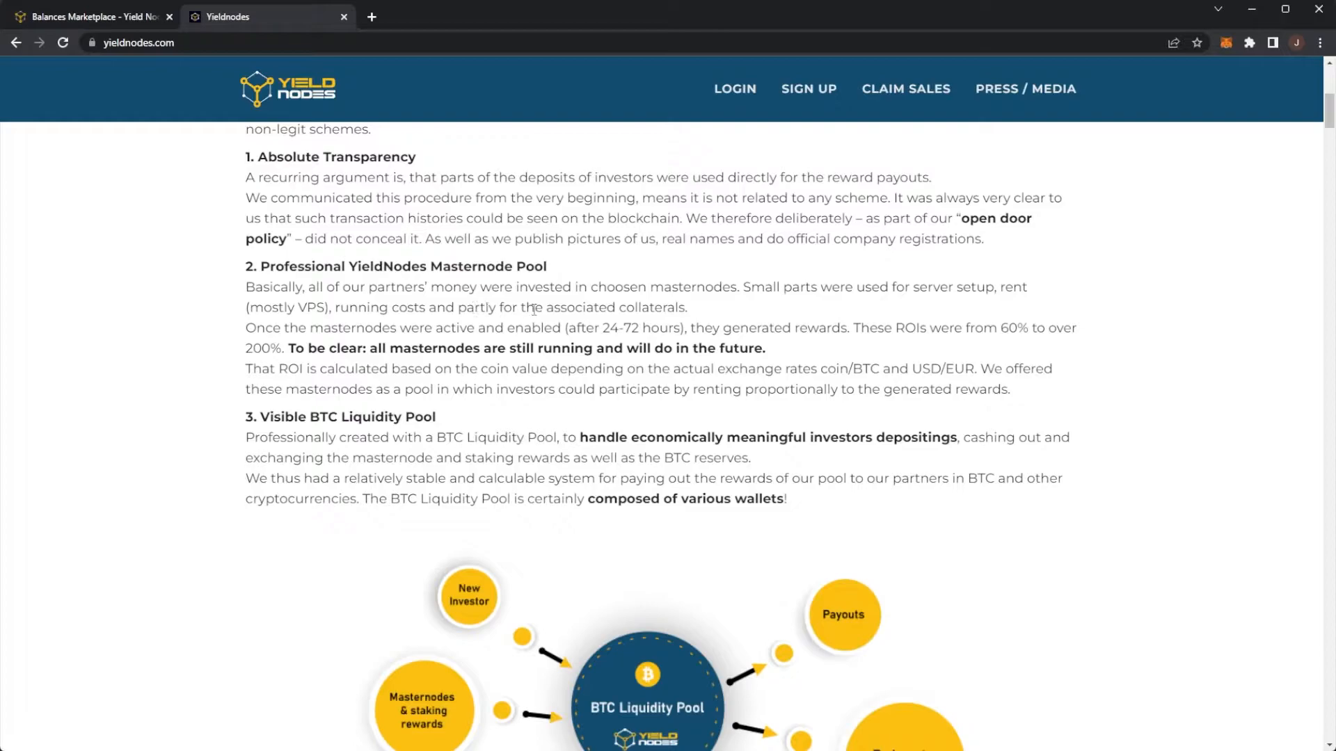
mouse_move(290, 330)
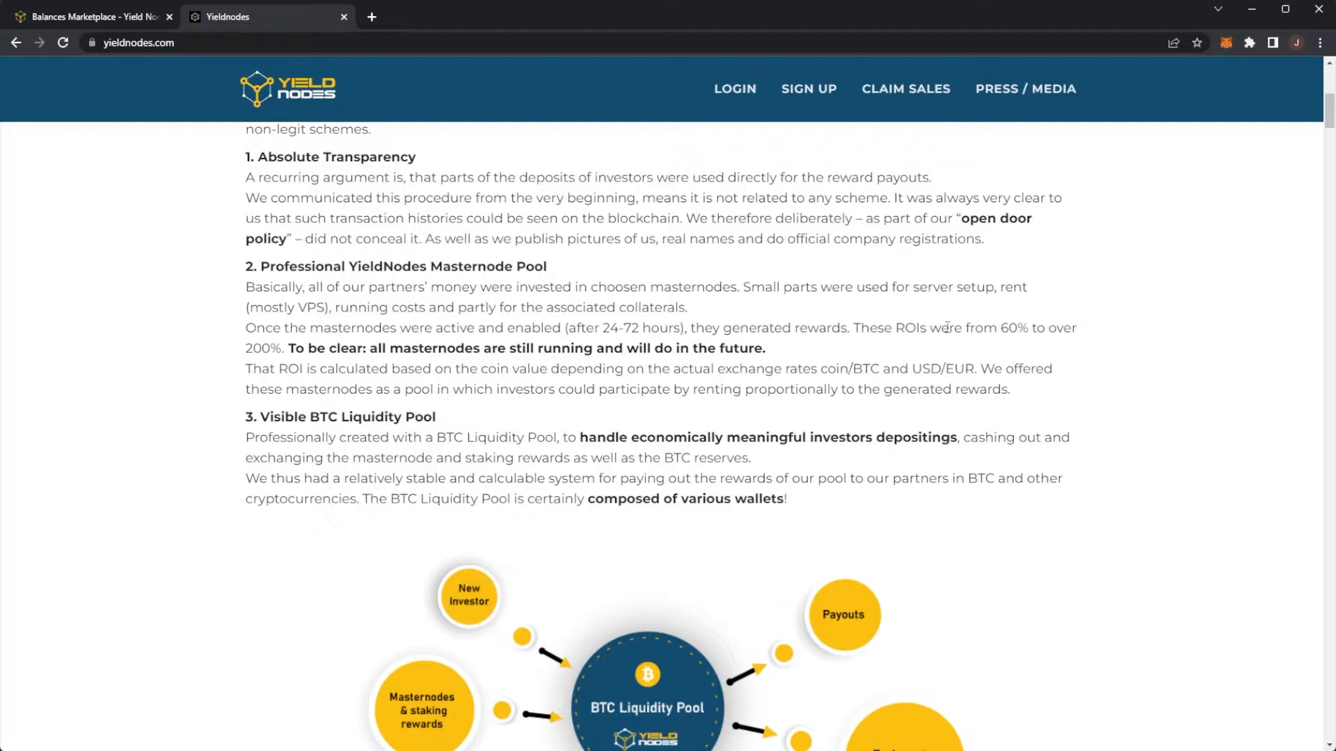
mouse_move(265, 365)
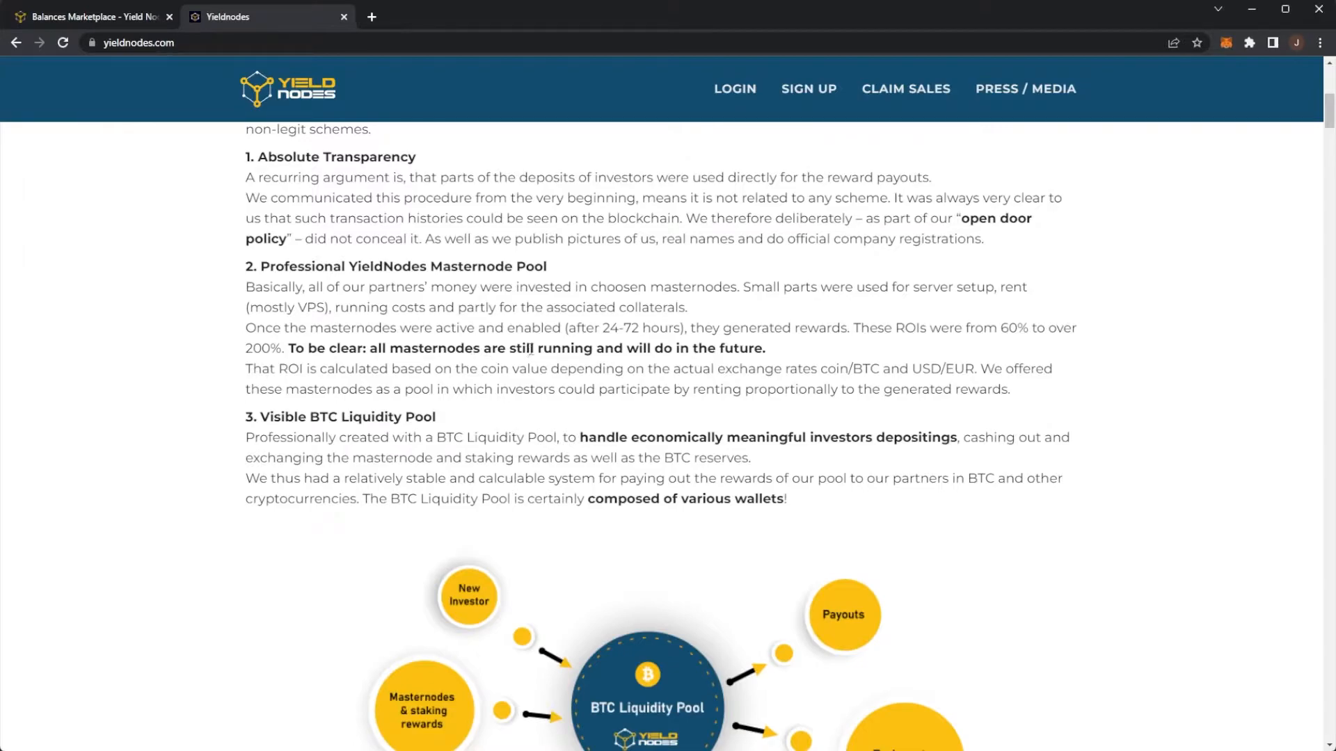
scroll(down, 3)
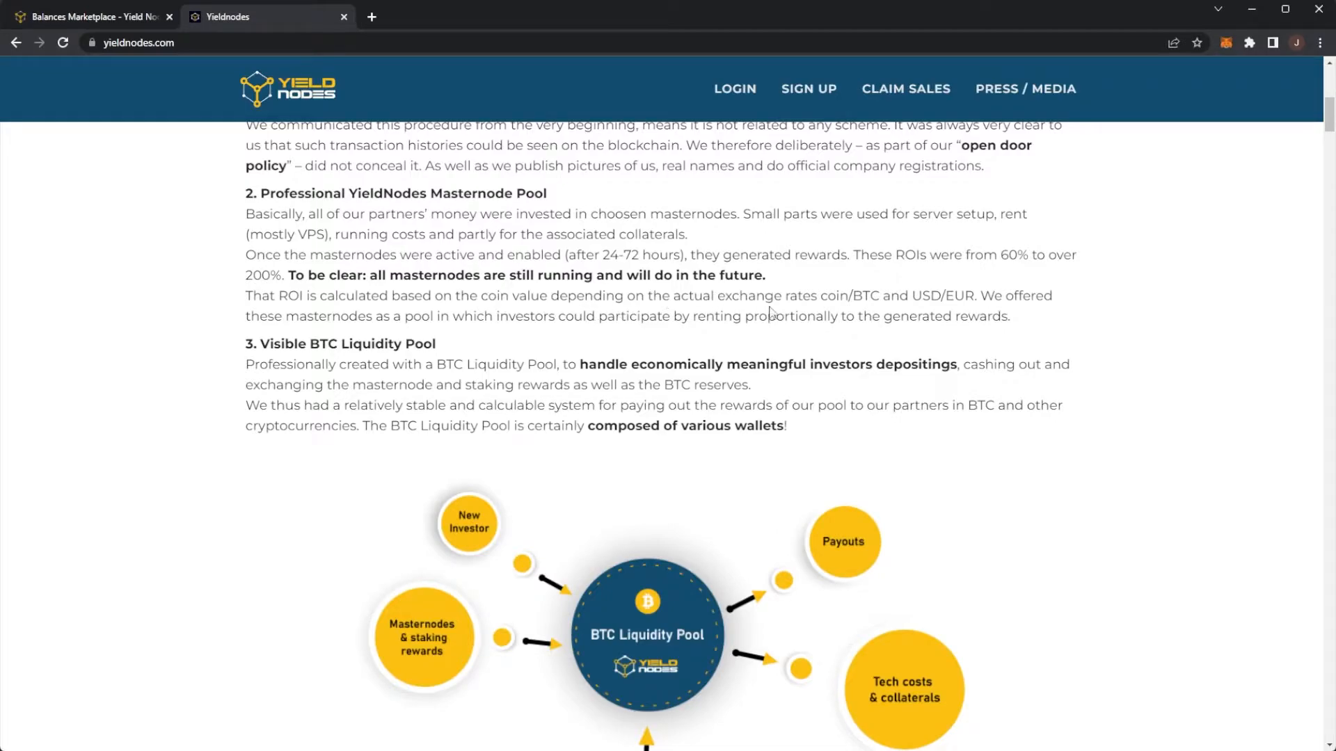
mouse_move(888, 296)
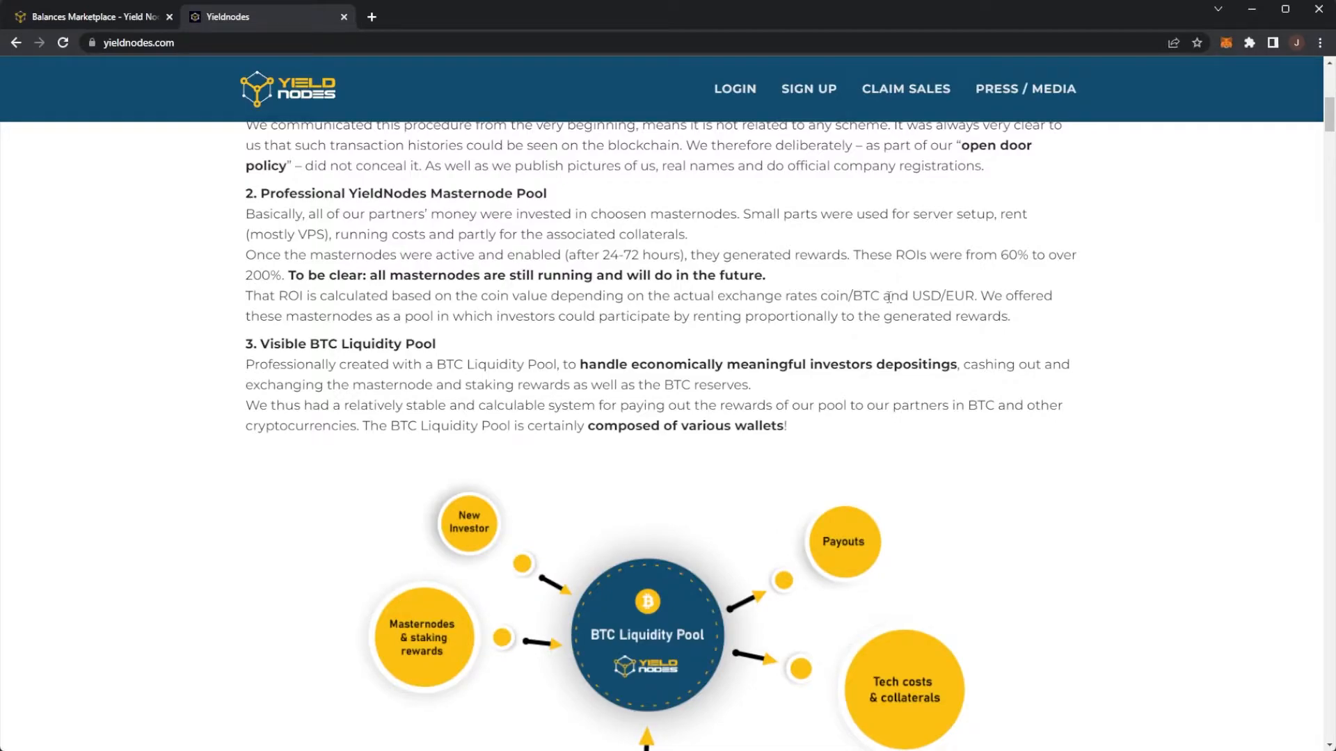
mouse_move(937, 309)
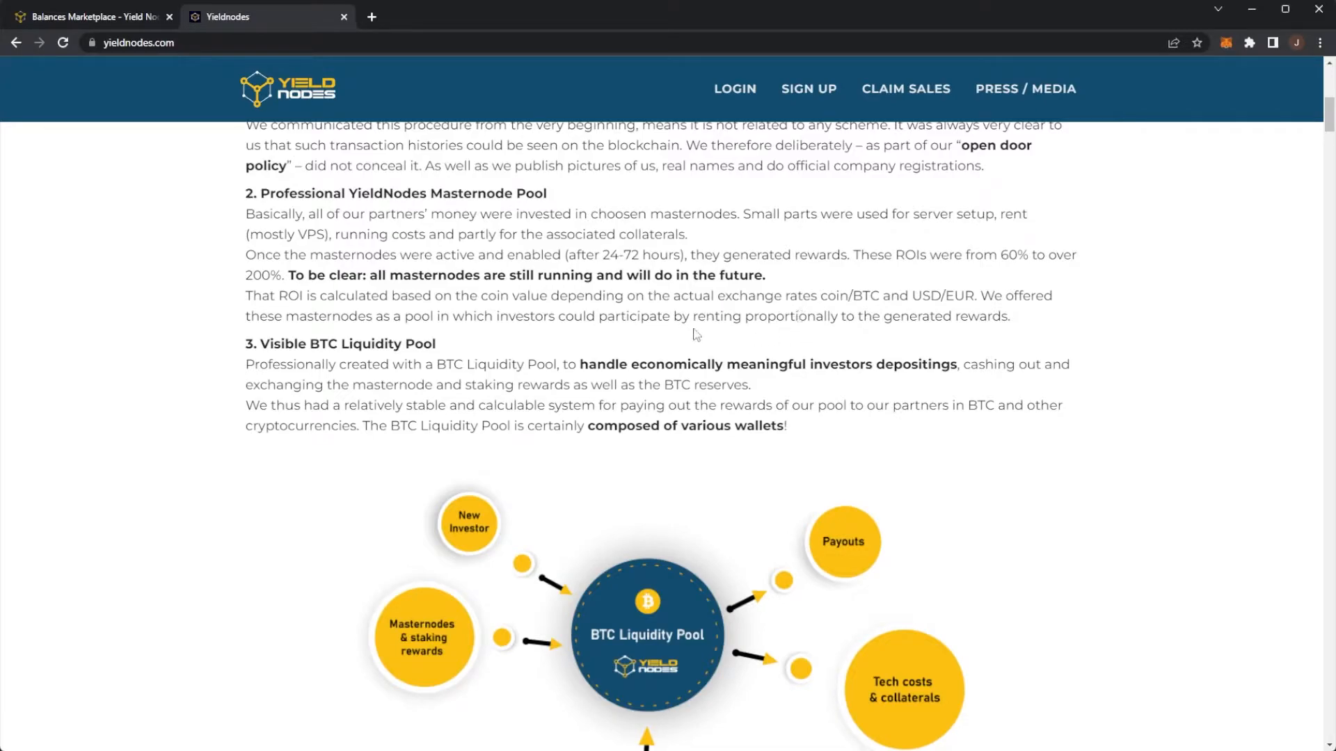
- Scroll through the BTC Liquidity Pool diagram to its BTC reserve link
scroll(down, 3)
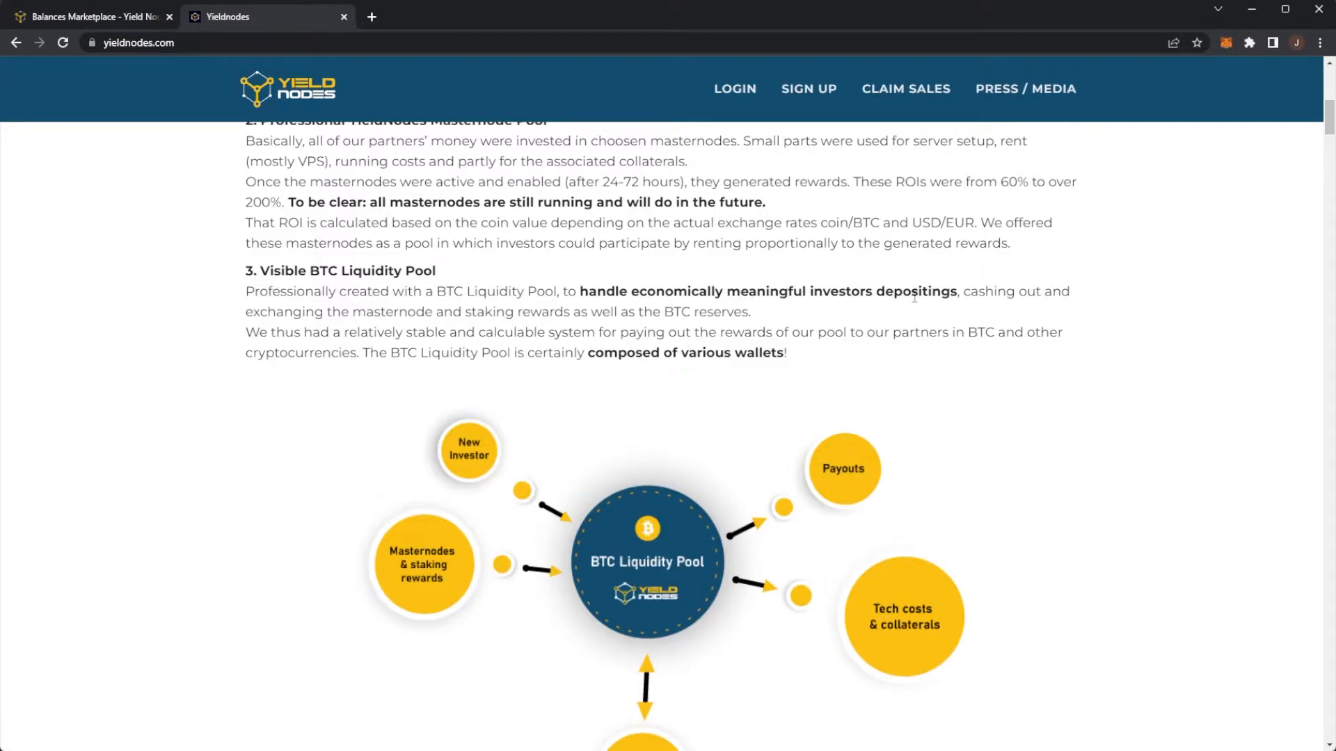
mouse_move(340, 321)
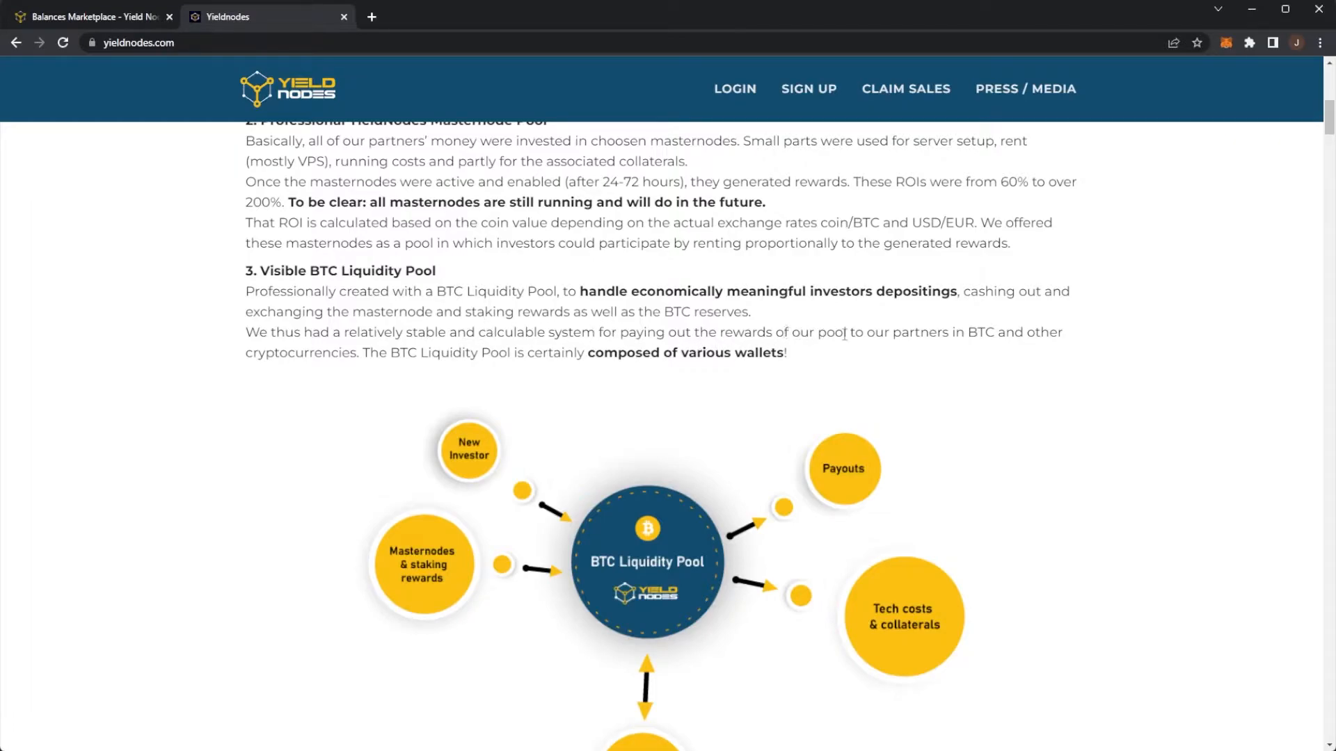
mouse_move(332, 347)
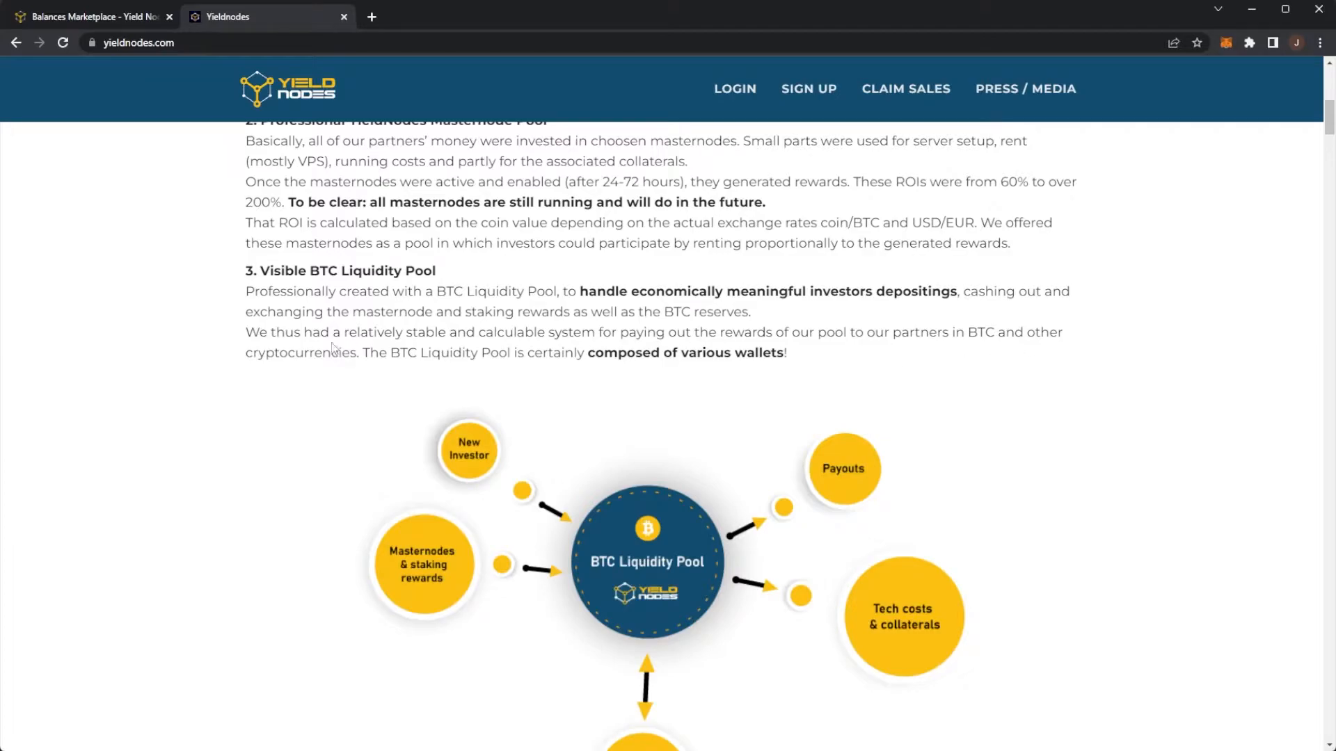
mouse_move(528, 348)
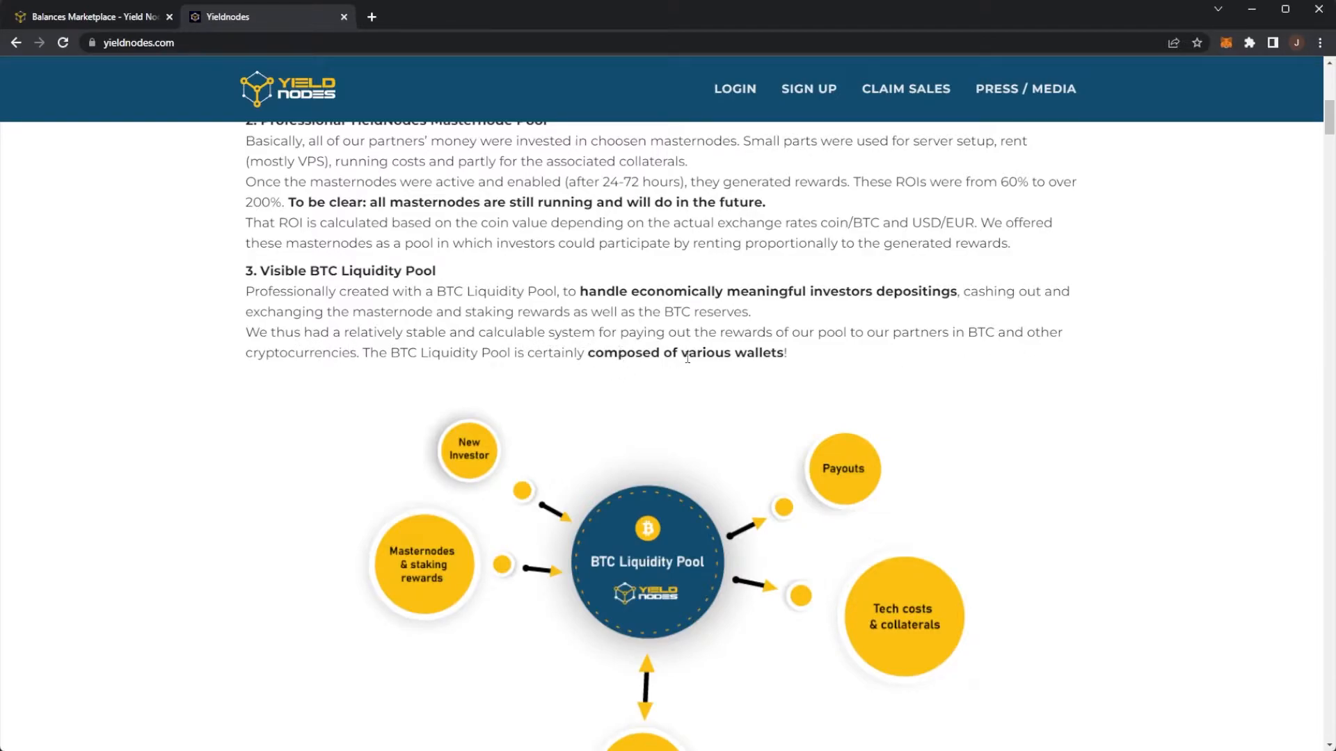
scroll(down, 3)
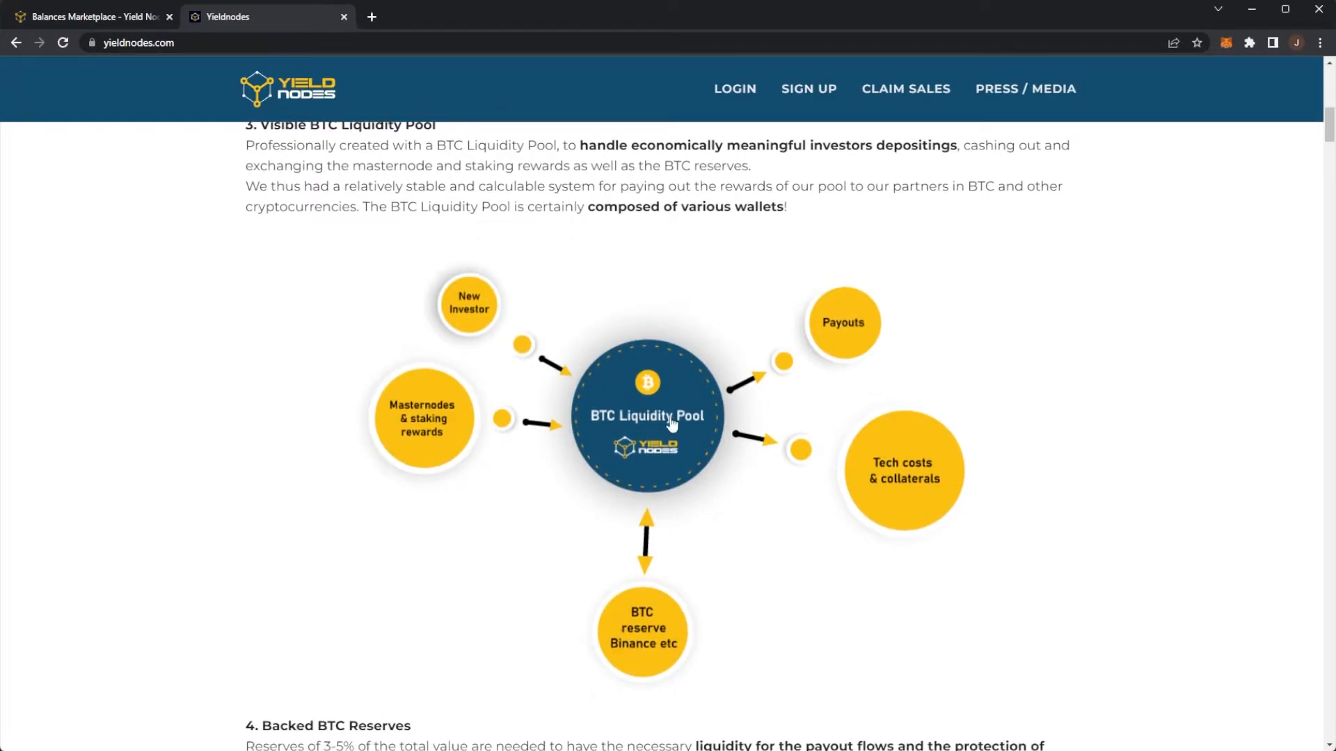
mouse_move(453, 309)
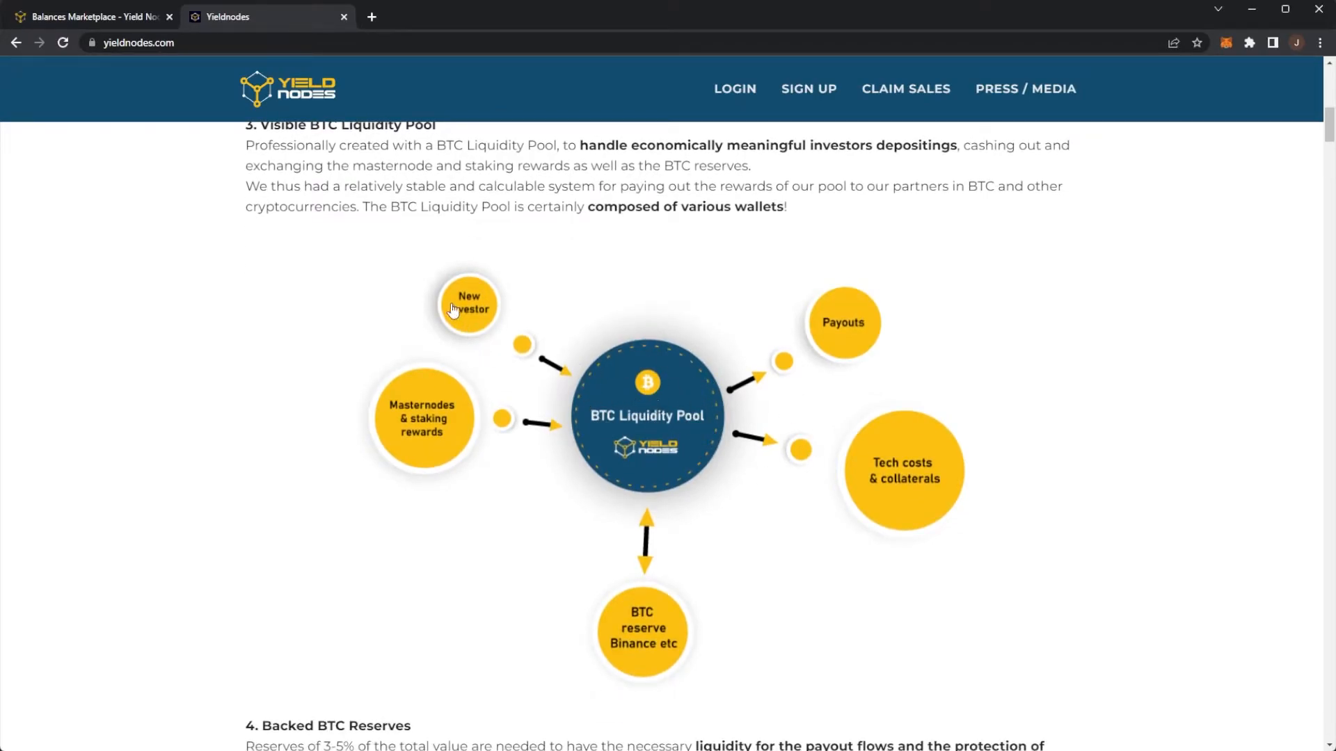
mouse_move(437, 426)
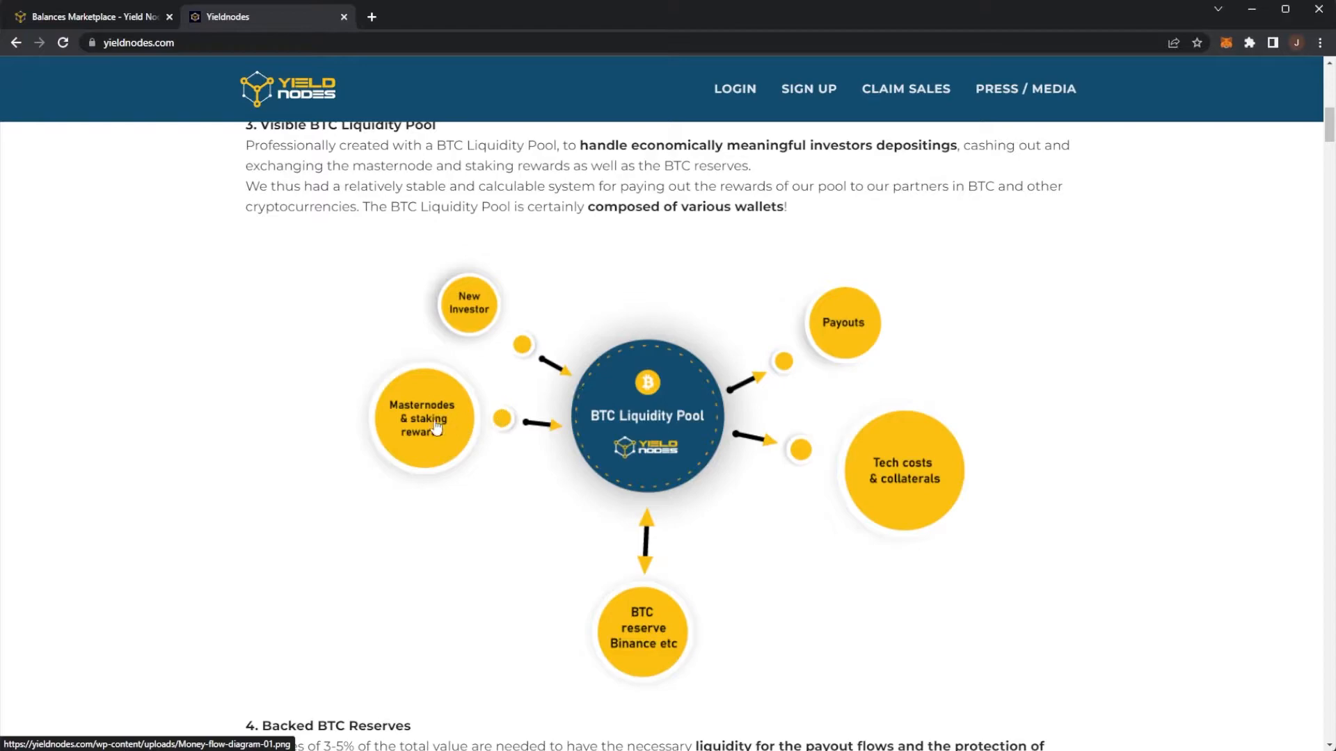
mouse_move(587, 429)
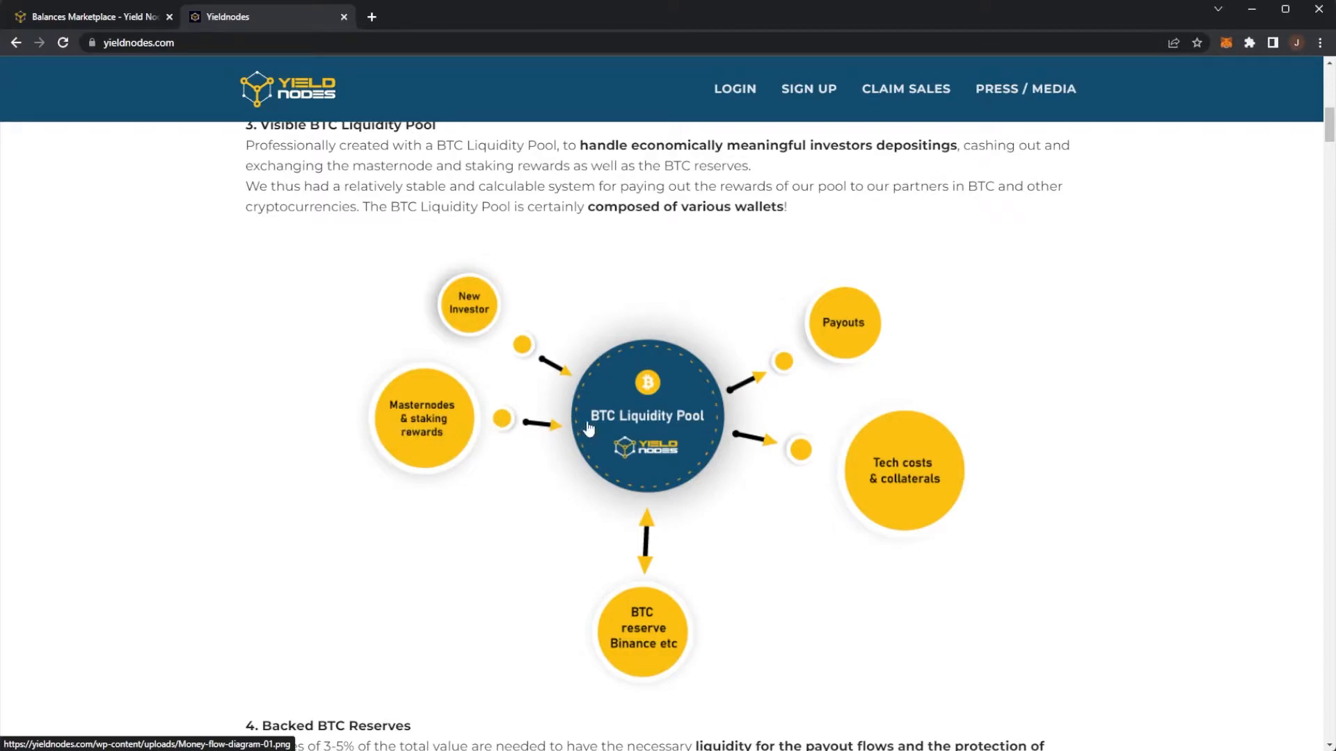
mouse_move(909, 489)
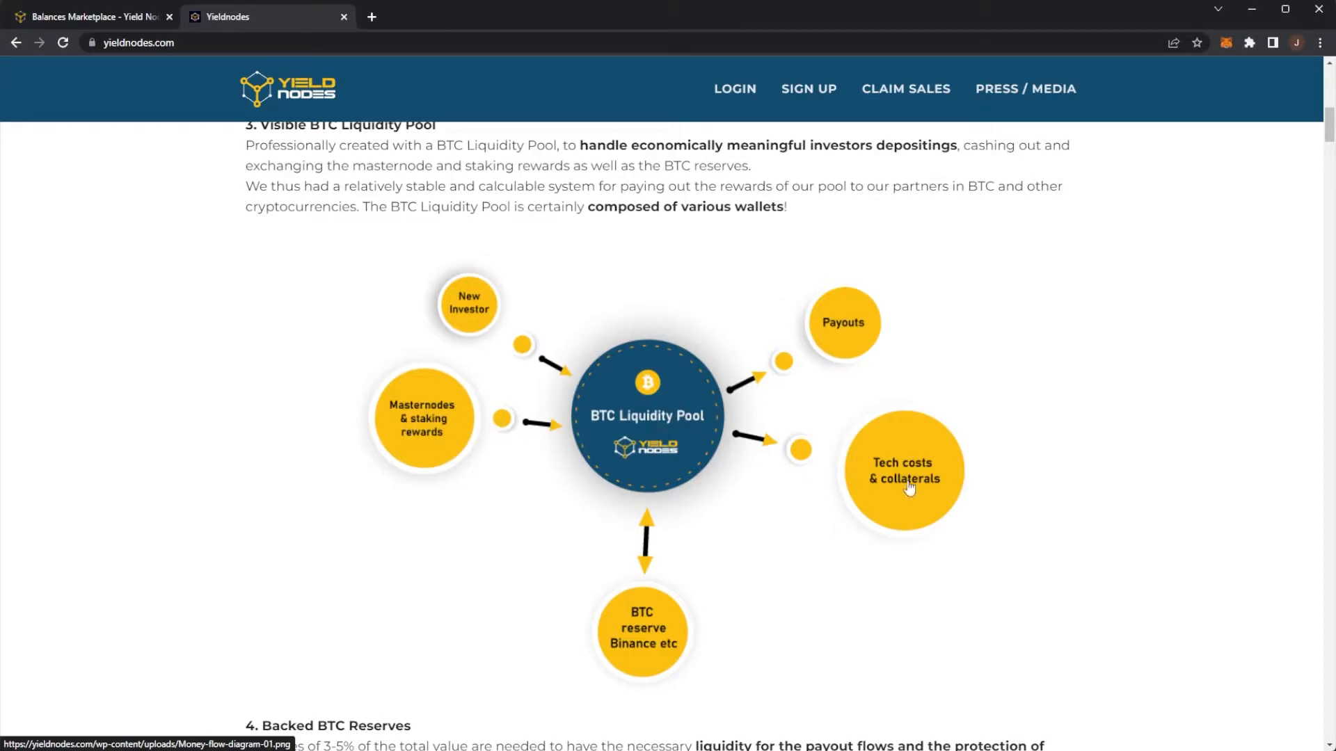
mouse_move(642, 629)
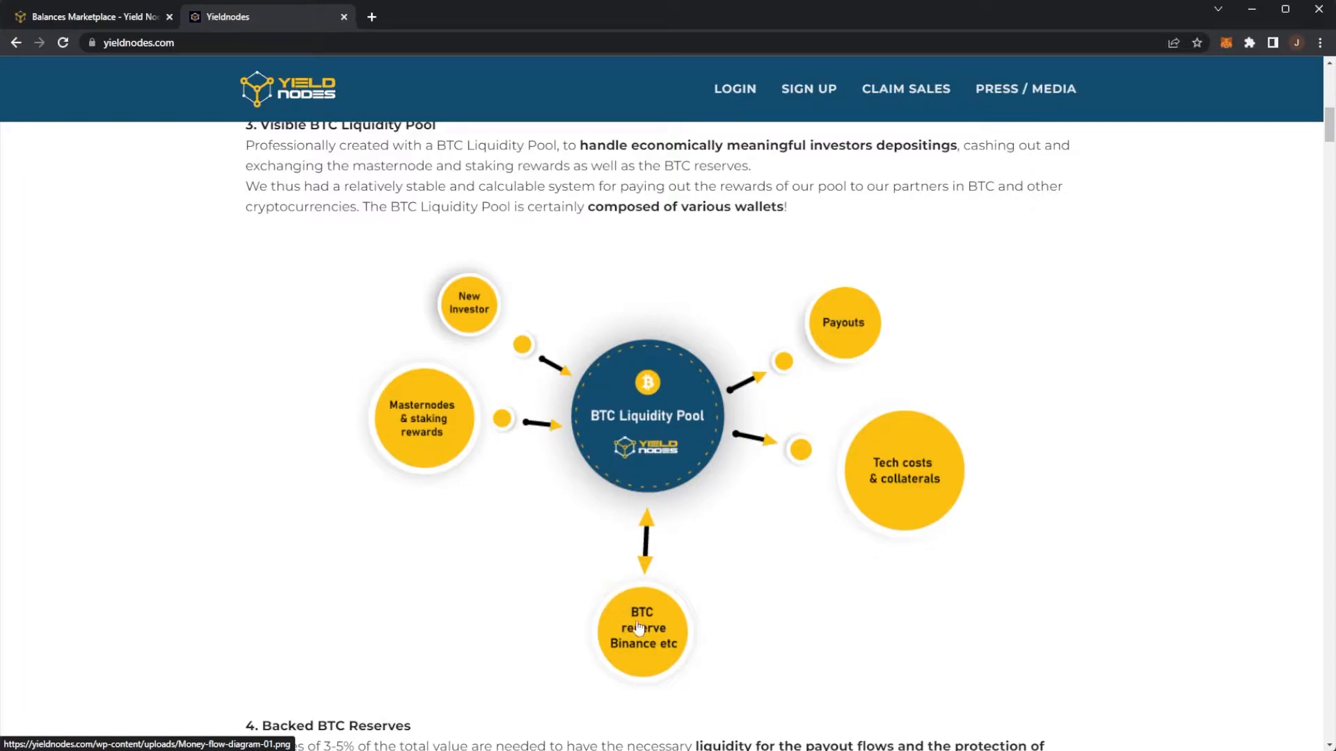
mouse_move(641, 627)
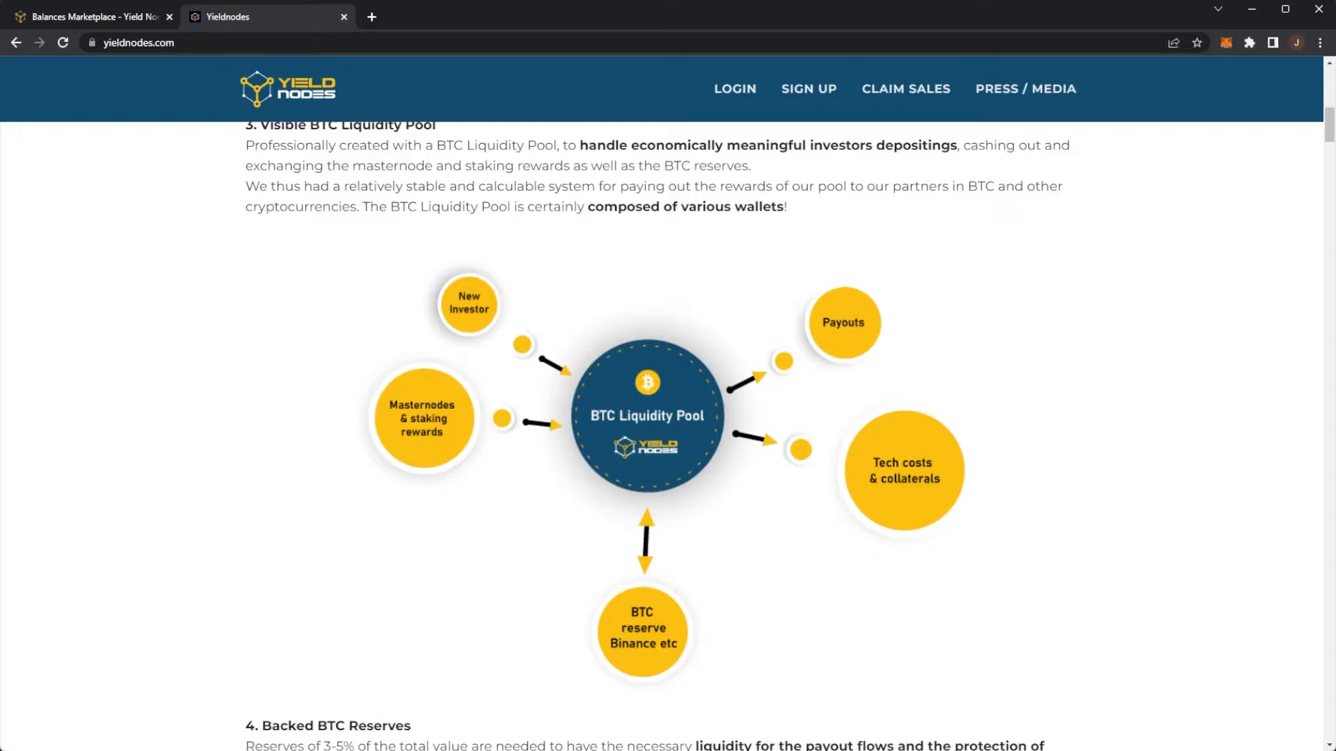
- Scroll through Backed BTC Reserves, Binance's role and point 6's payout example
scroll(down, 3)
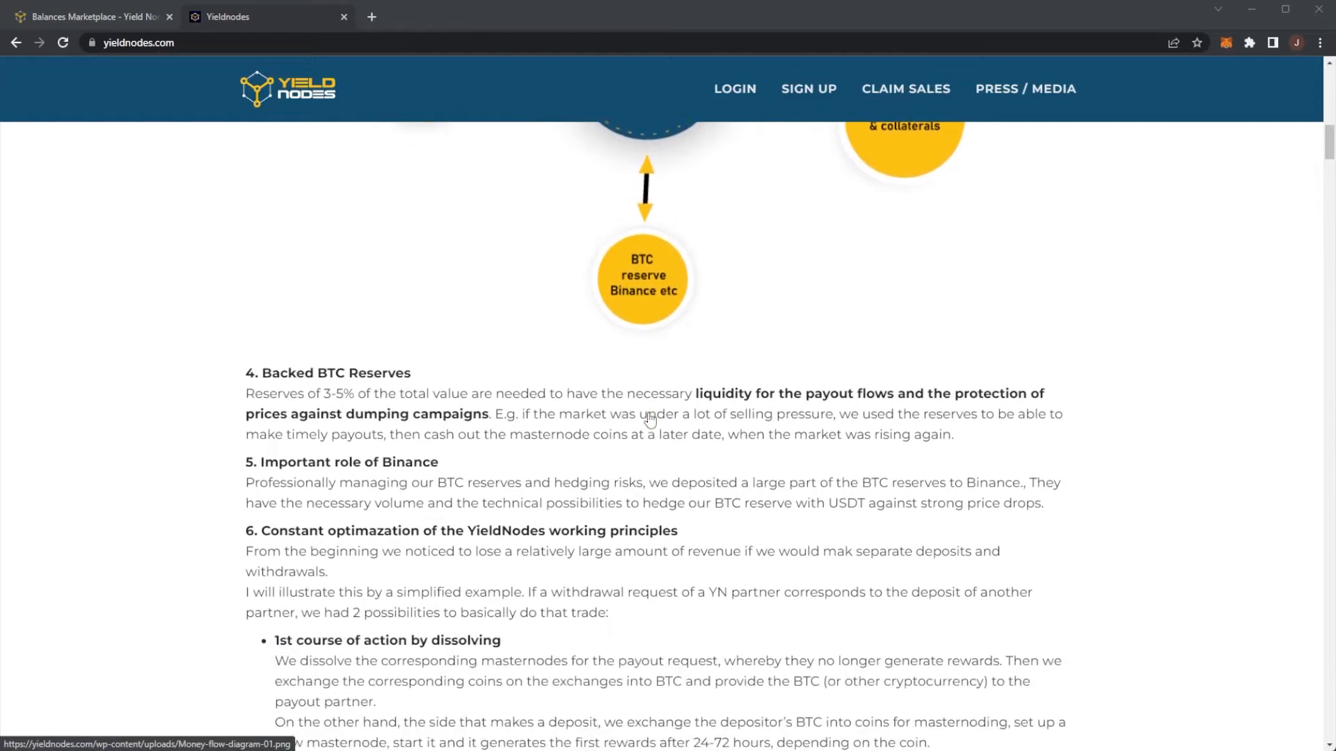
scroll(down, 3)
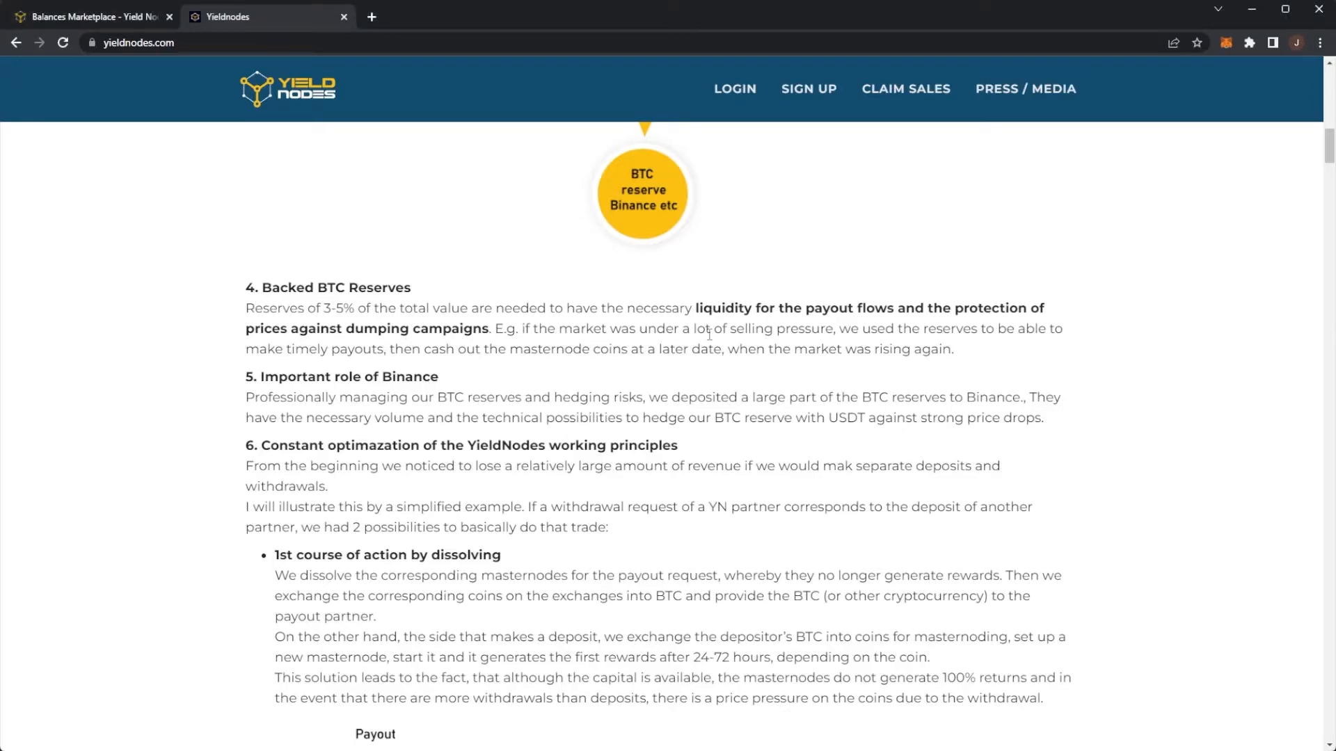
mouse_move(290, 371)
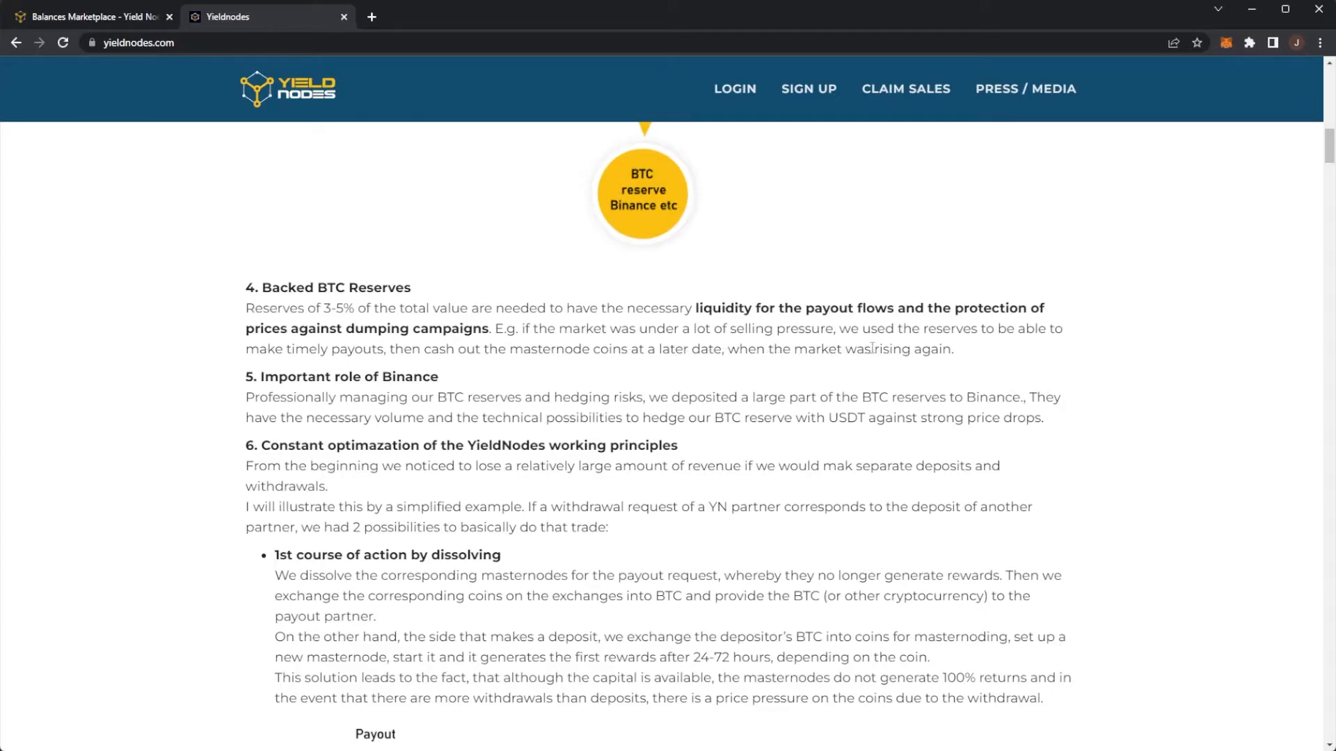
scroll(down, 3)
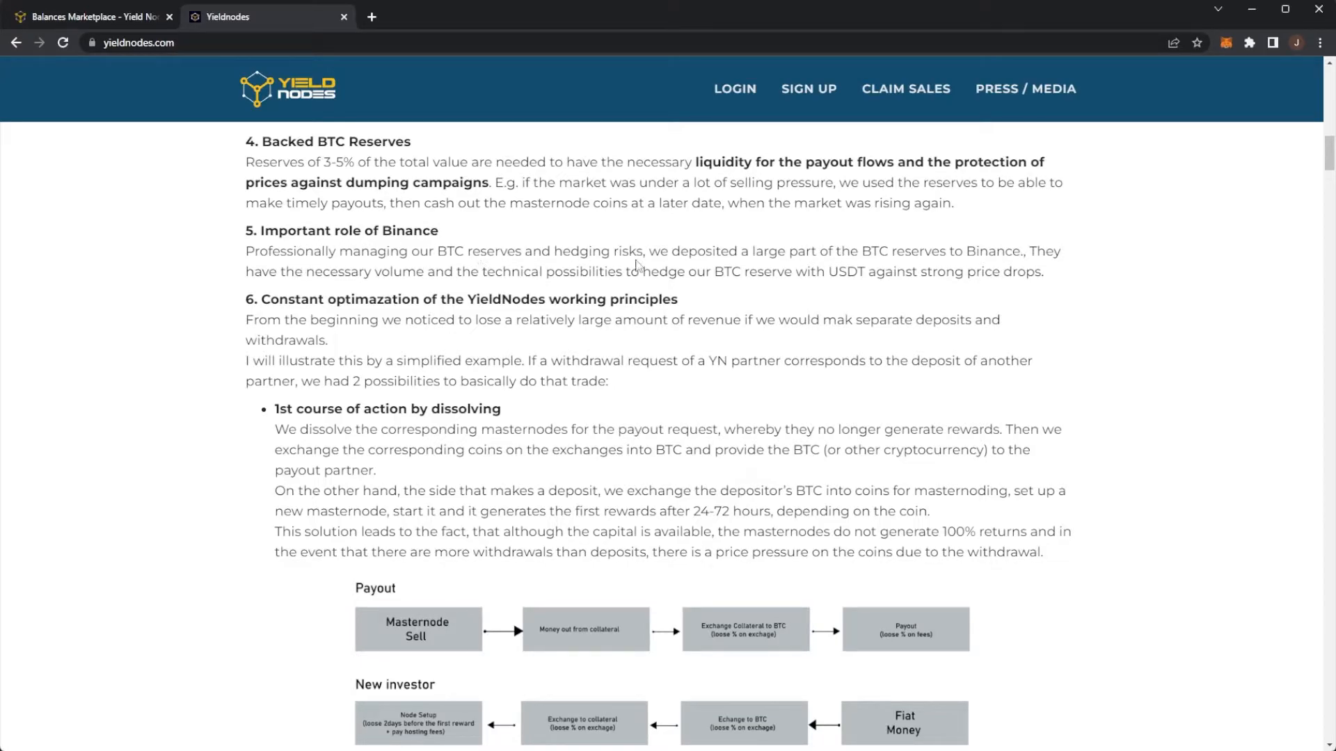
mouse_move(832, 257)
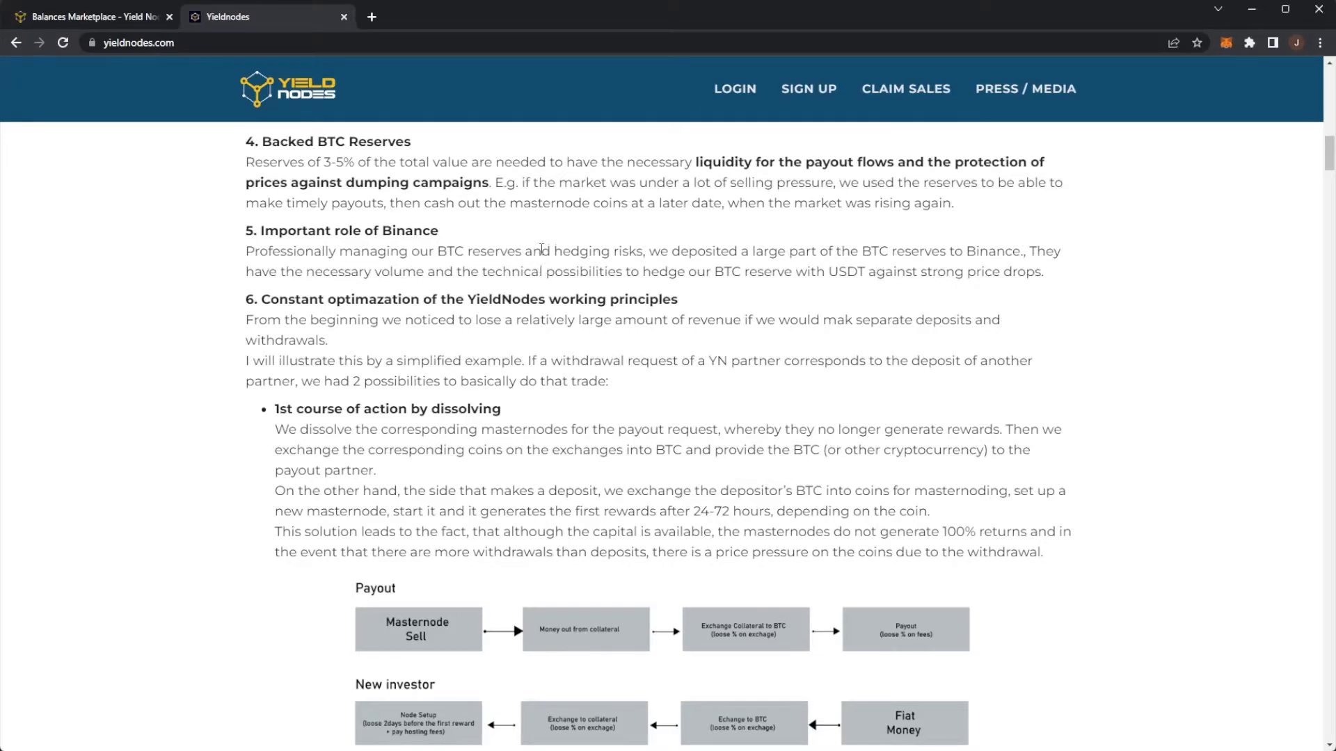
mouse_move(820, 264)
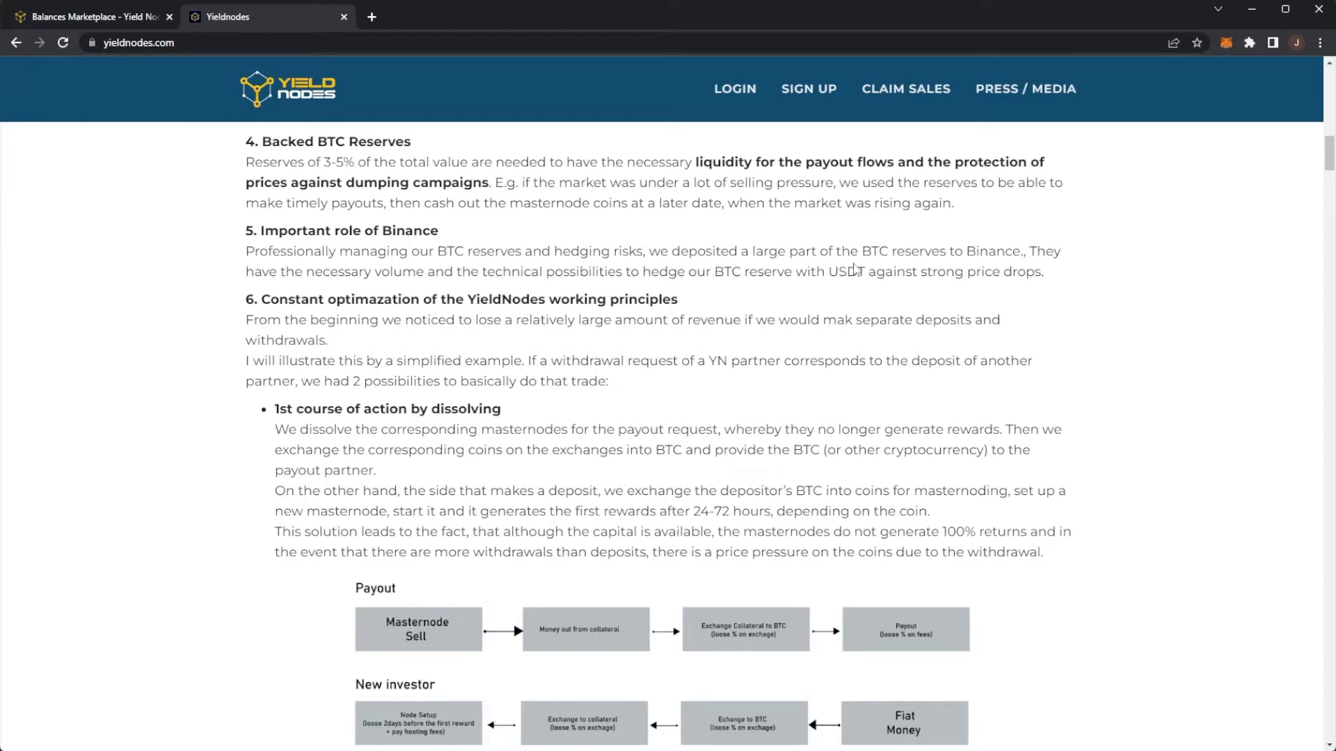
scroll(down, 3)
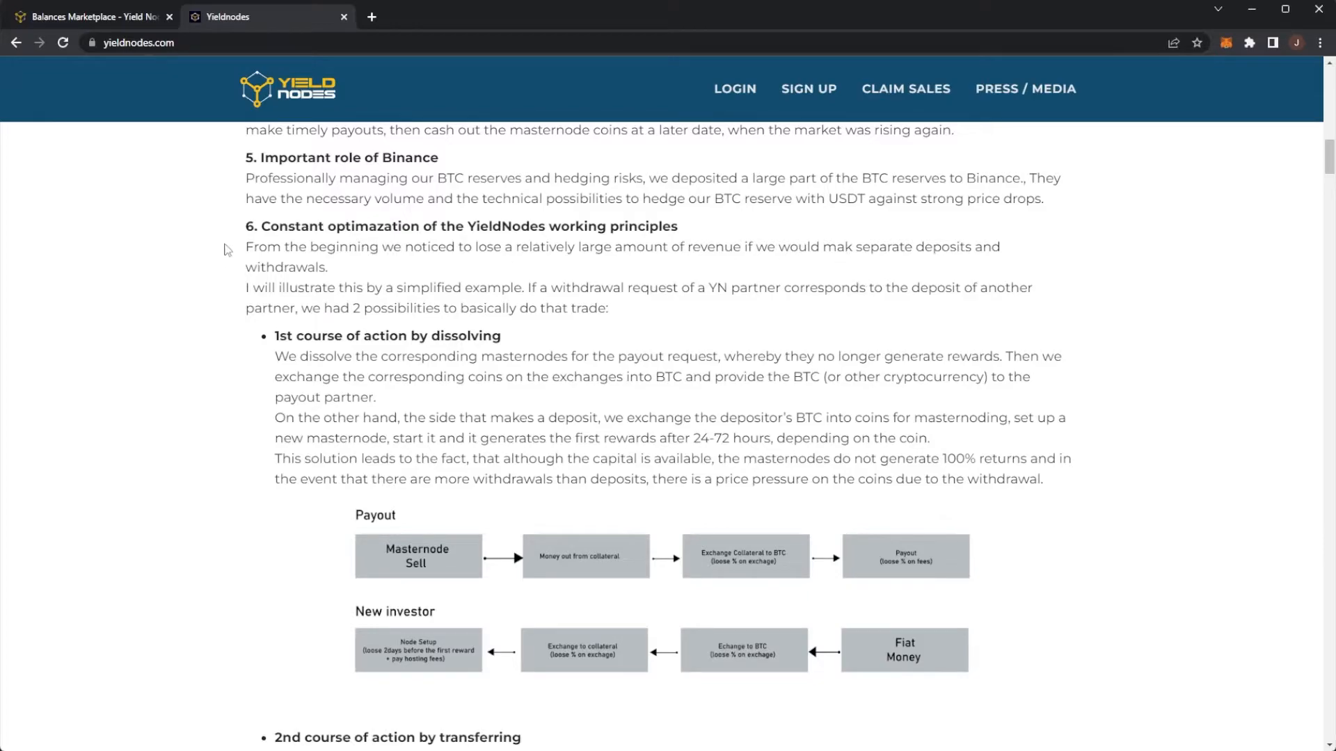
- Scroll past the payout and new investor flowcharts to the 2nd course of action
scroll(down, 3)
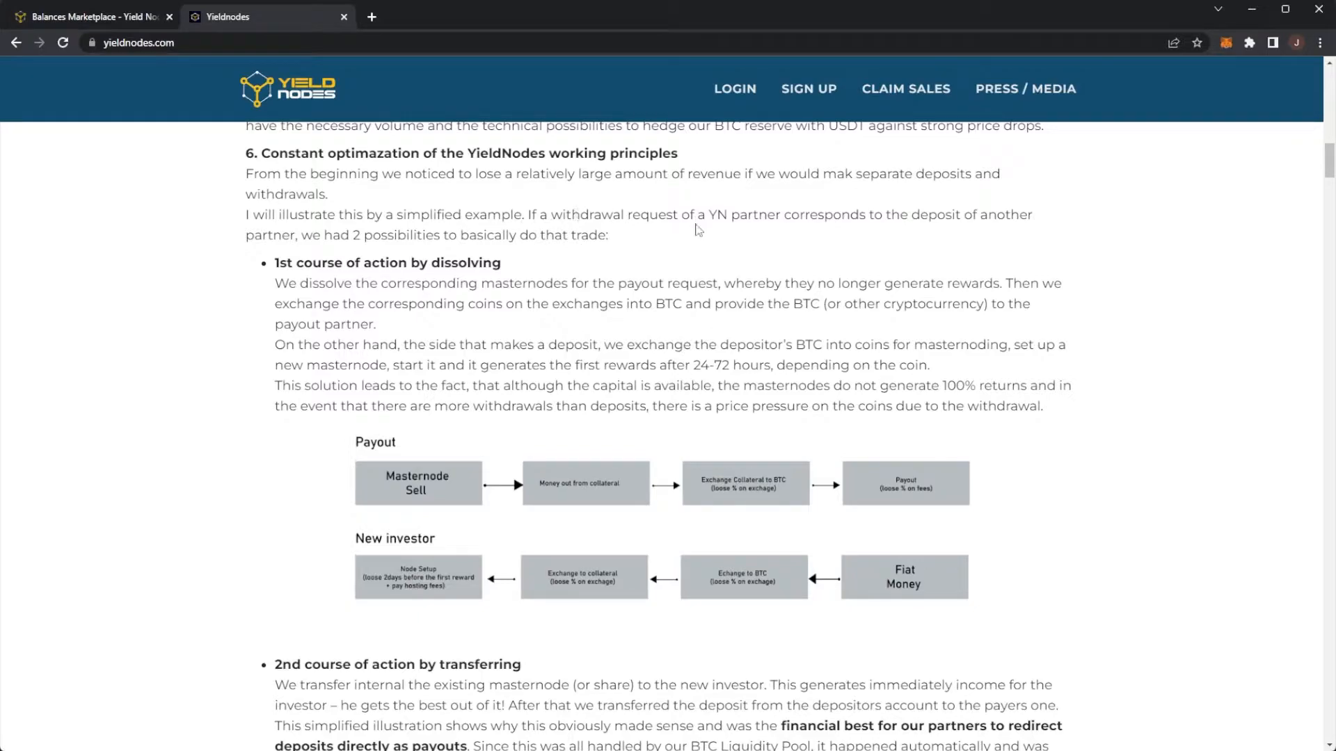
mouse_move(416, 232)
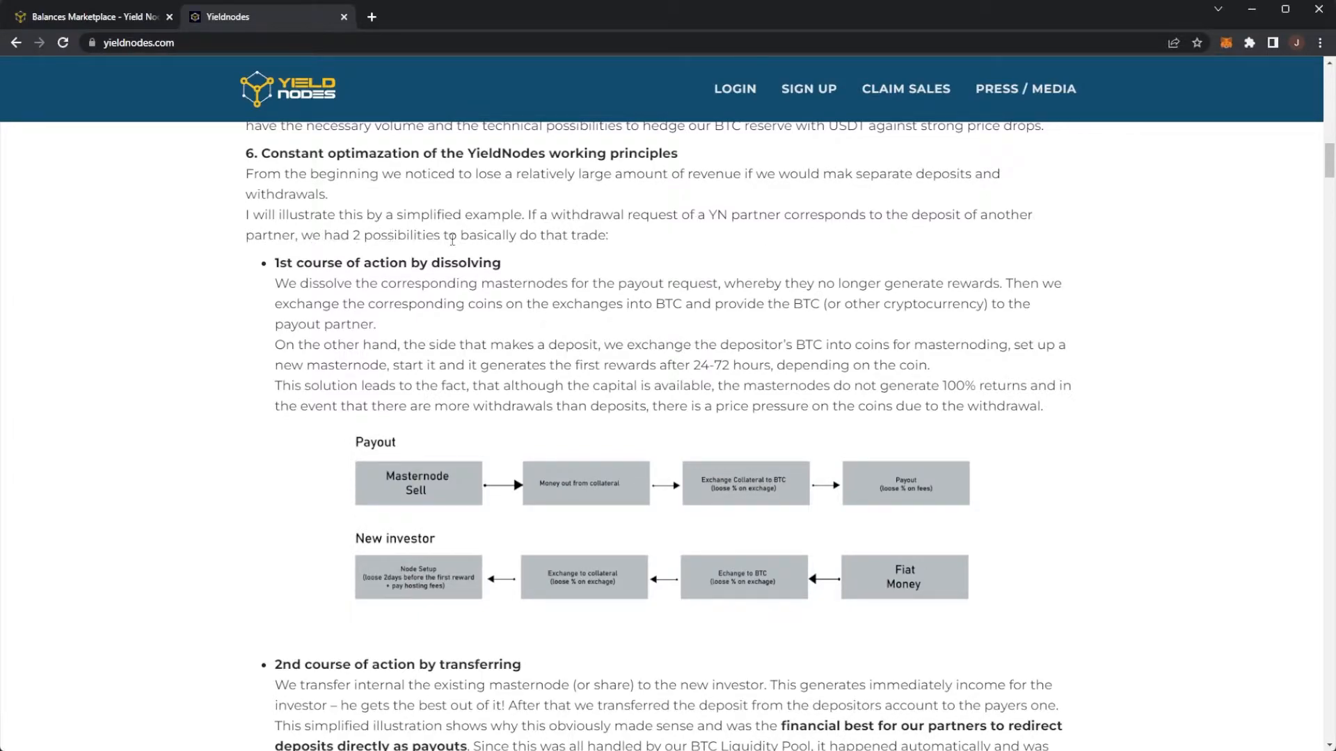
scroll(down, 3)
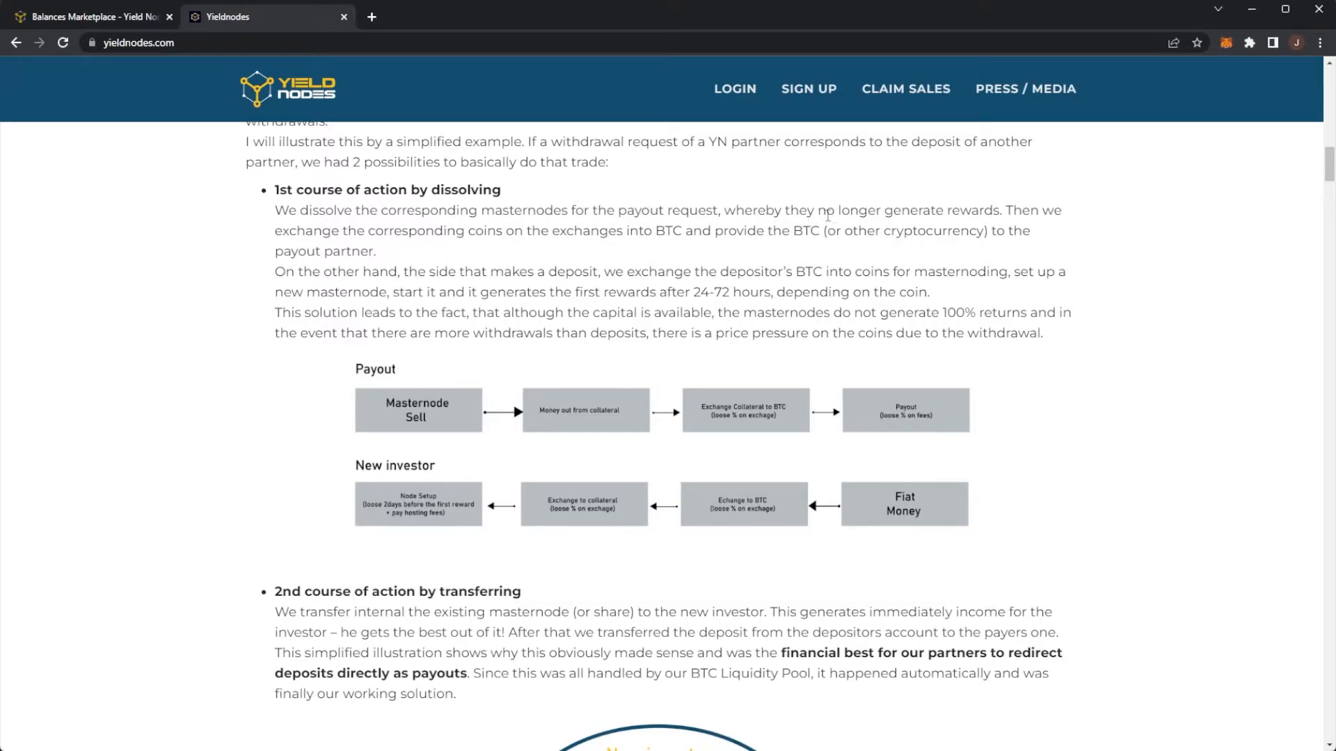
mouse_move(396, 237)
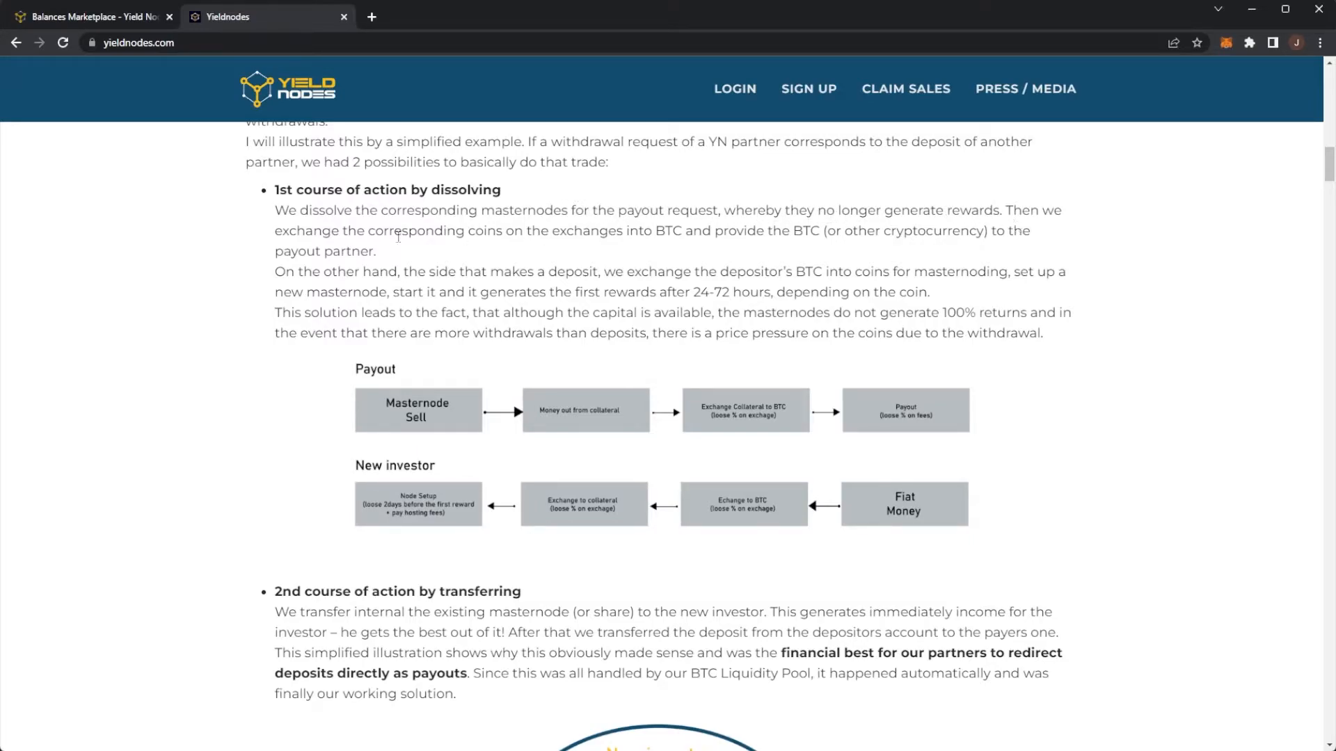
mouse_move(595, 247)
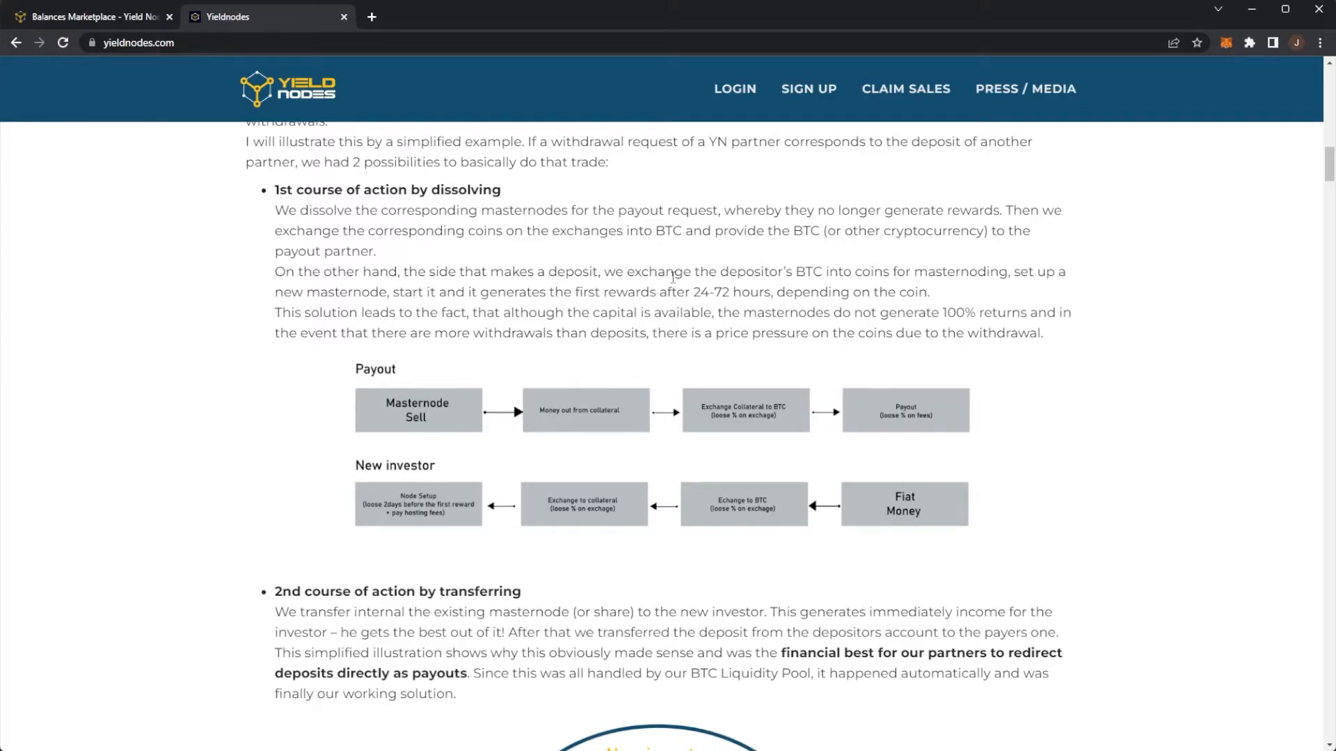
mouse_move(903, 272)
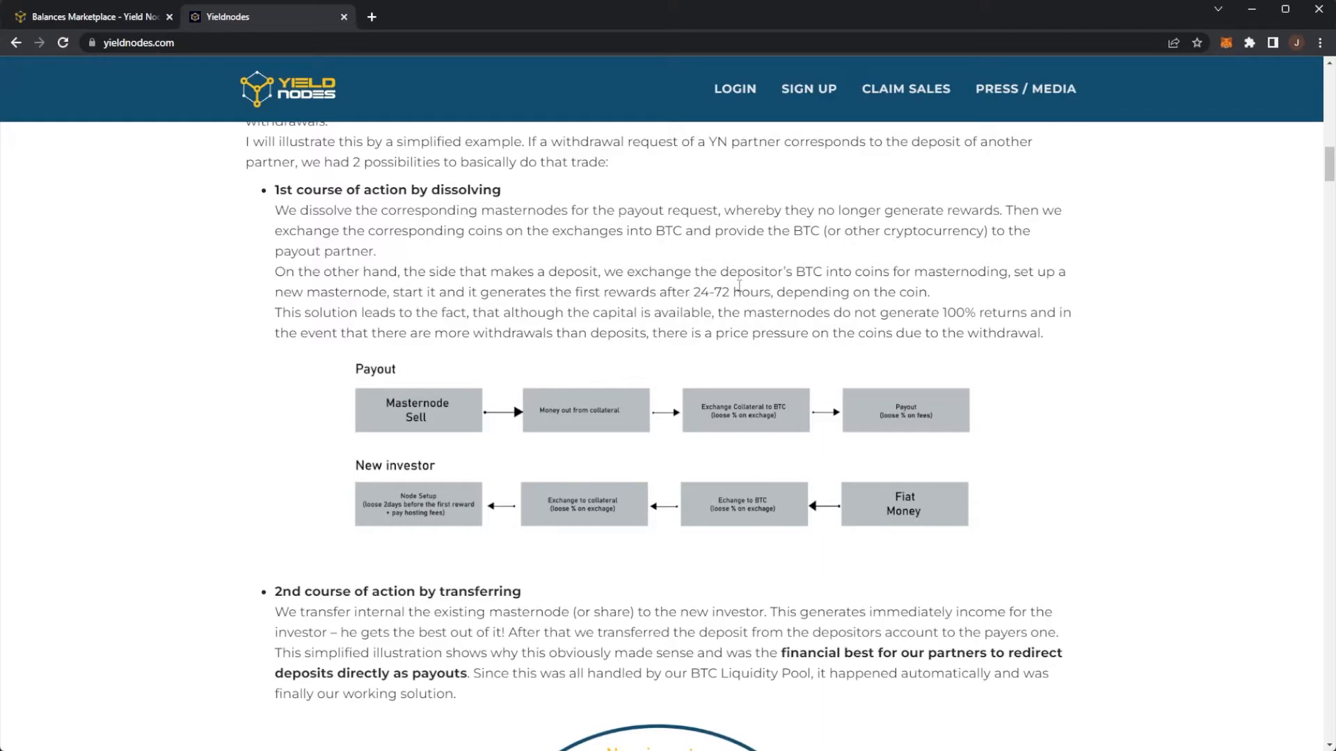
mouse_move(335, 316)
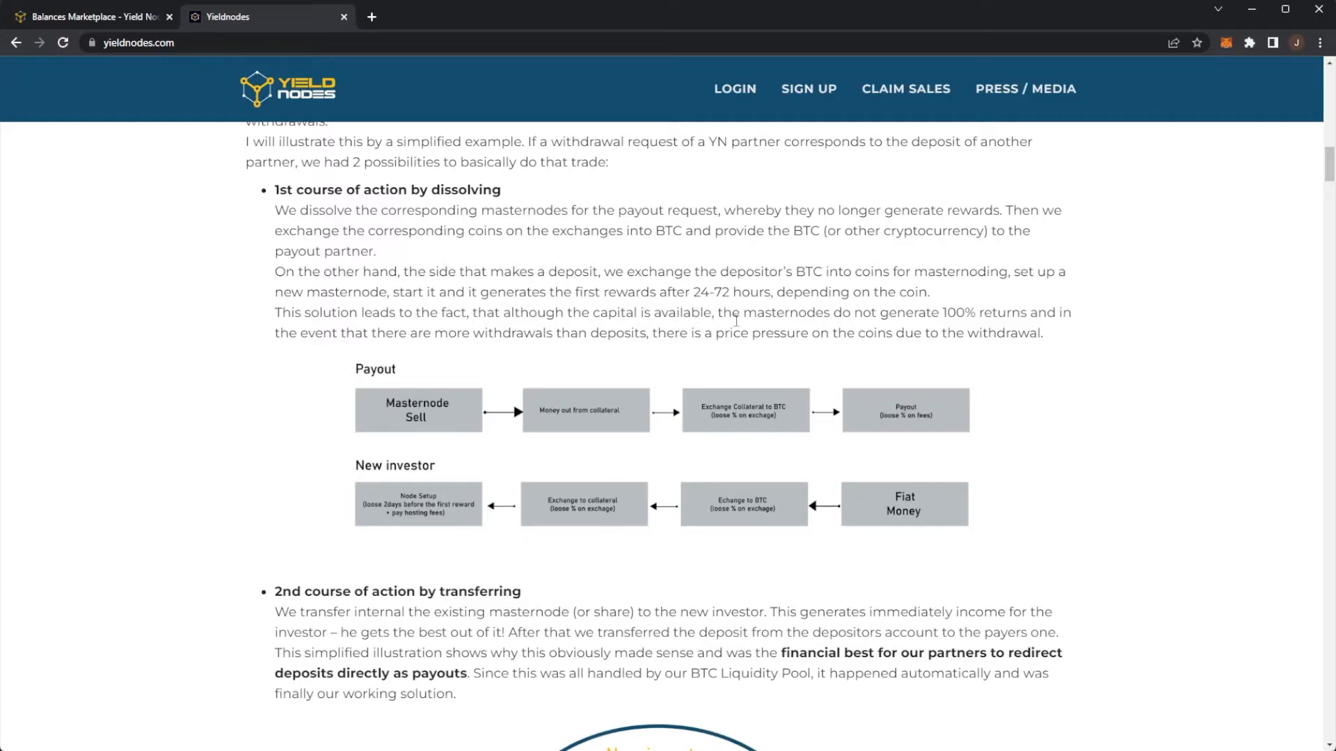
mouse_move(953, 314)
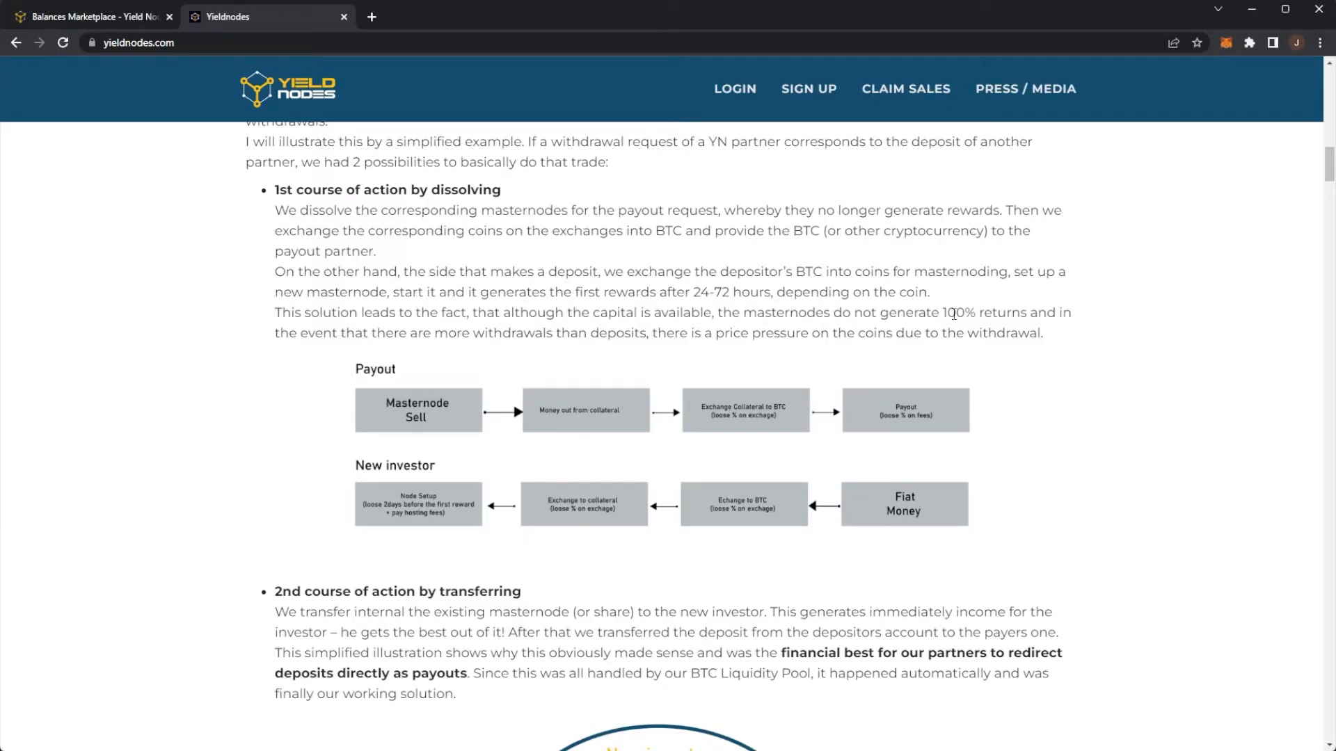
mouse_move(454, 346)
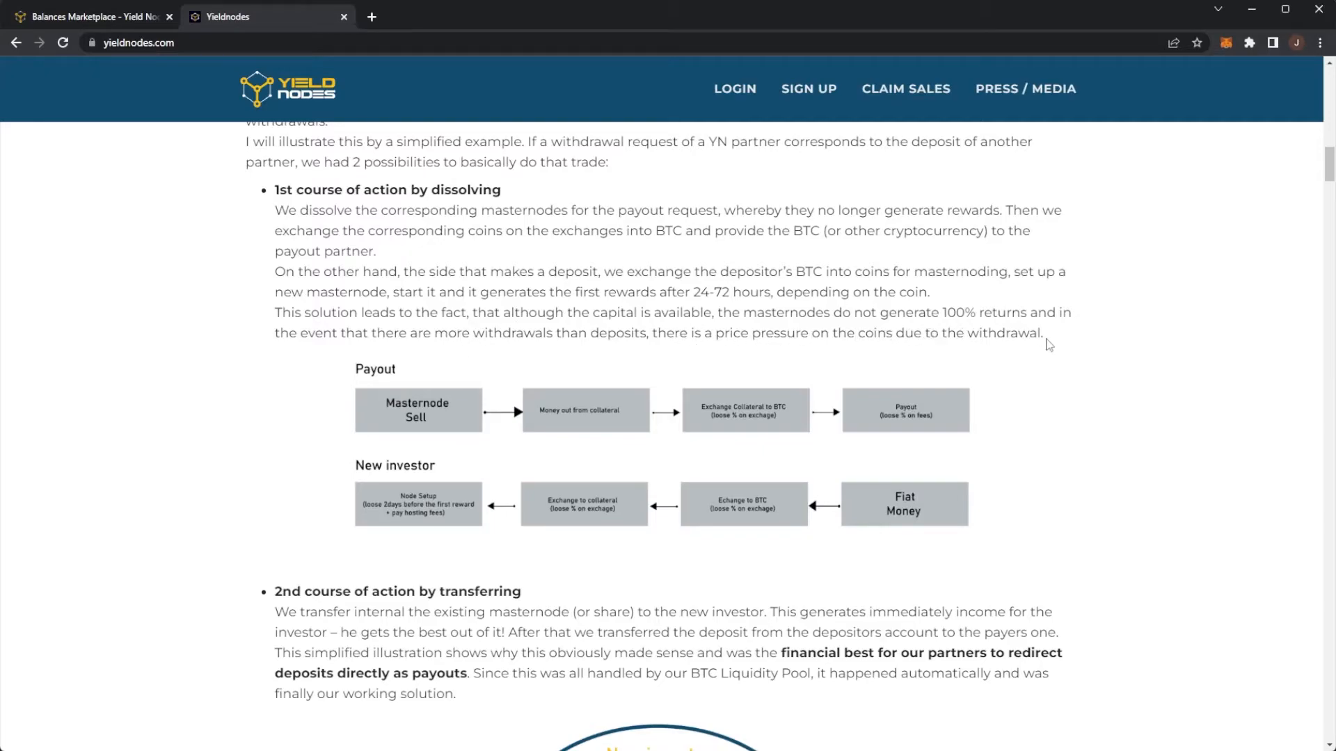
- Scroll through the asset-owner-change diagram to the start of point 7
scroll(down, 3)
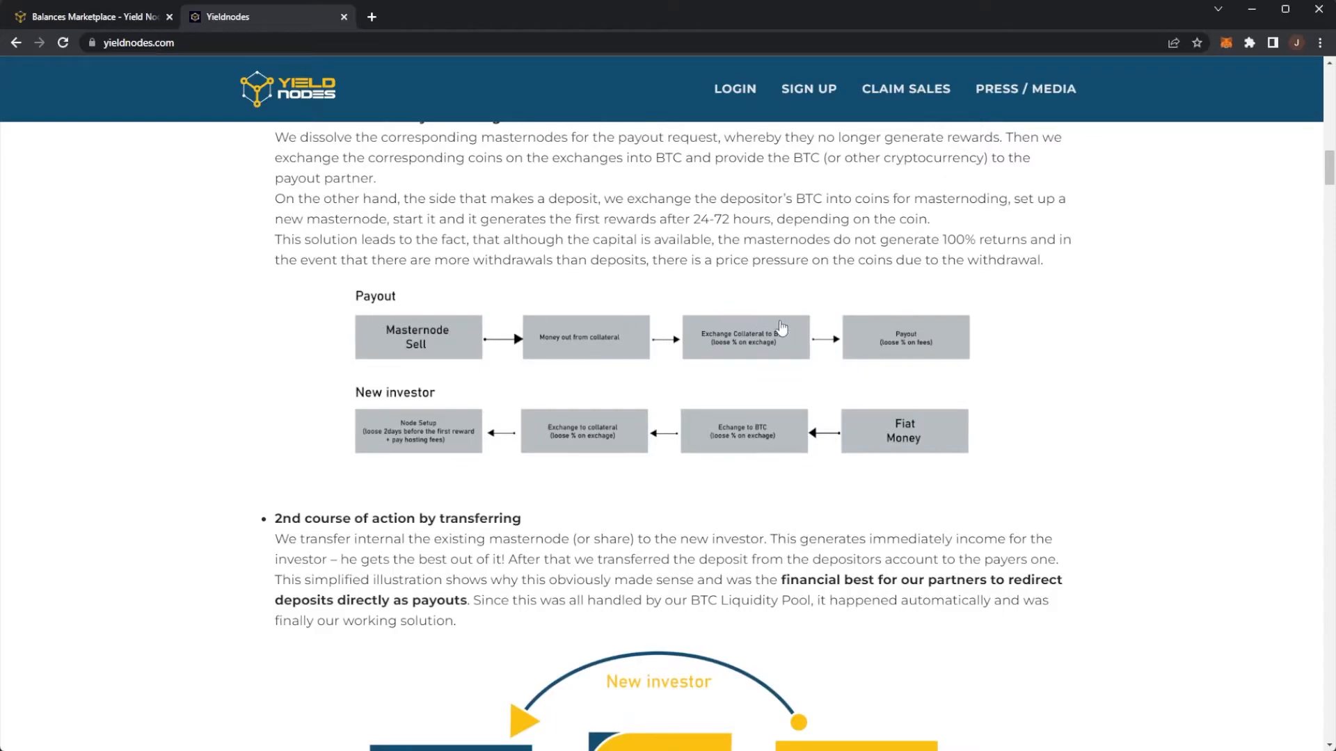
mouse_move(741, 332)
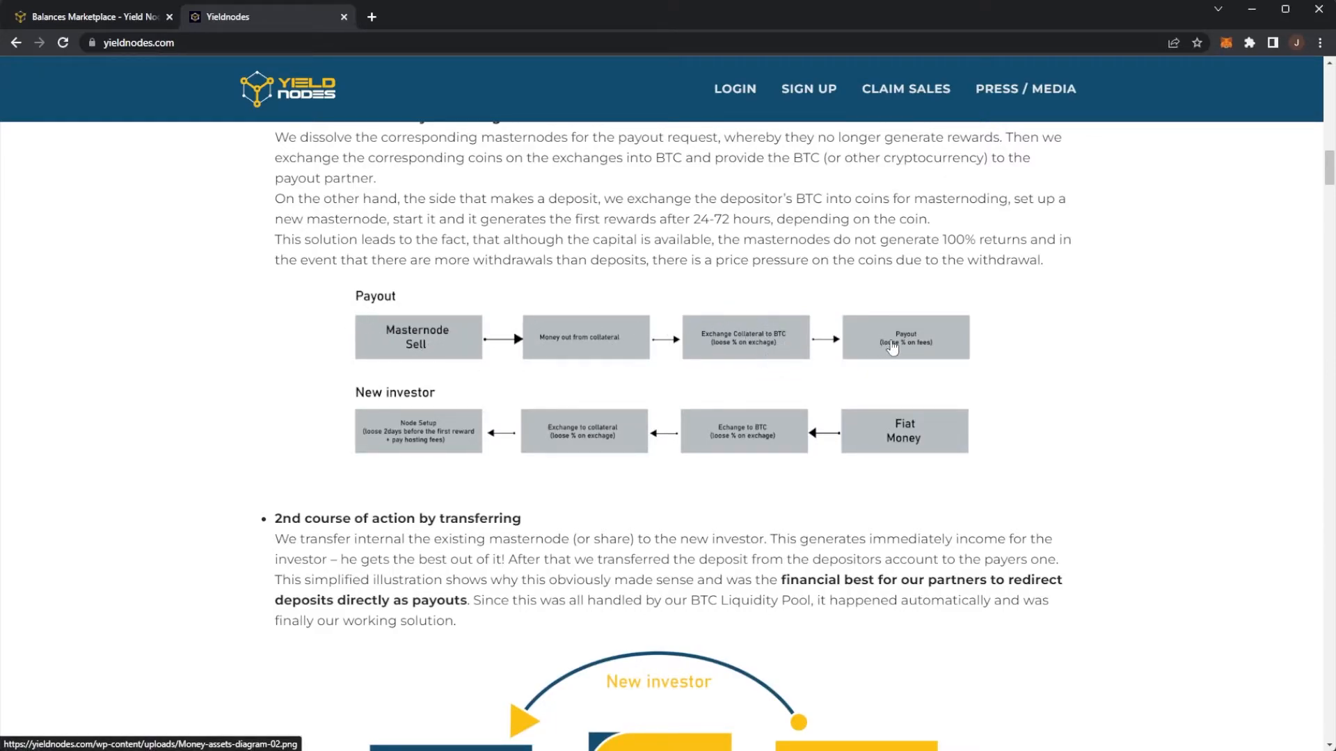
scroll(down, 3)
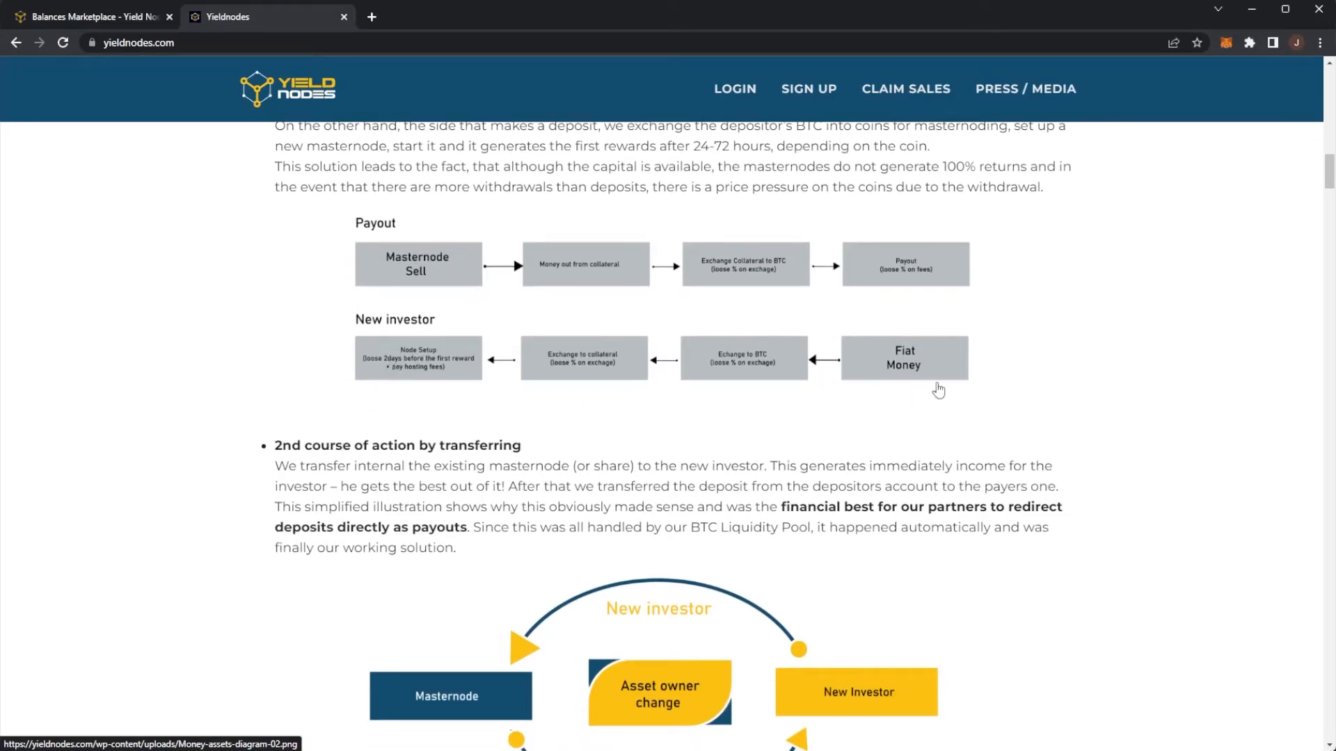
mouse_move(640, 365)
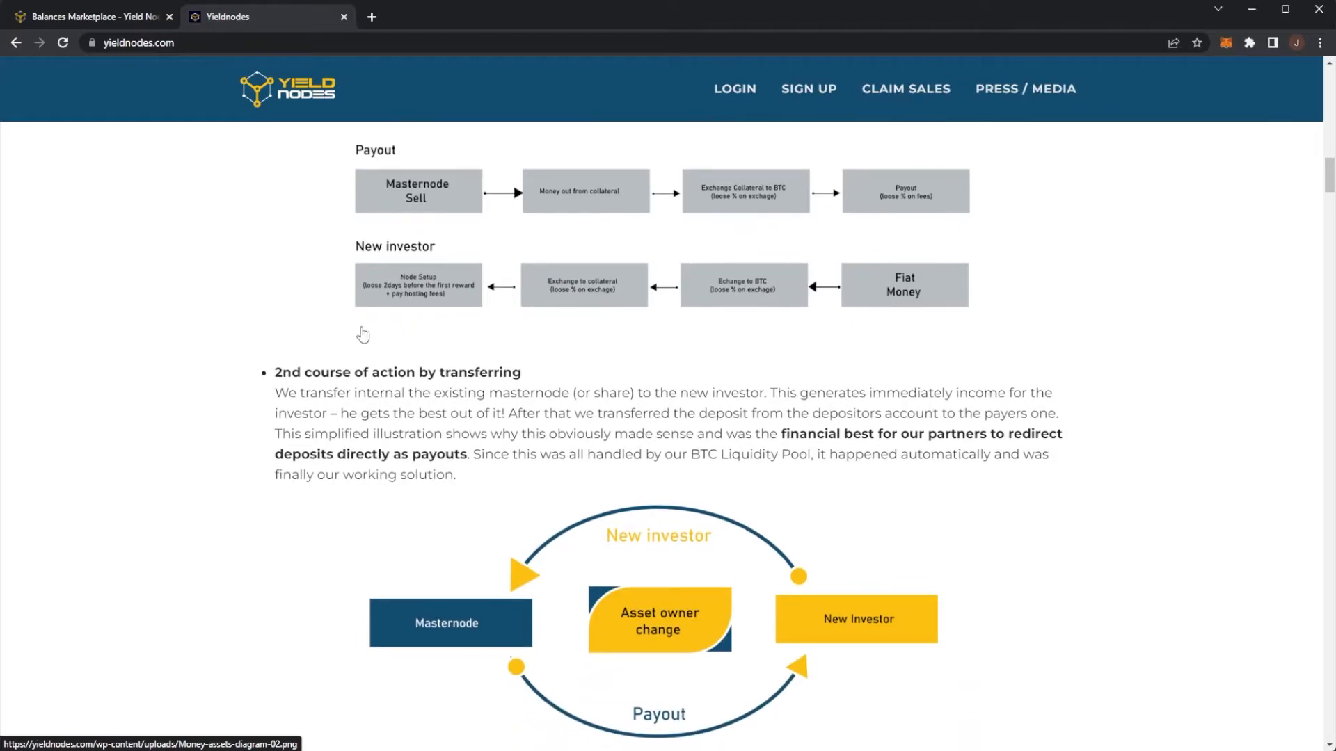
scroll(down, 3)
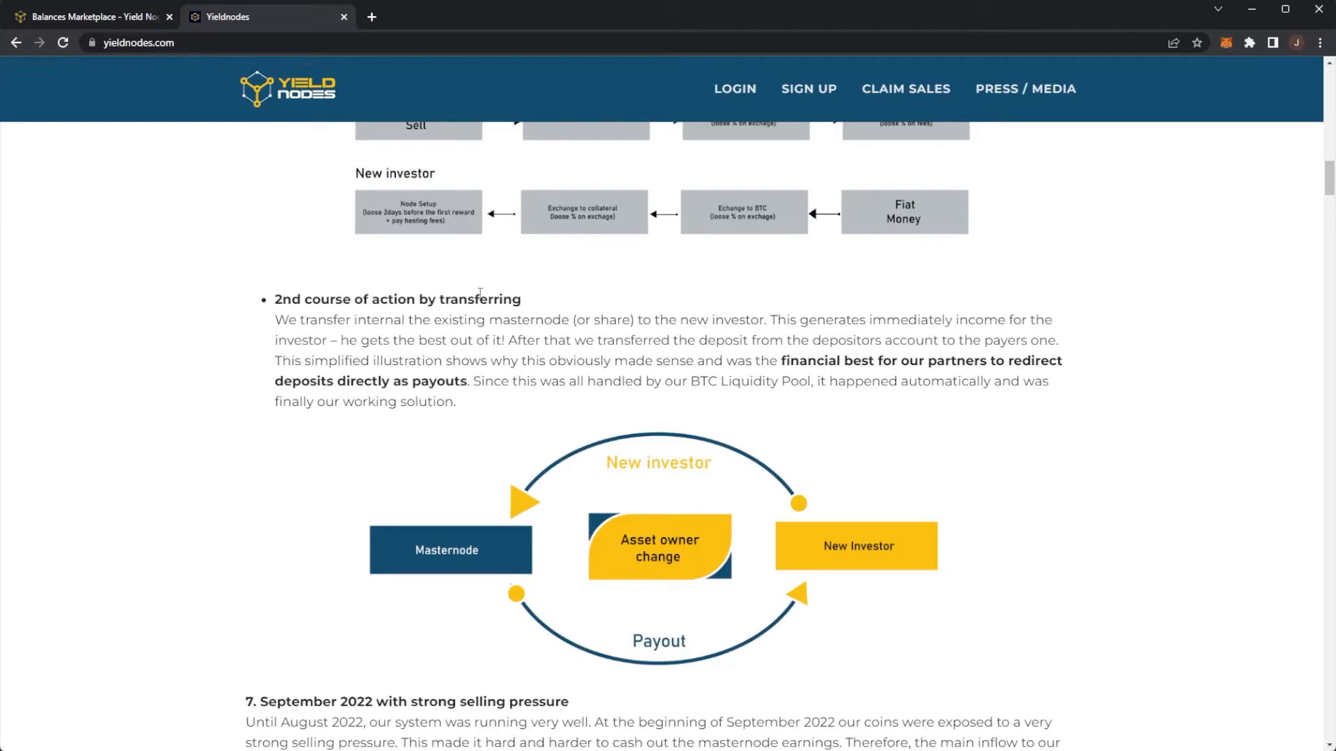
scroll(down, 3)
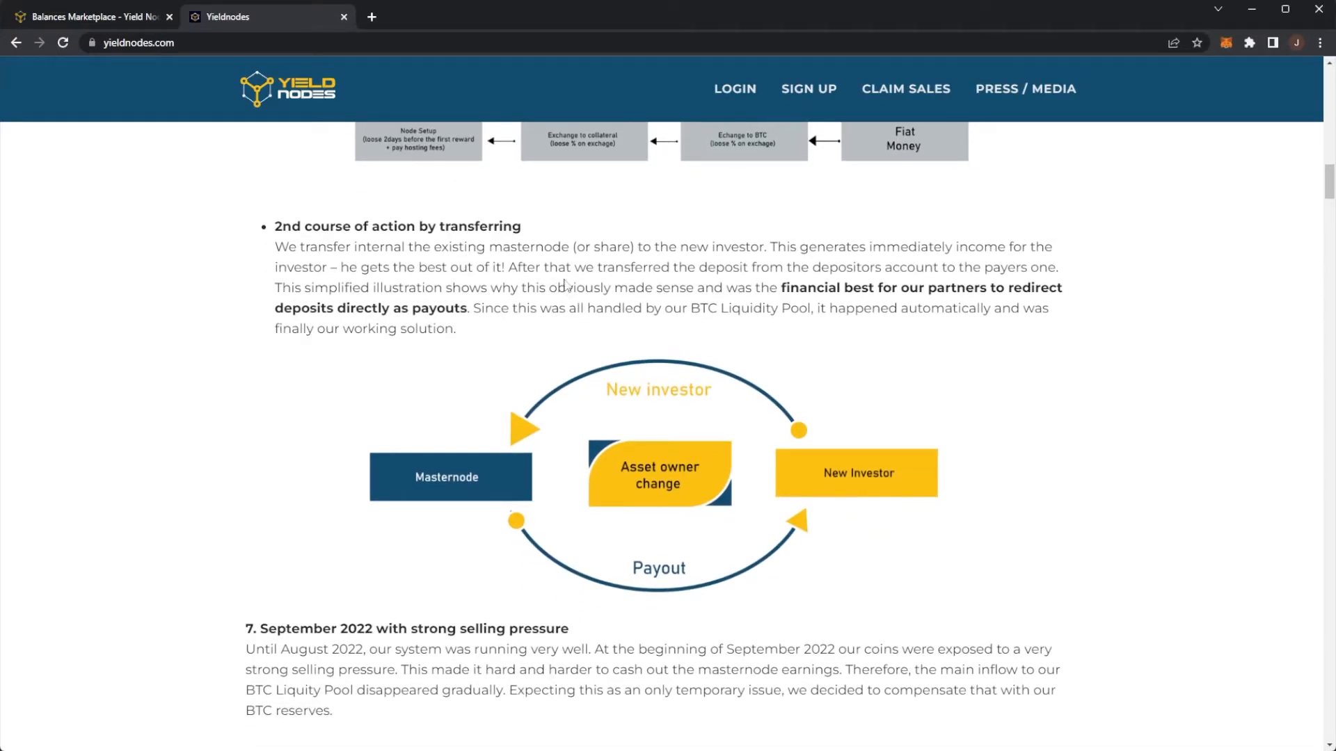
mouse_move(902, 275)
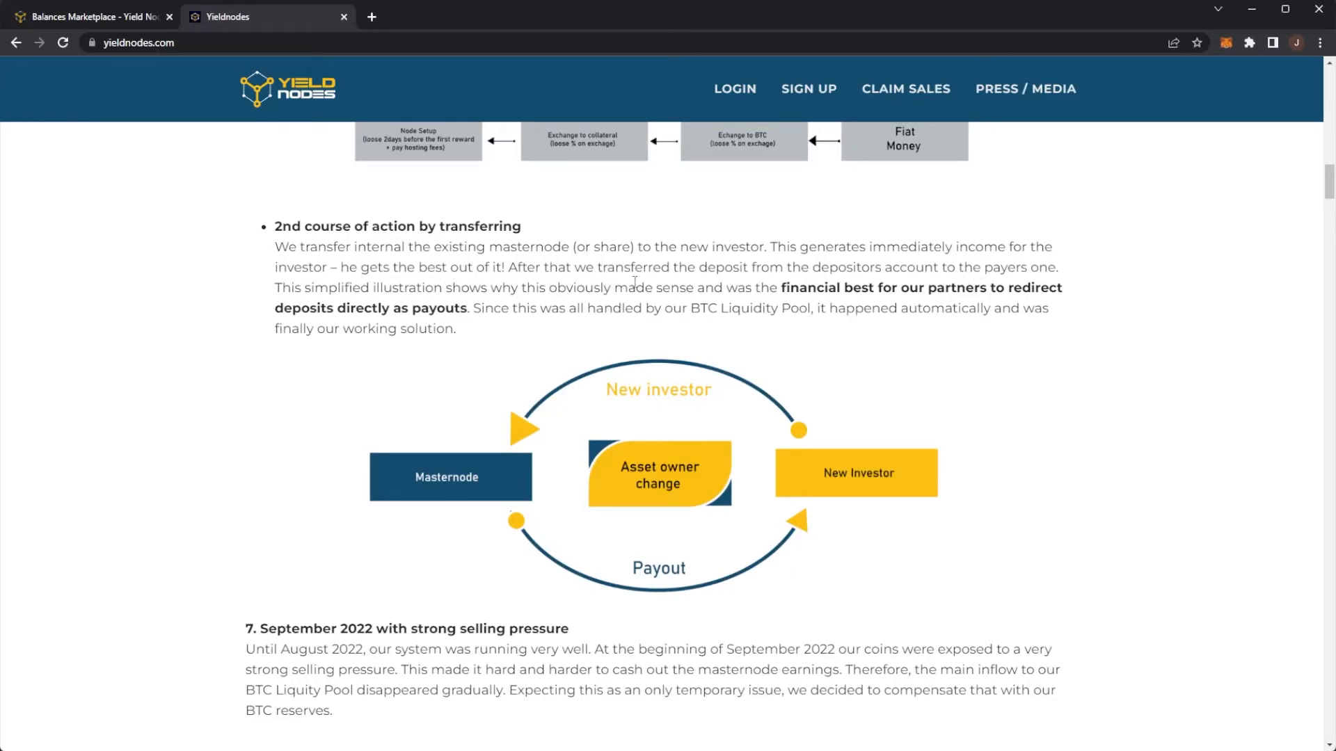
mouse_move(858, 304)
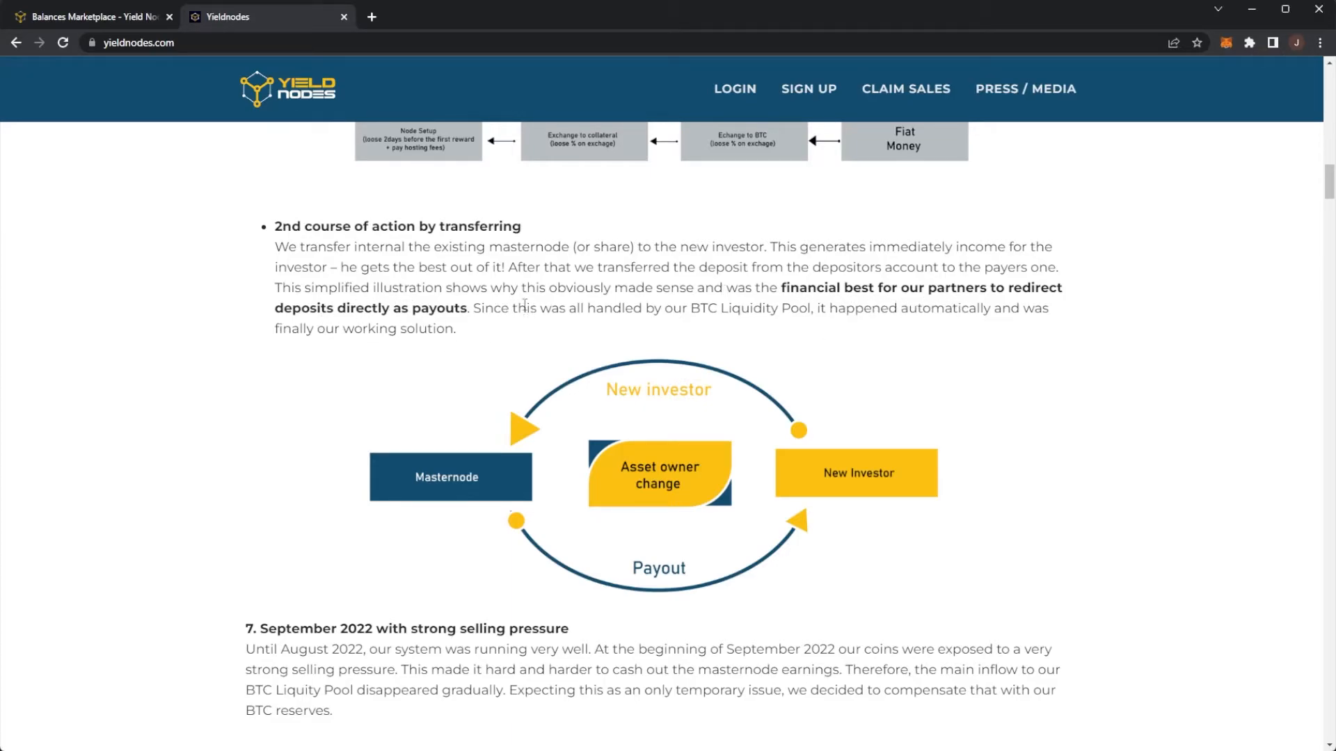
mouse_move(773, 304)
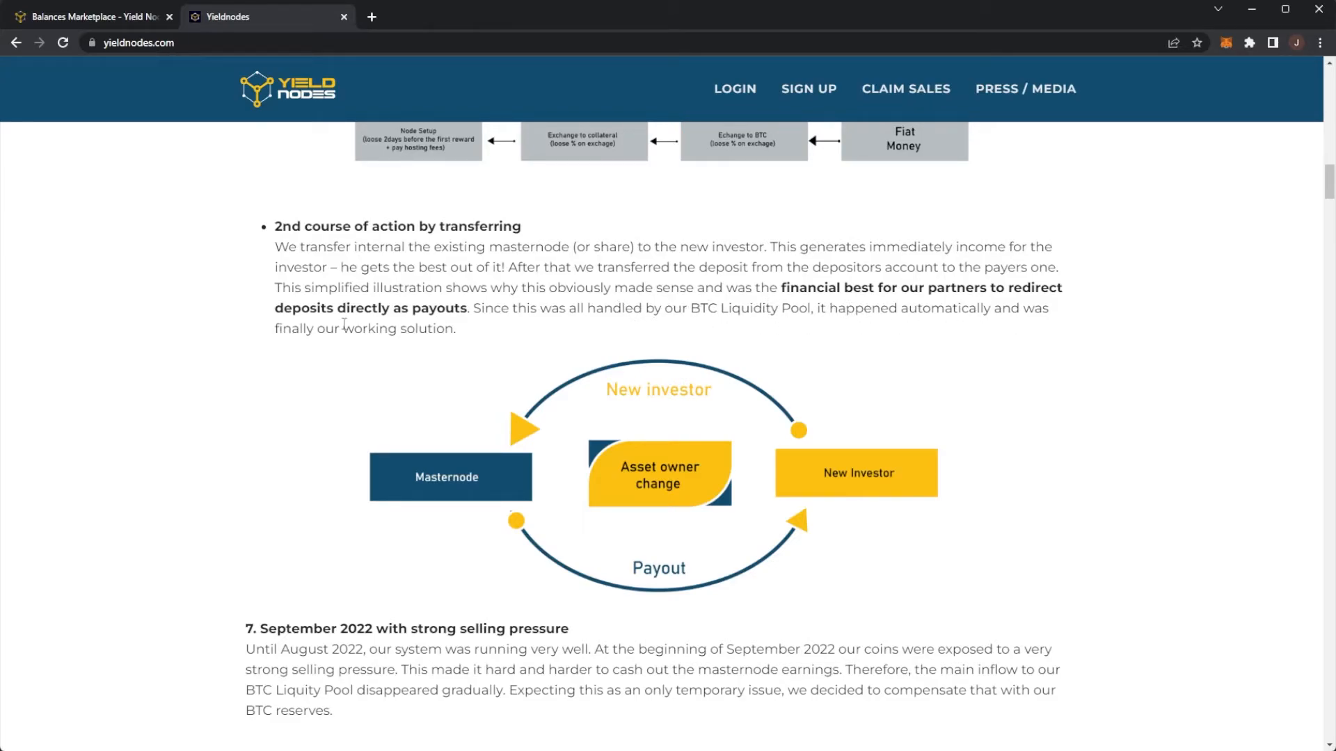
scroll(down, 3)
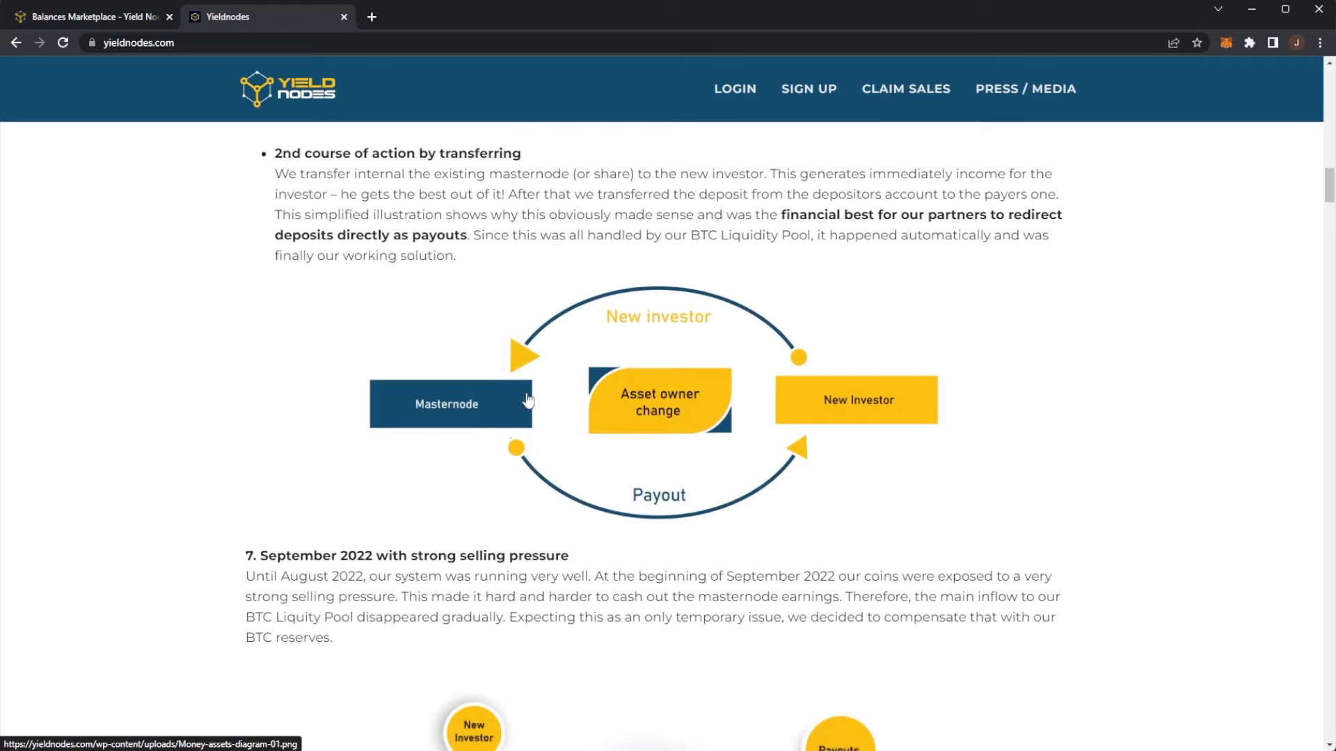
mouse_move(525, 377)
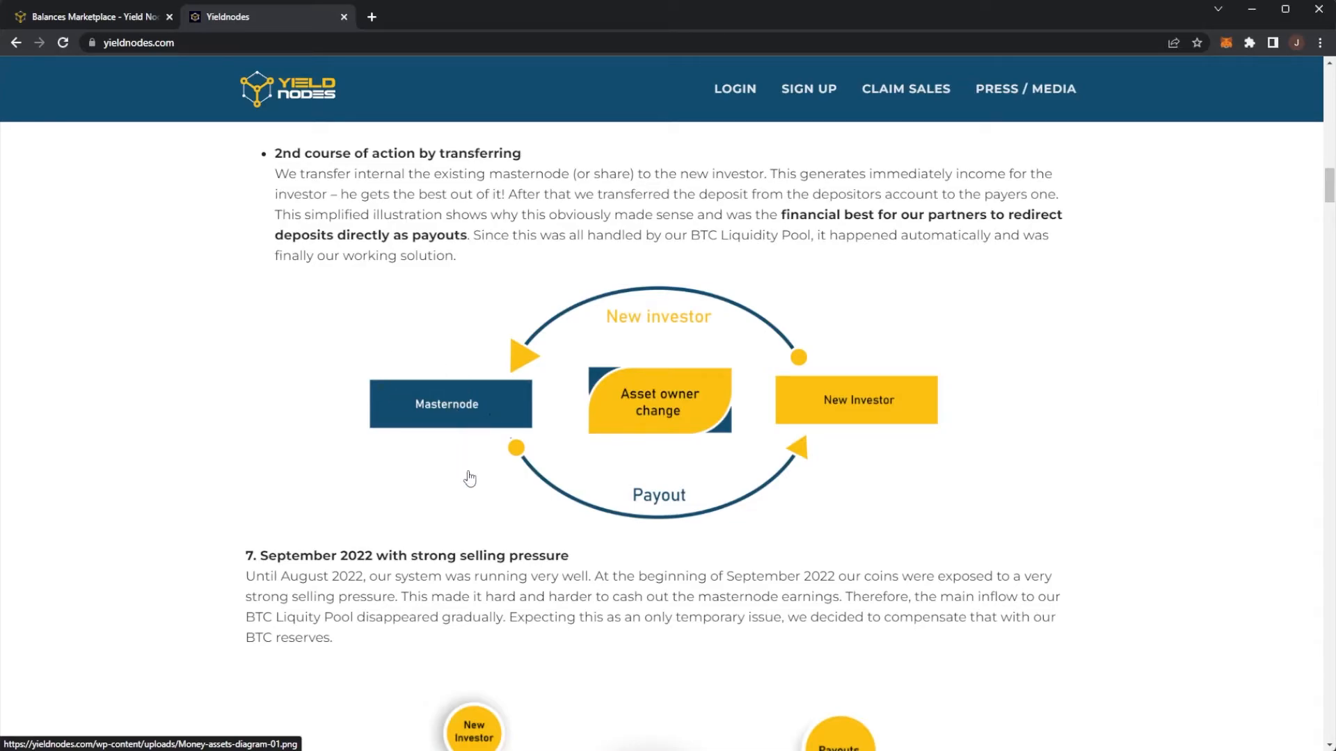
mouse_move(820, 379)
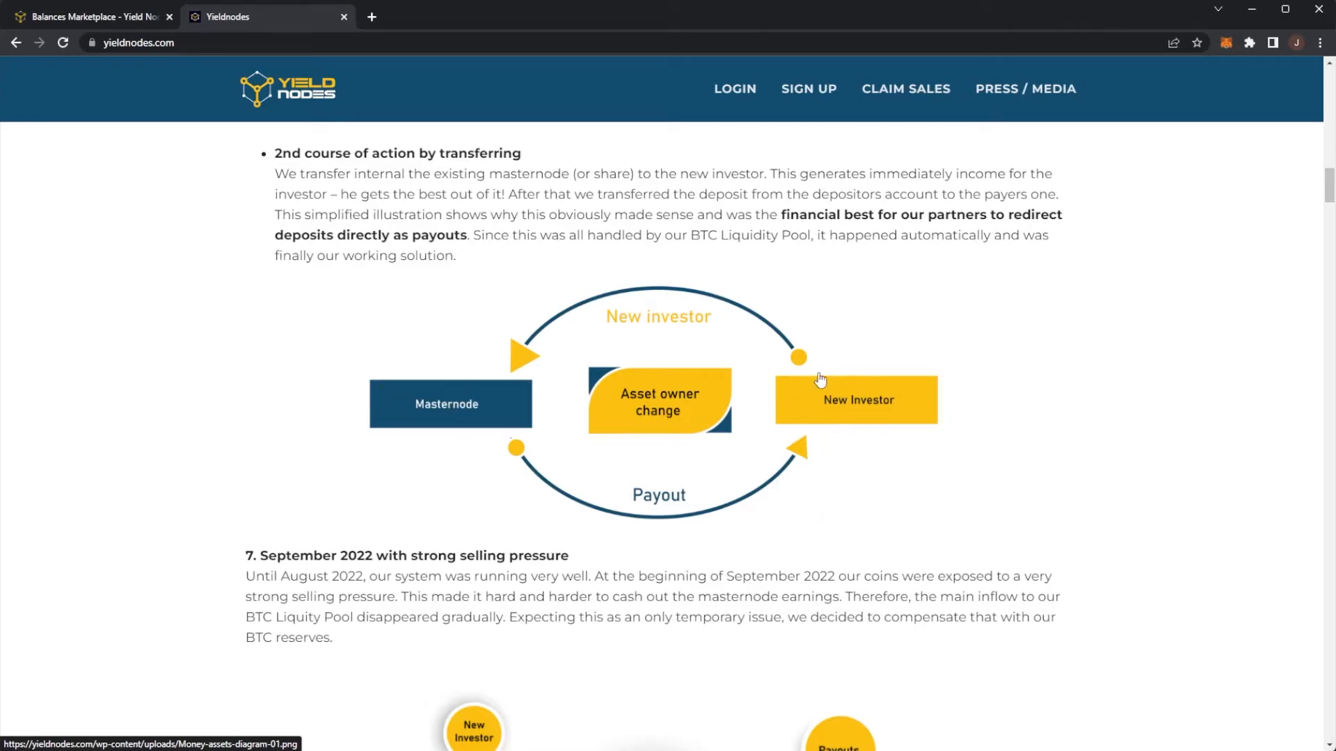
mouse_move(513, 262)
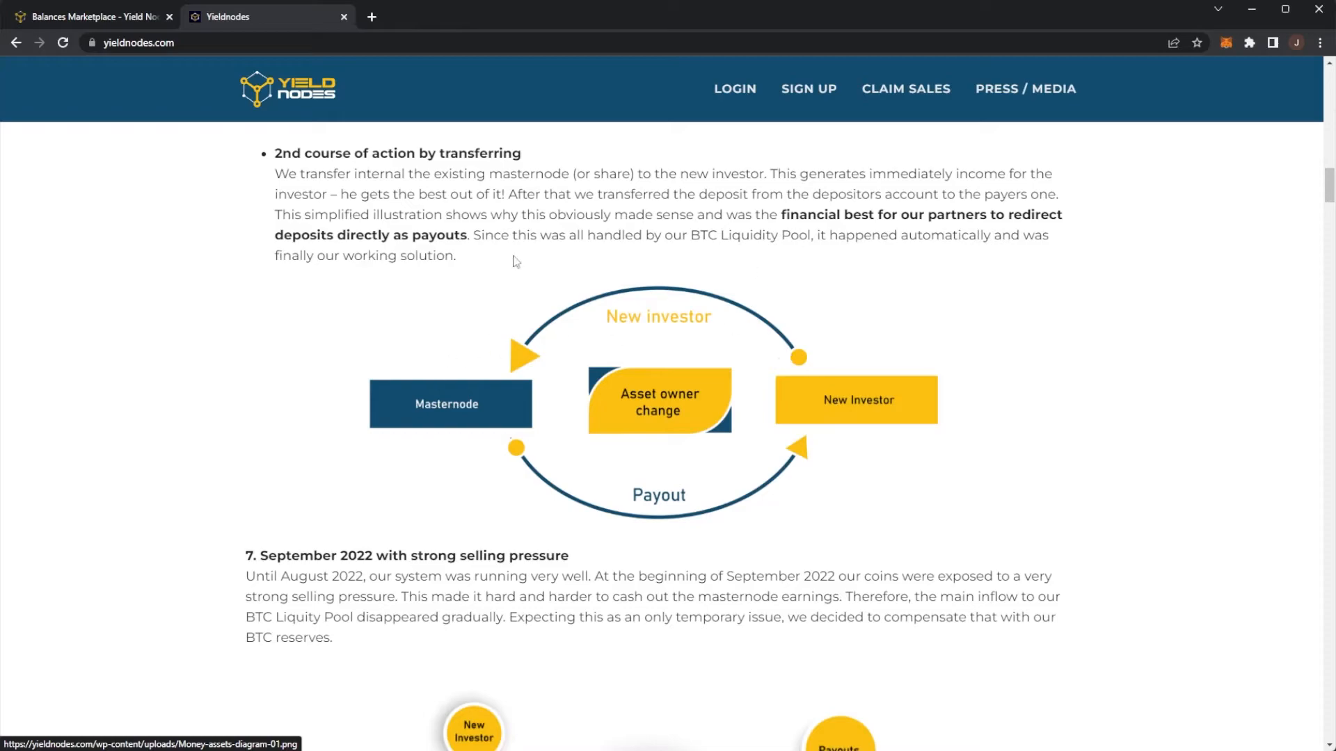
- Scroll to point 8 on DECENOMY and point 9 on the October 2022 Binance freeze
scroll(down, 3)
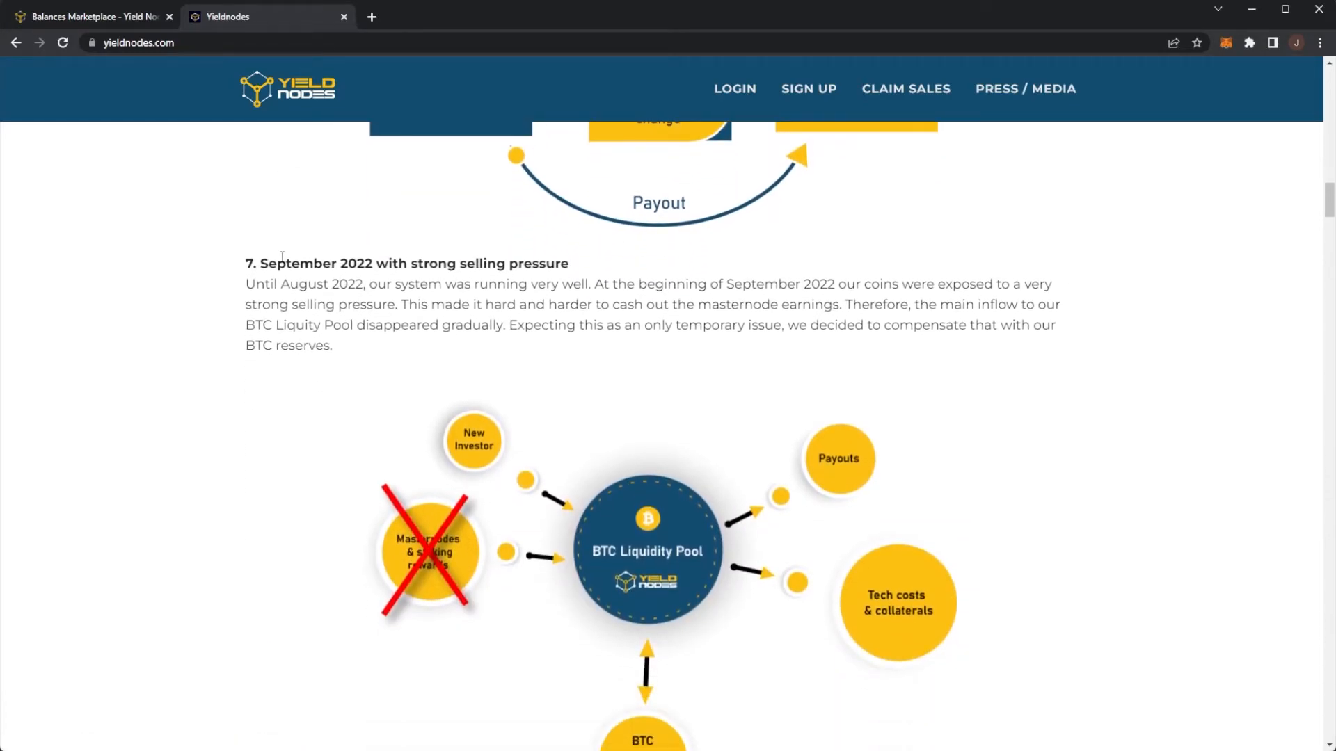
mouse_move(315, 251)
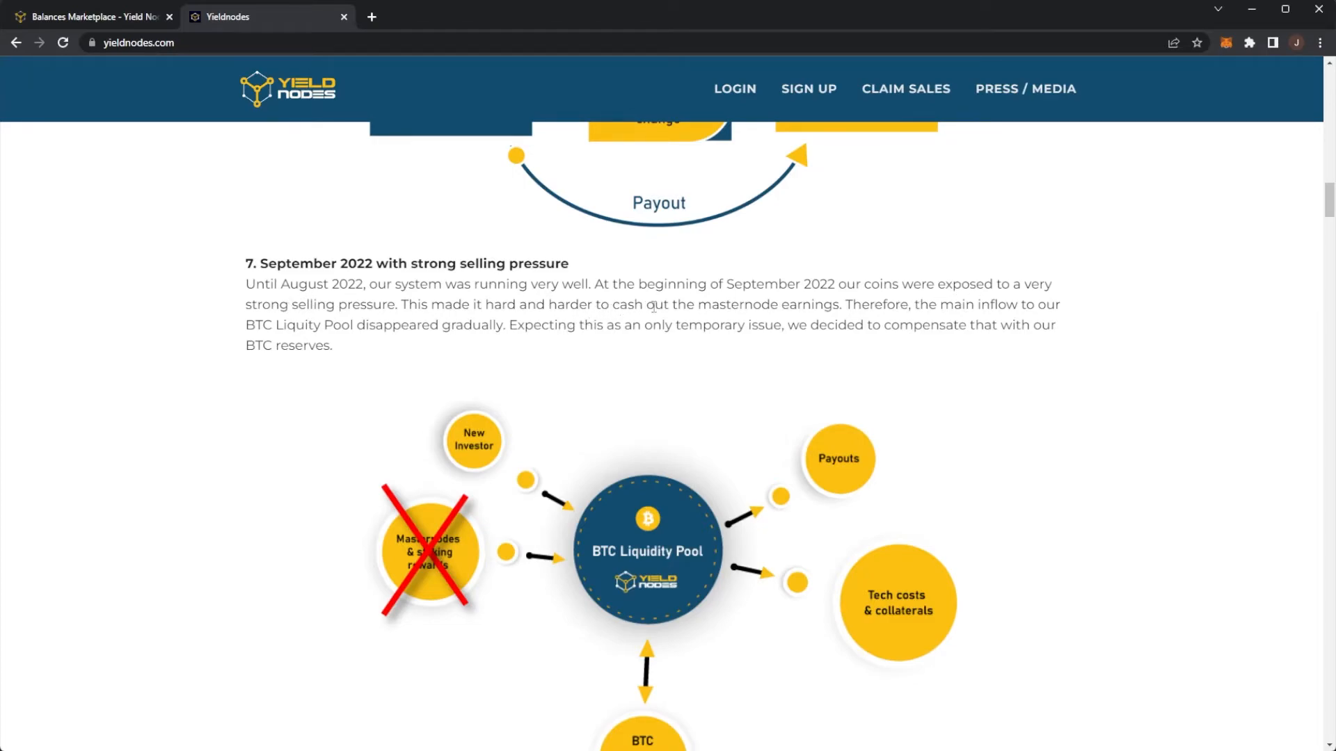
scroll(down, 3)
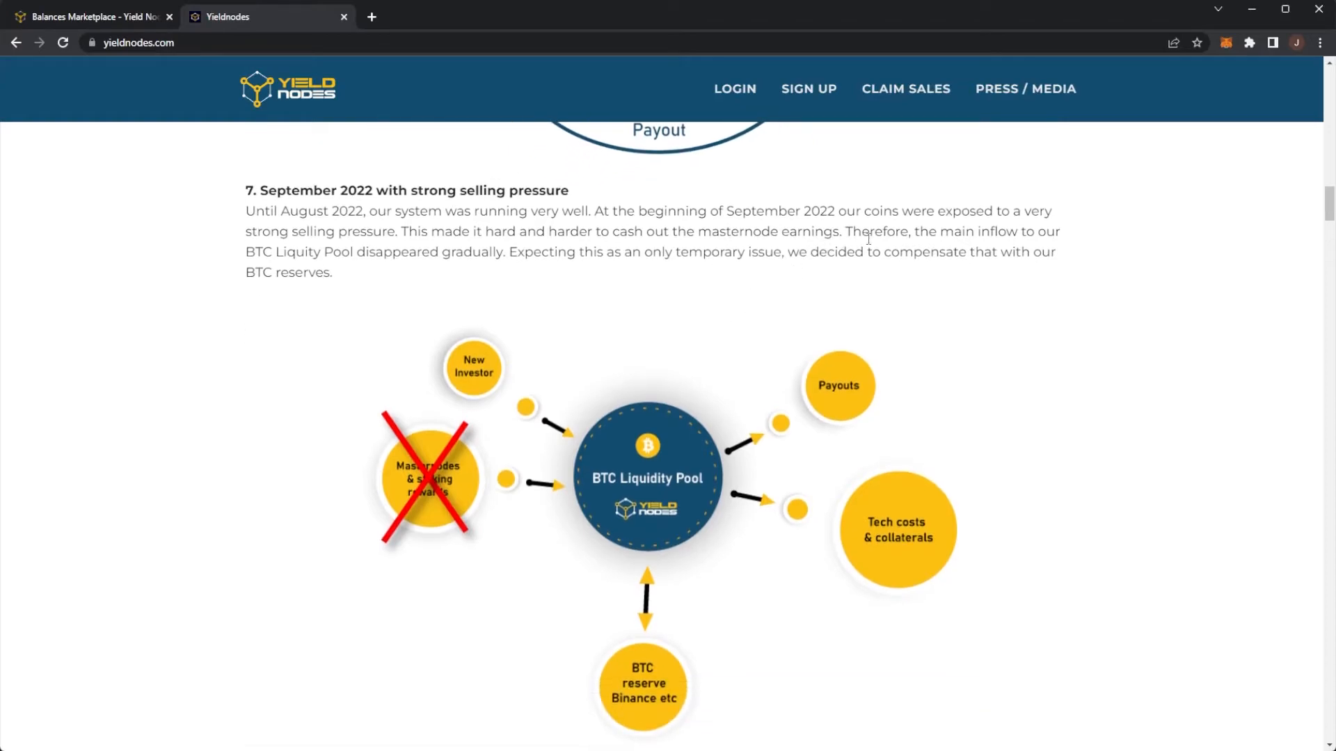
mouse_move(345, 266)
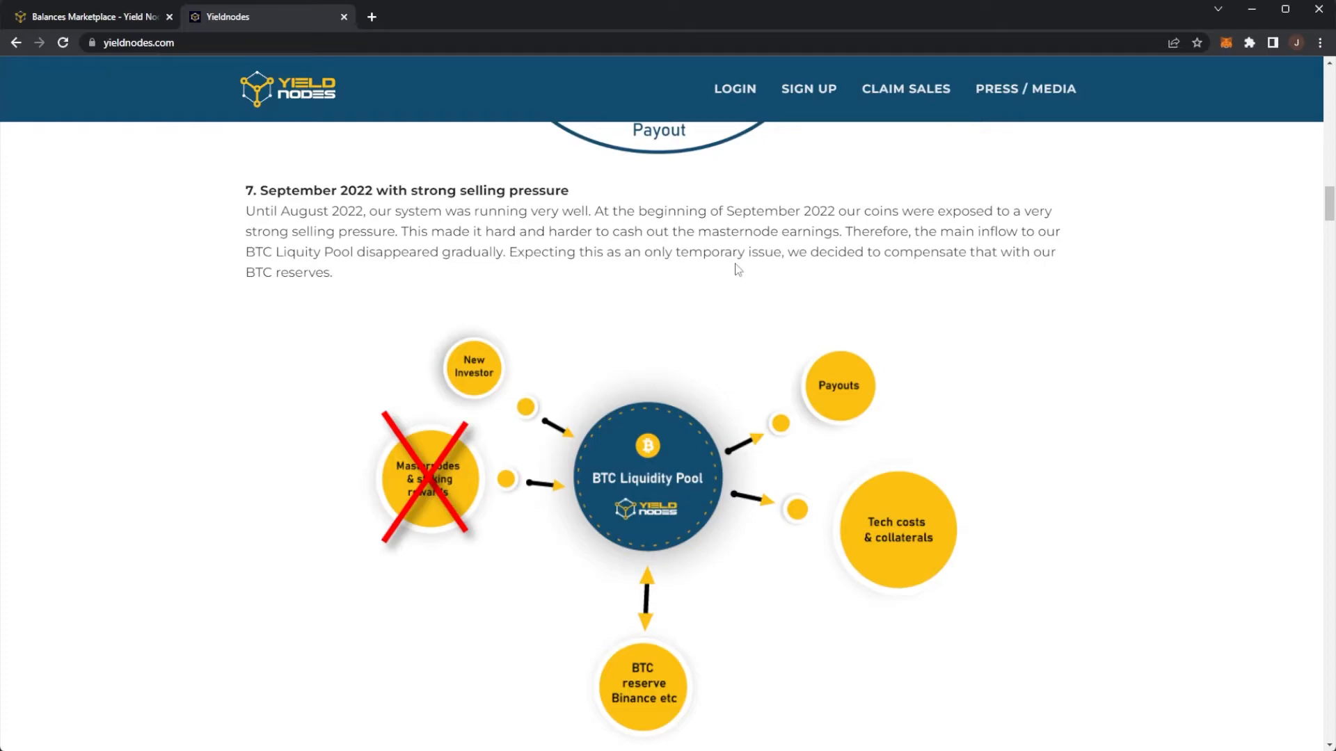
scroll(down, 3)
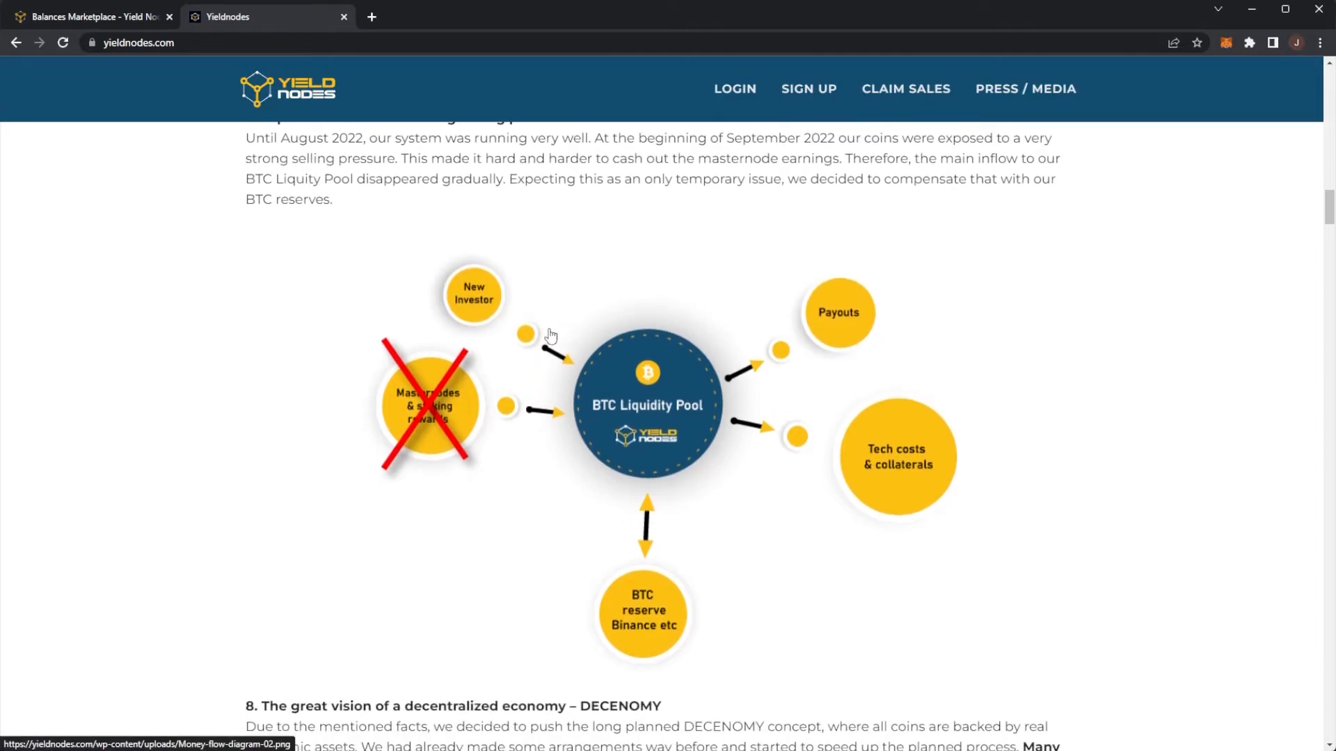
scroll(down, 3)
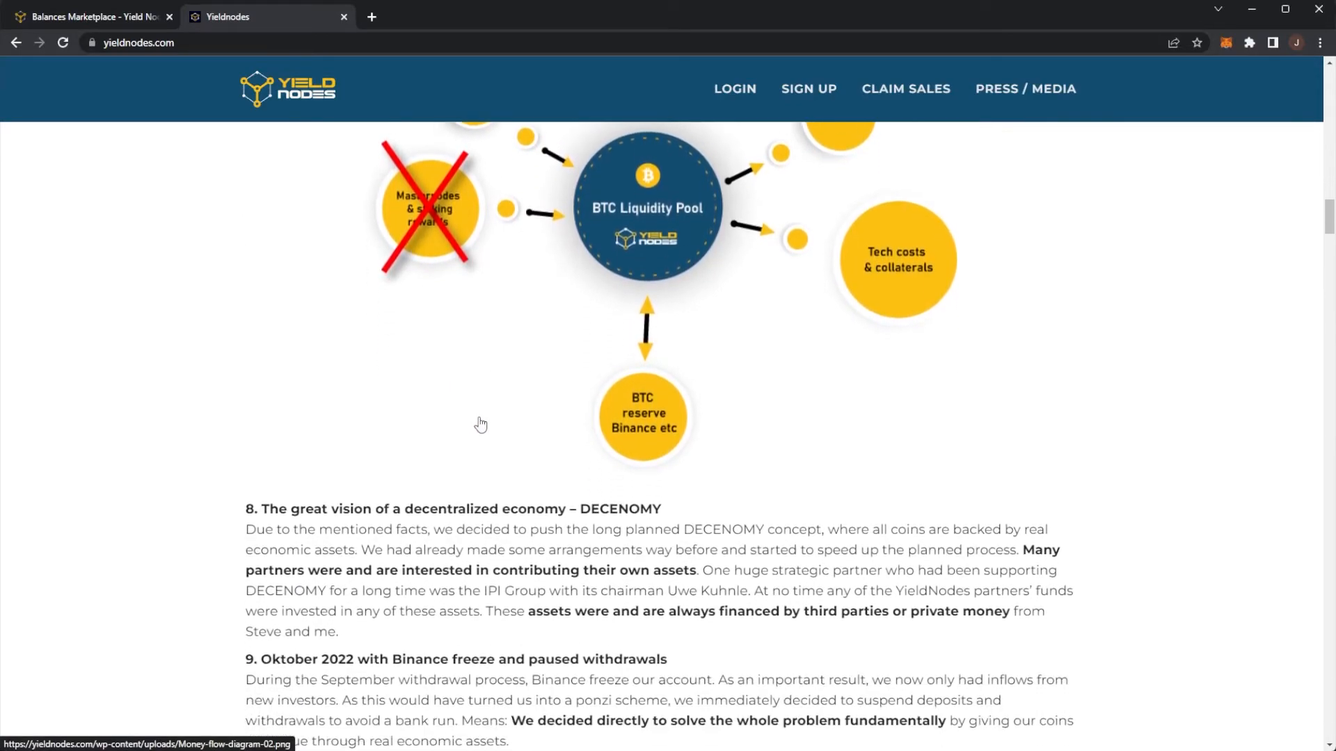
scroll(down, 3)
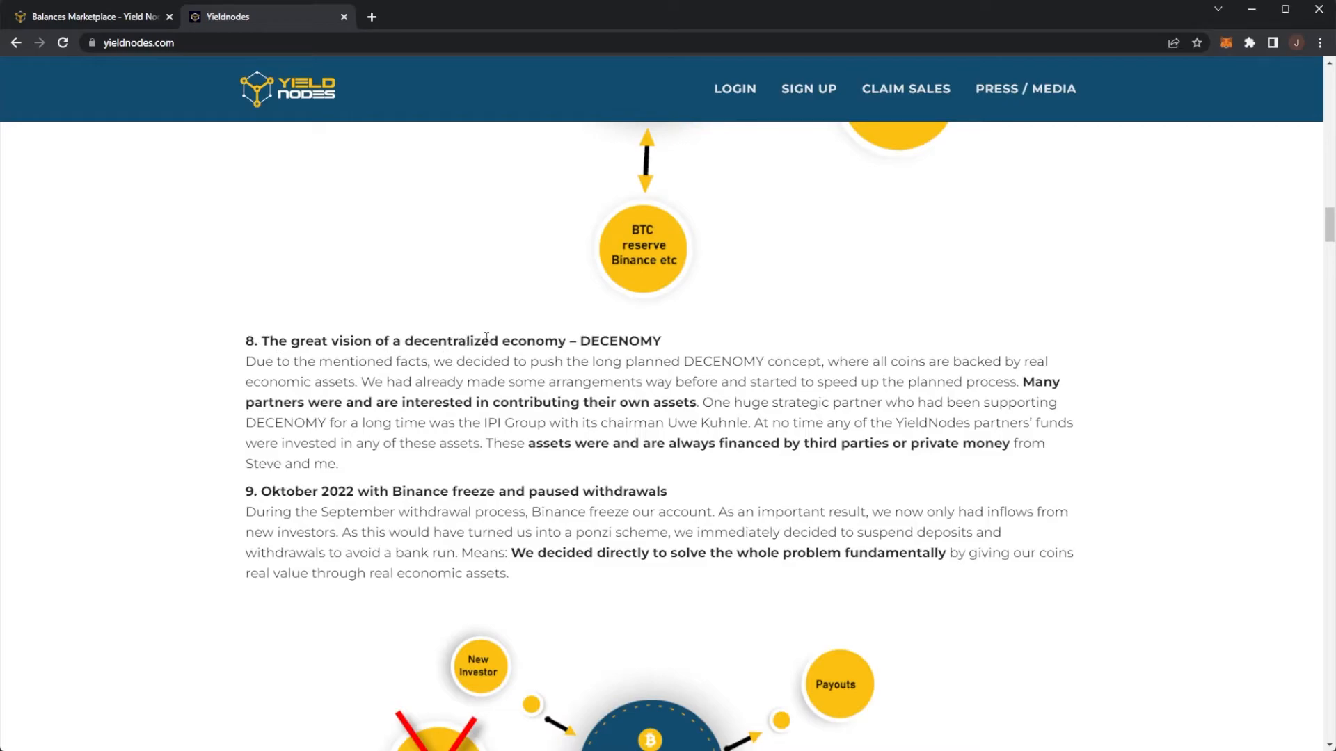
scroll(down, 3)
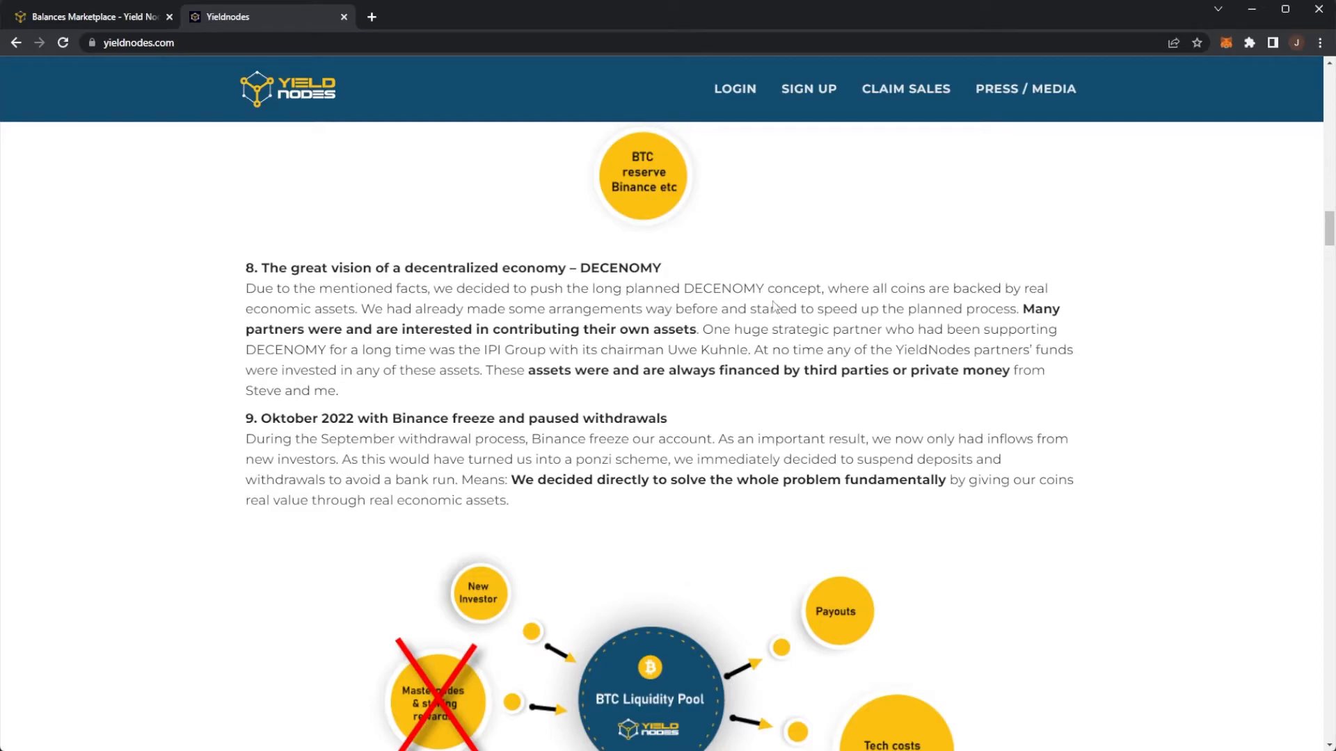
mouse_move(300, 288)
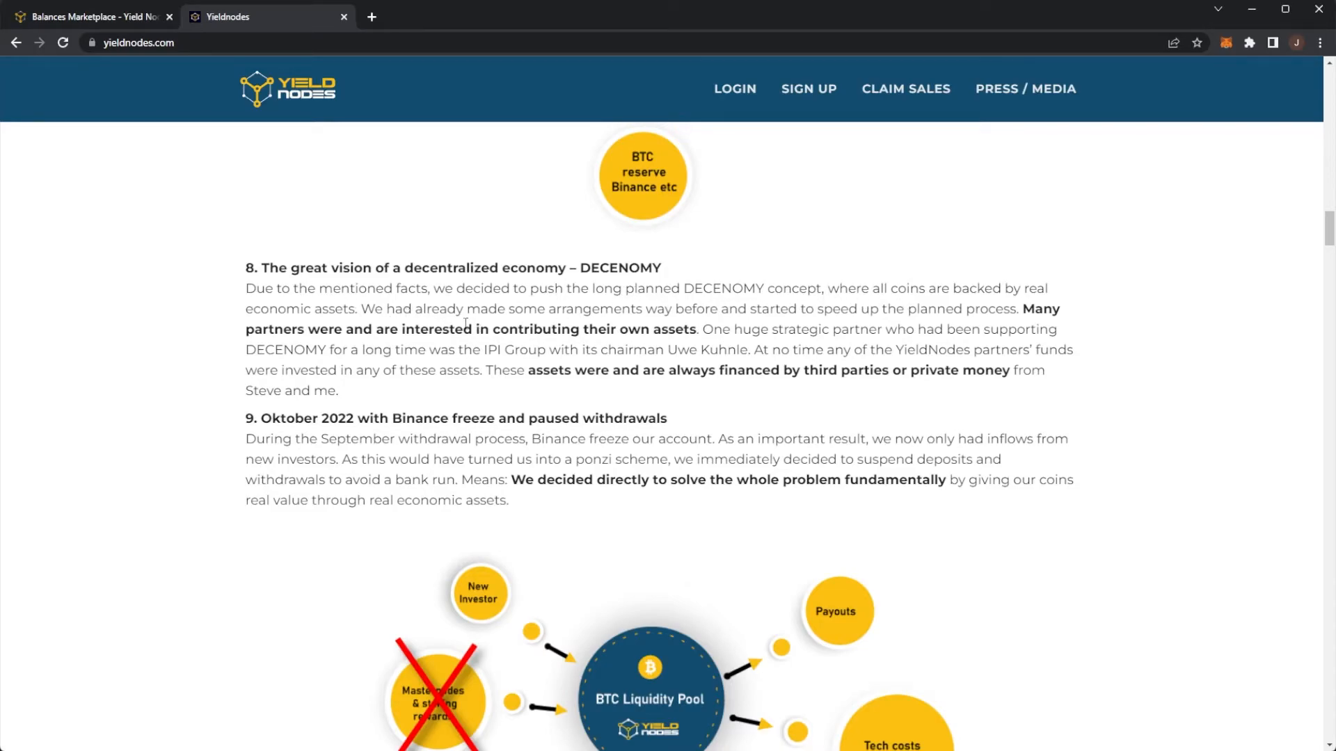
mouse_move(669, 308)
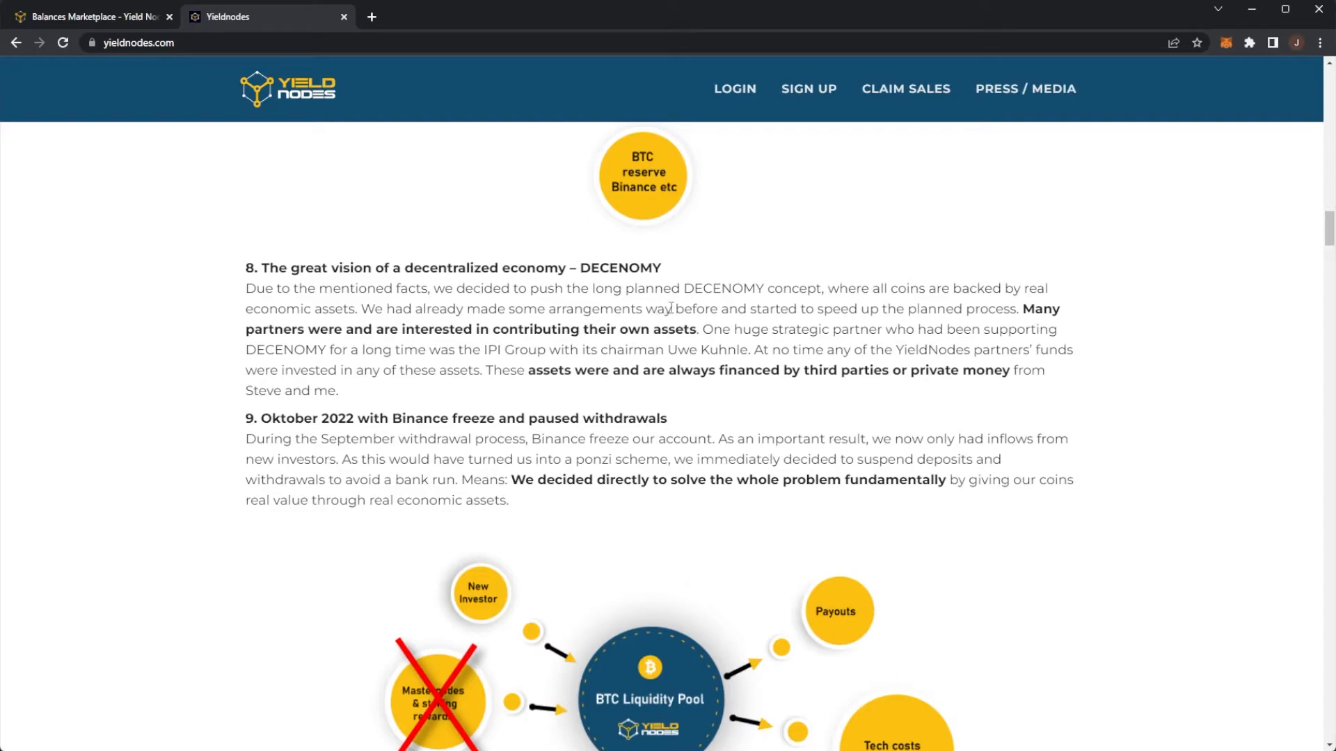
mouse_move(290, 323)
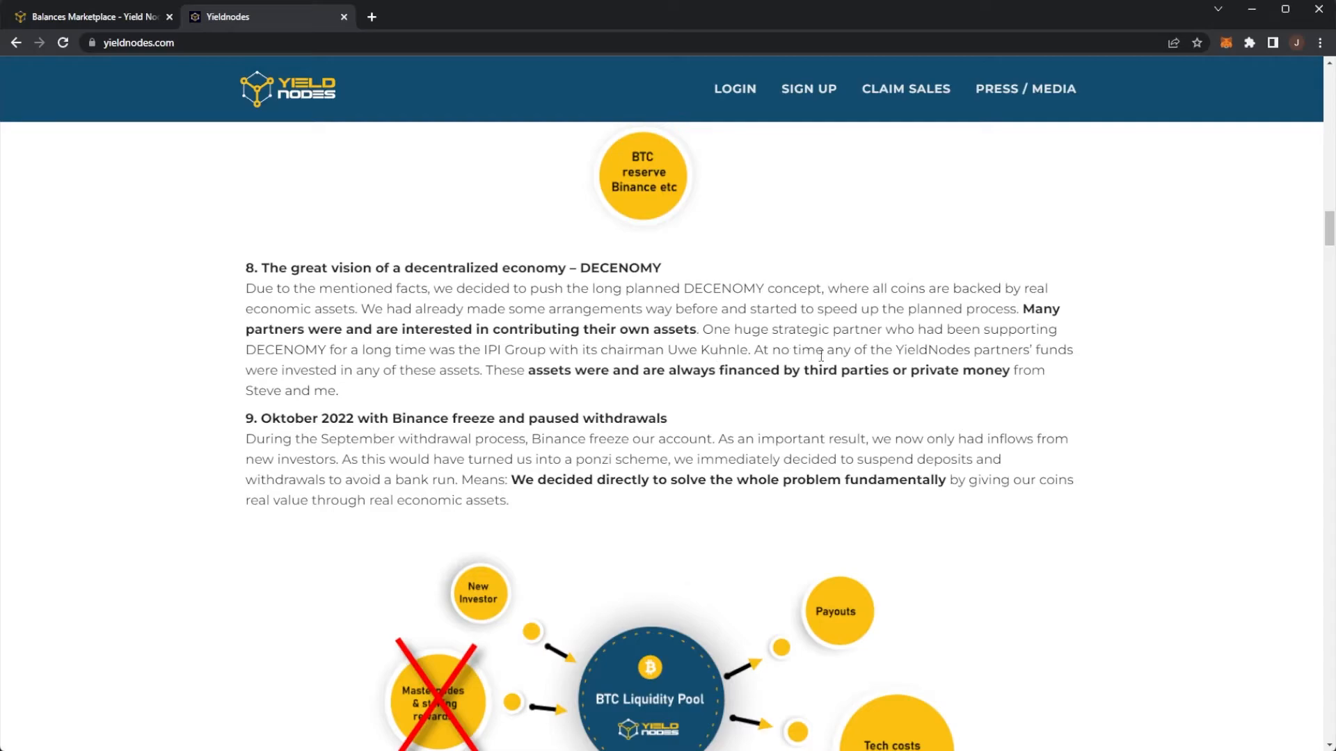
mouse_move(391, 366)
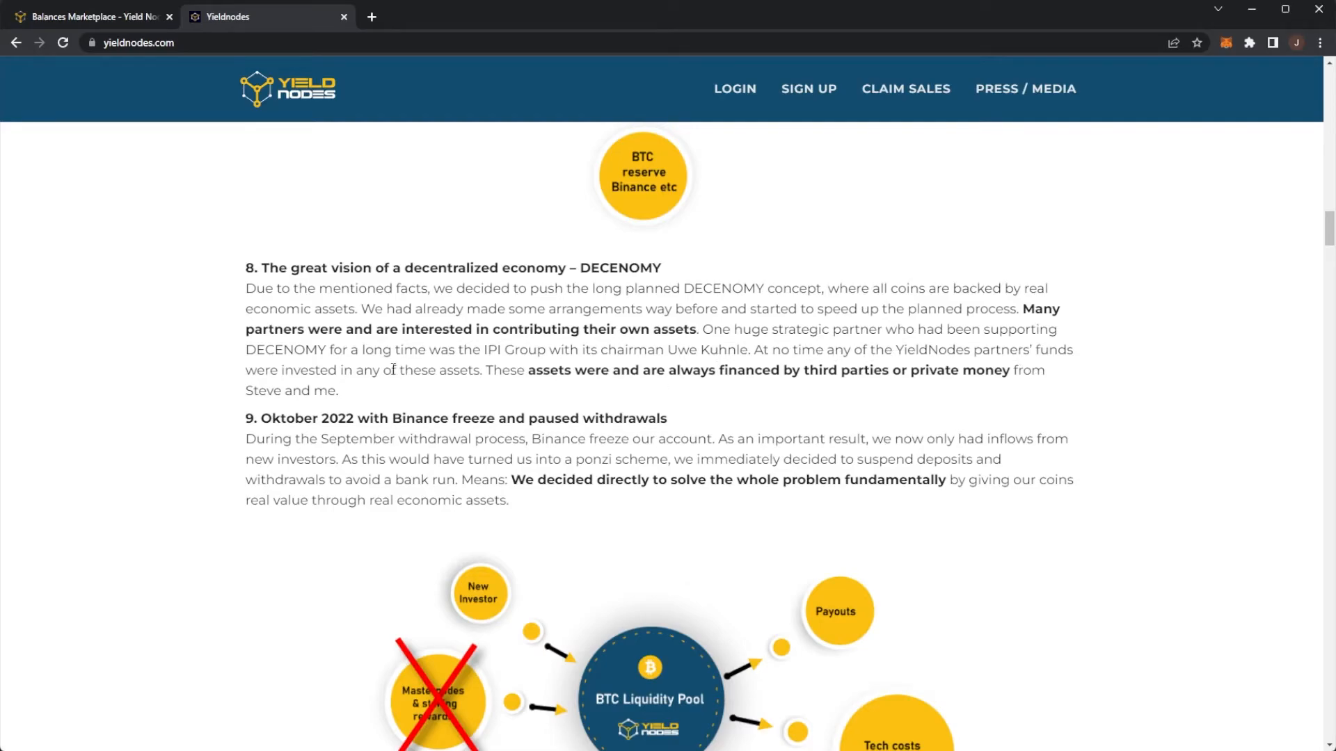
mouse_move(367, 367)
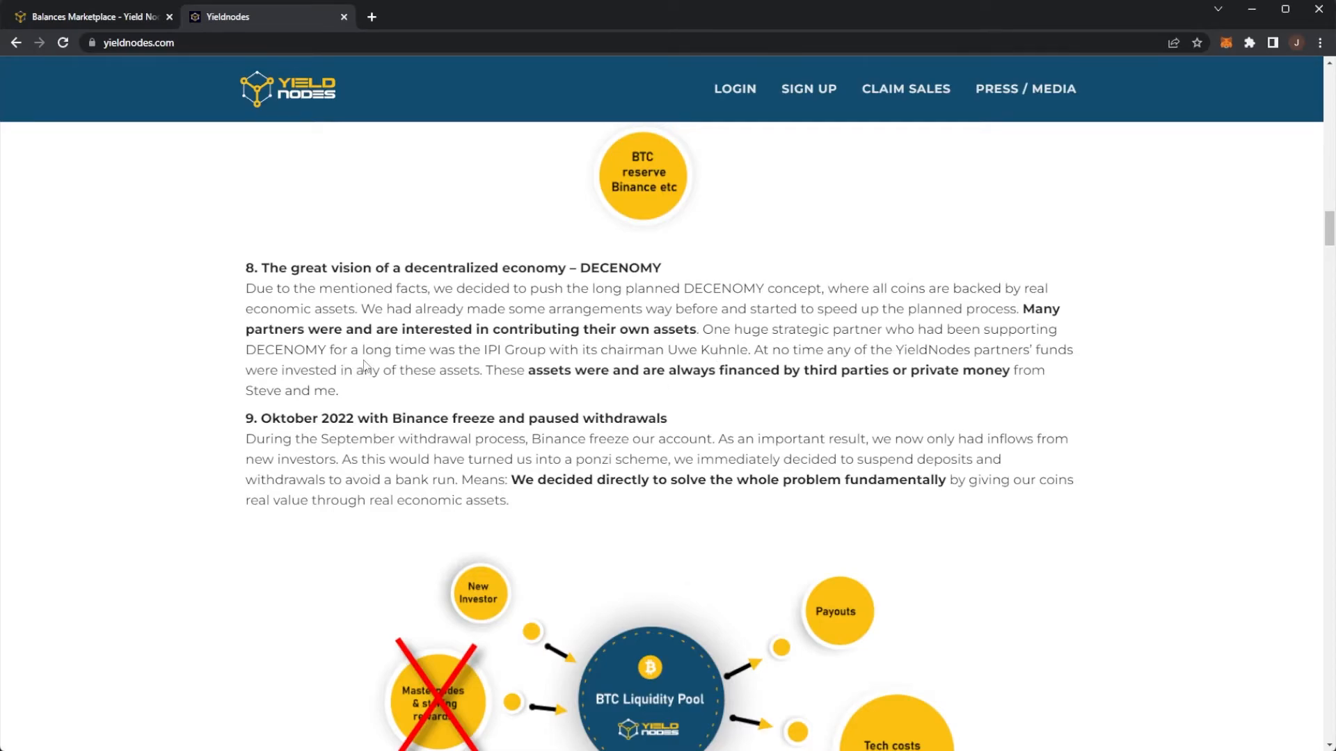
scroll(down, 3)
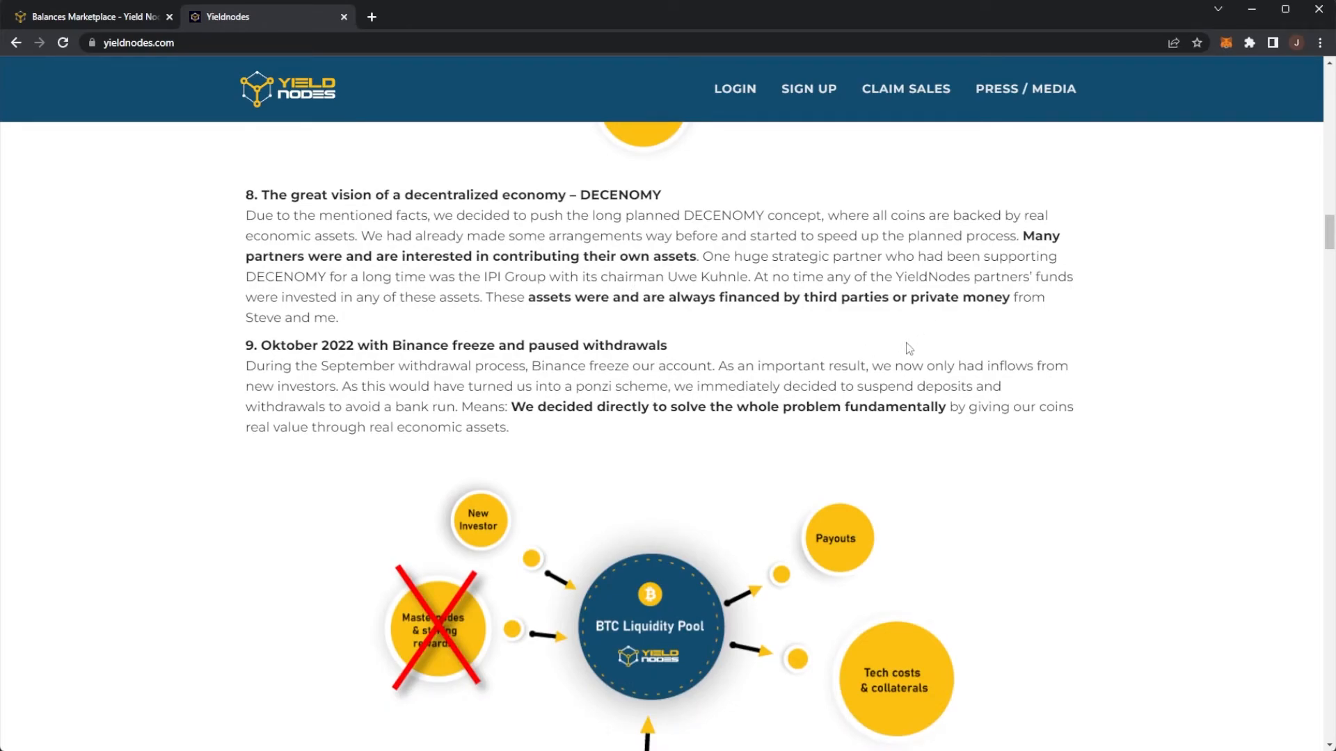
scroll(down, 3)
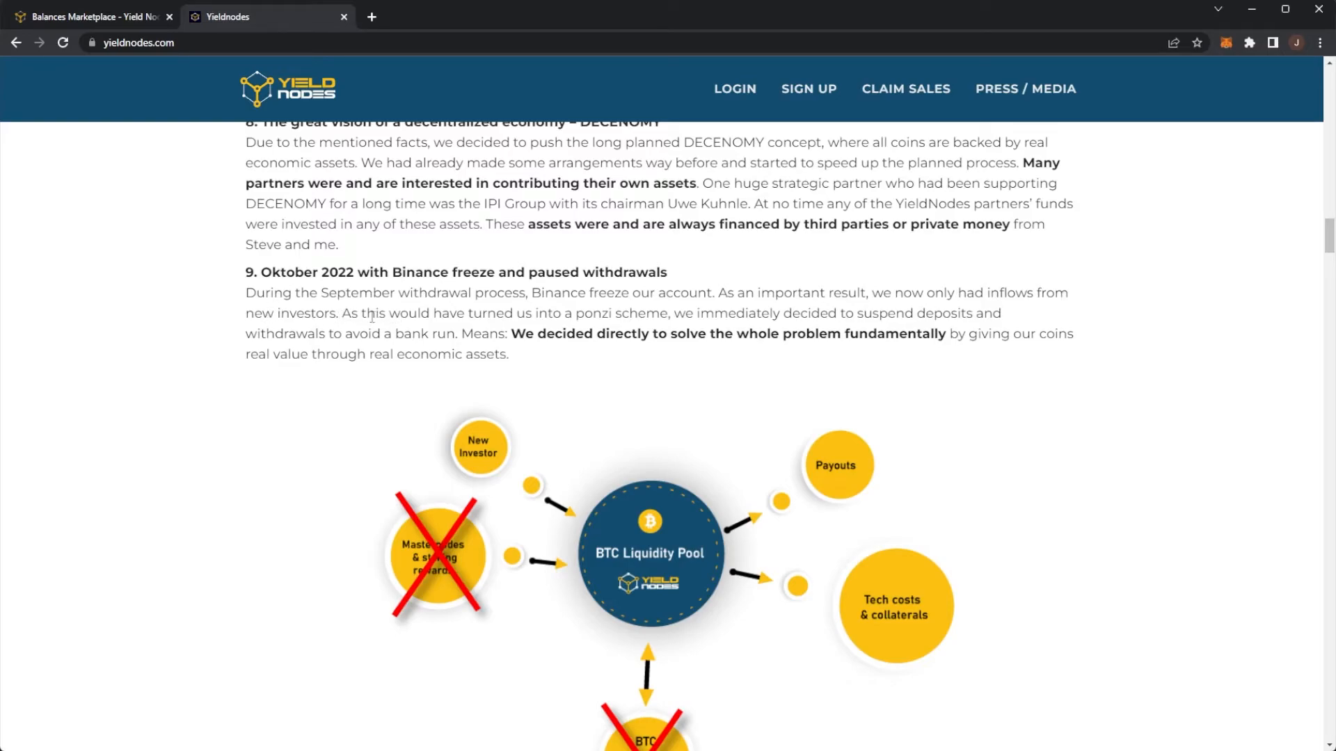
drag(565, 312, 671, 313)
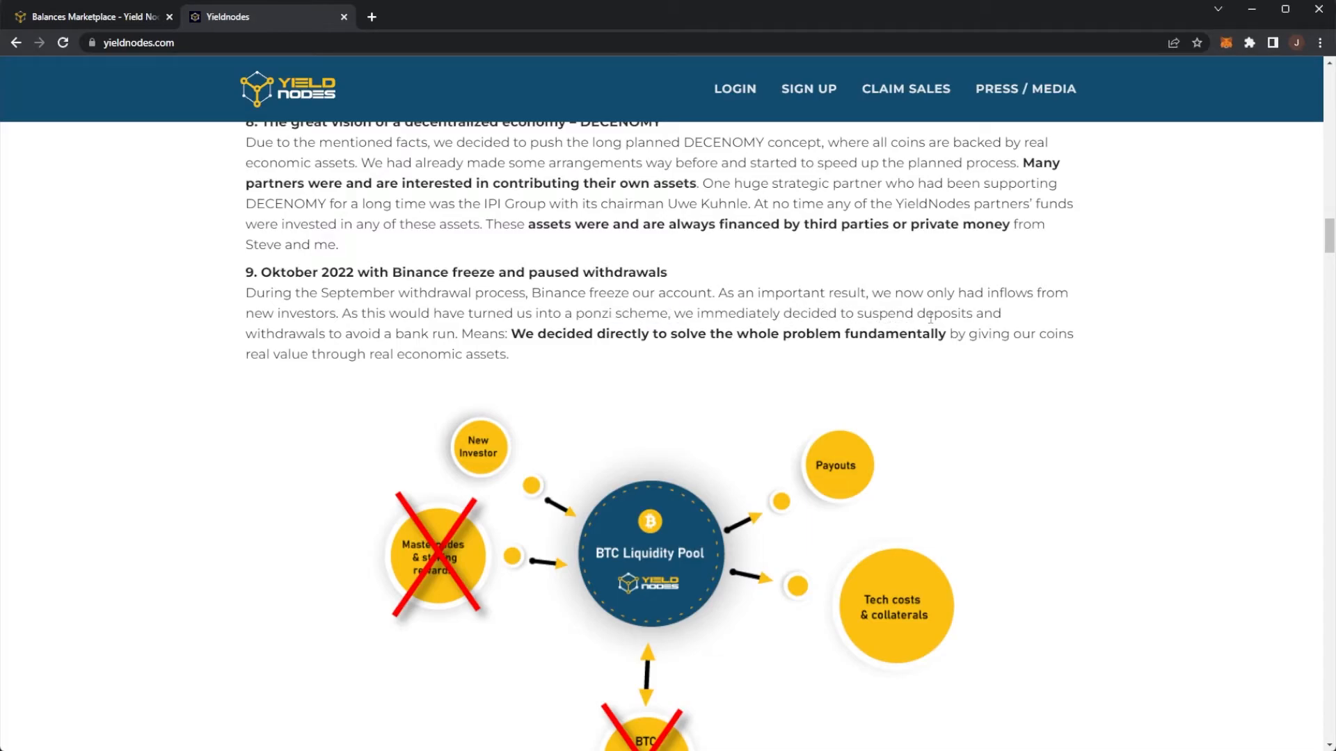
mouse_move(331, 334)
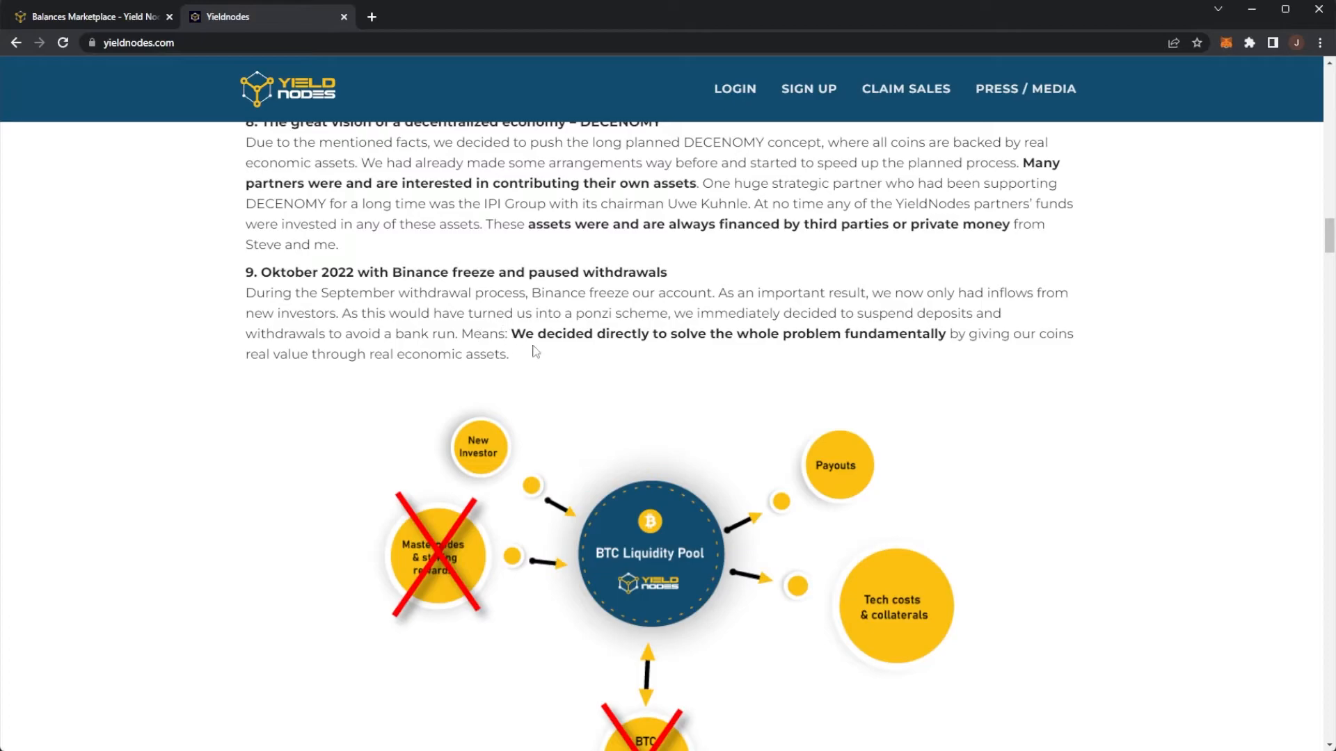
drag(534, 333, 948, 334)
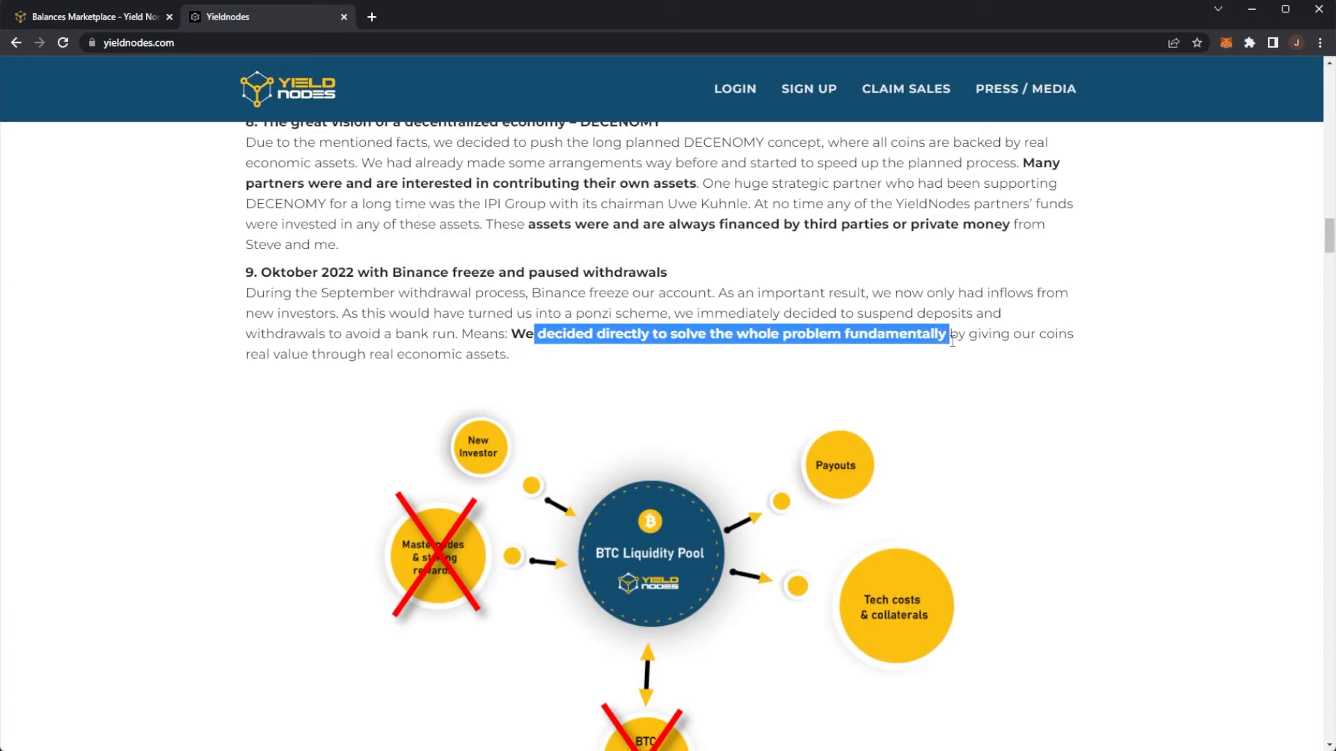
click(285, 354)
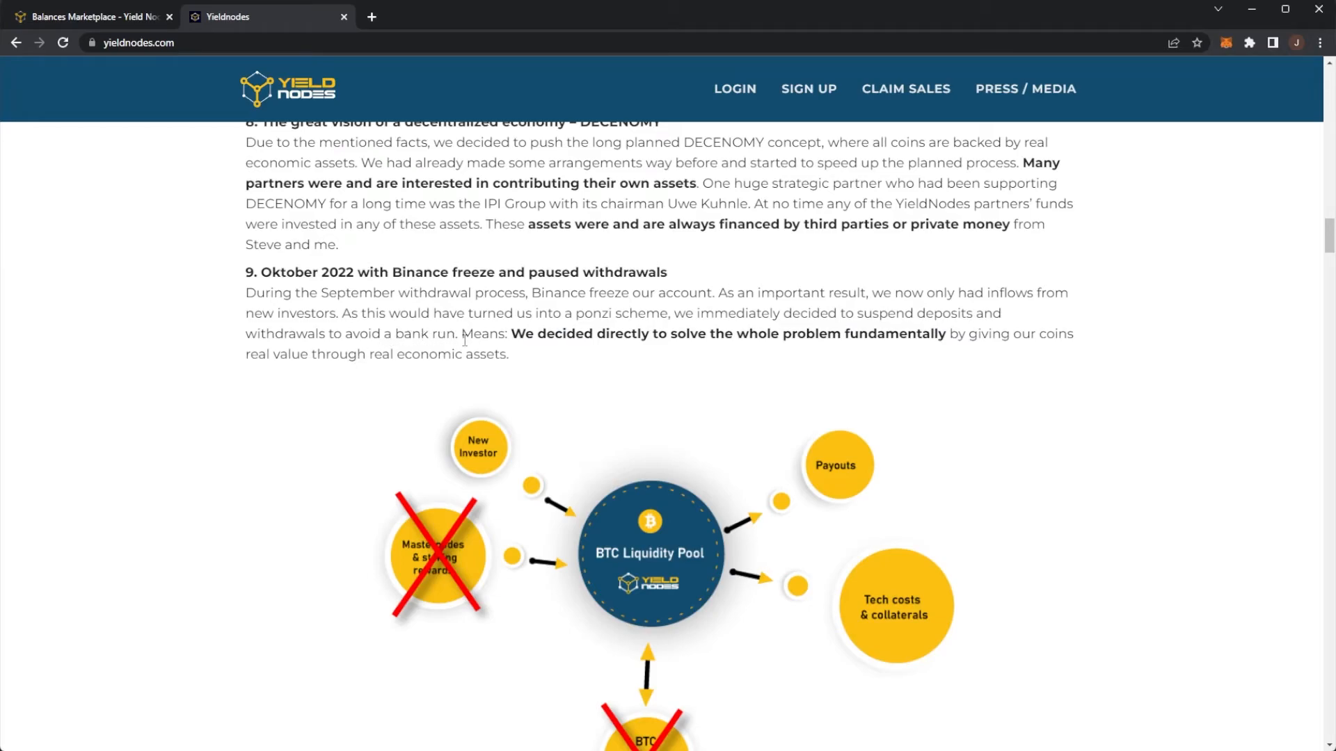
scroll(down, 3)
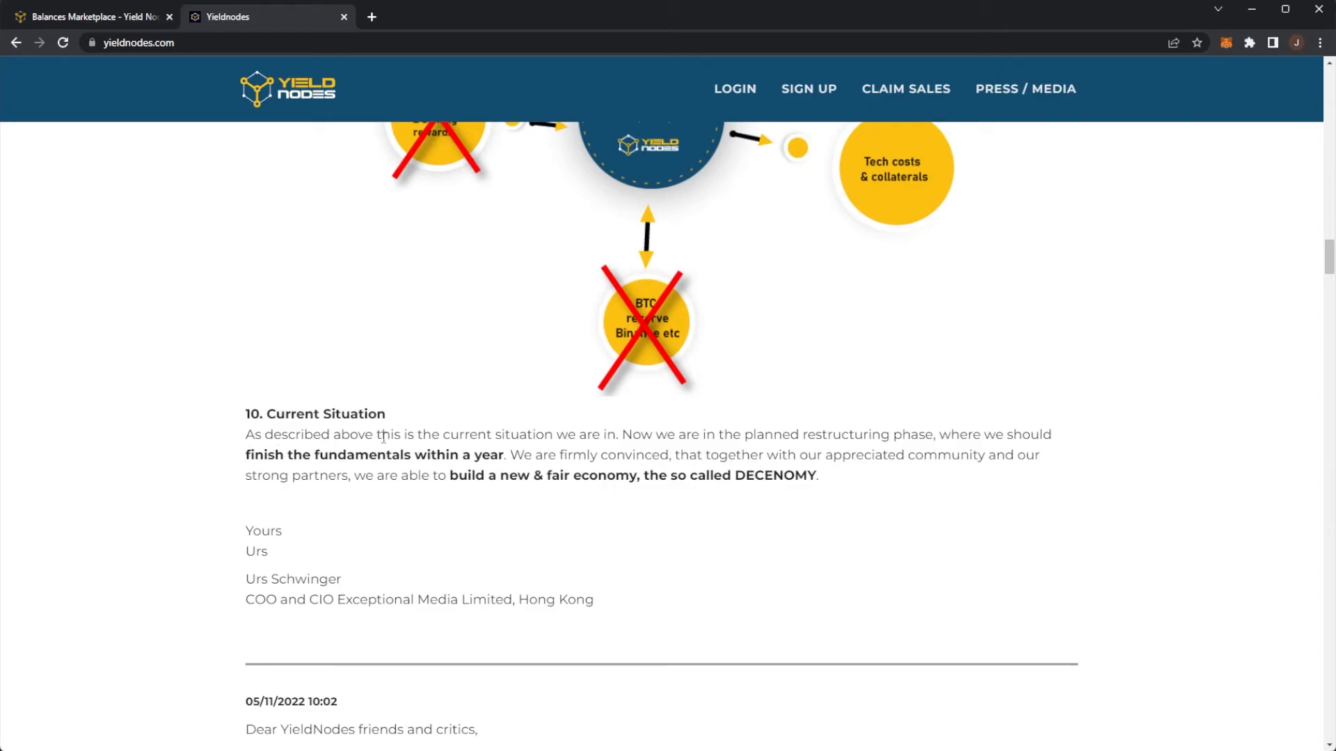
mouse_move(699, 449)
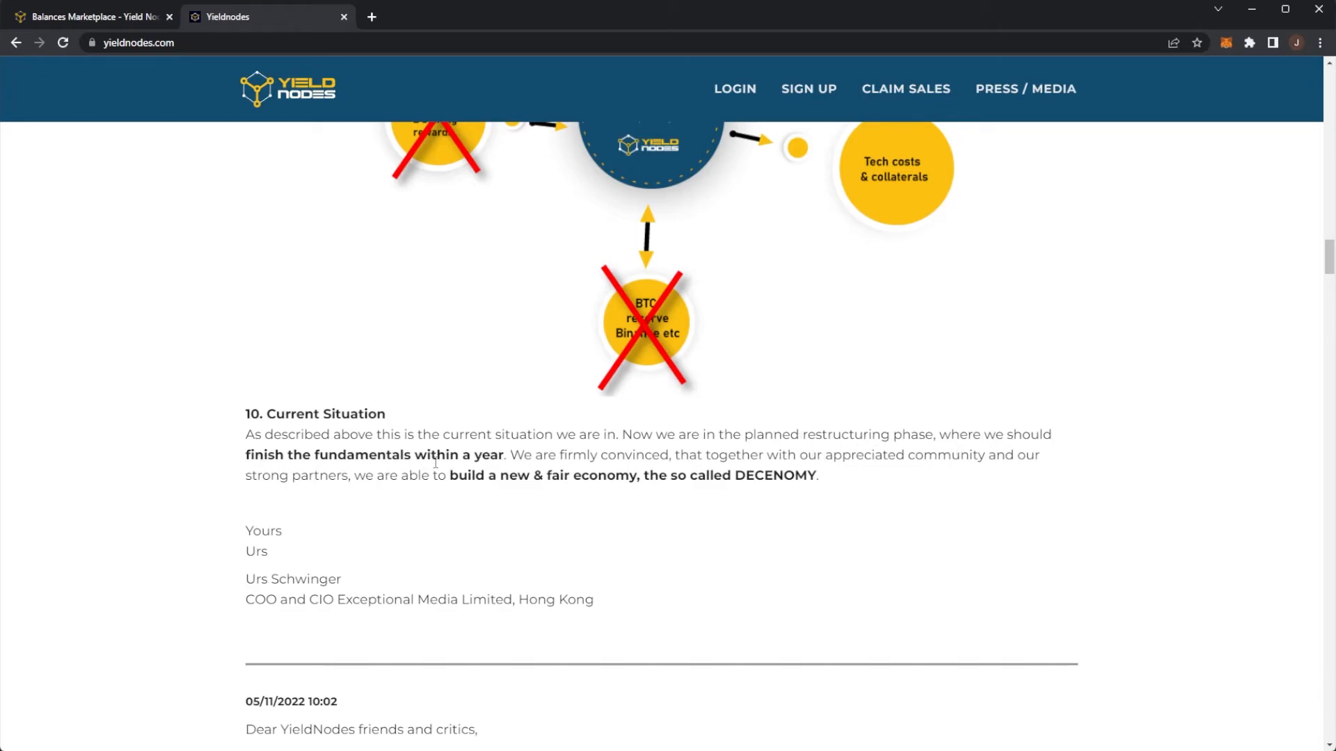
mouse_move(542, 460)
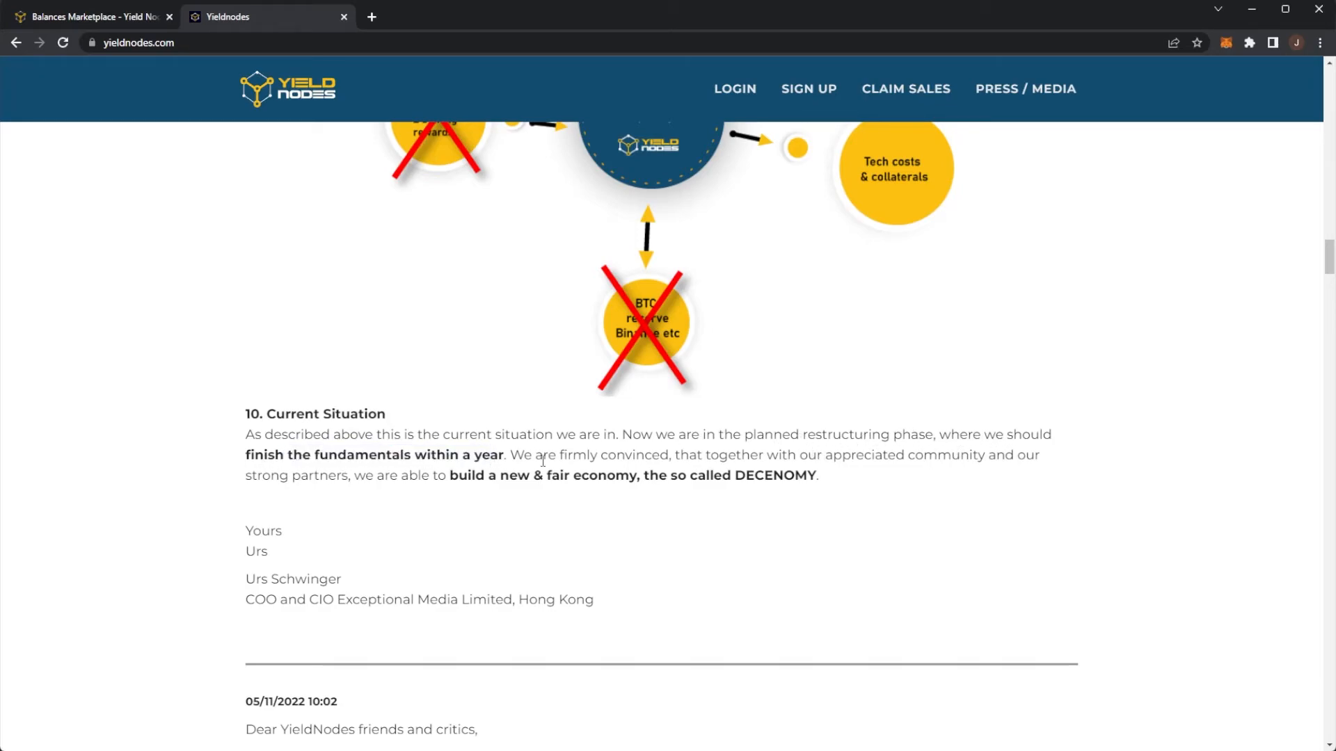
mouse_move(838, 461)
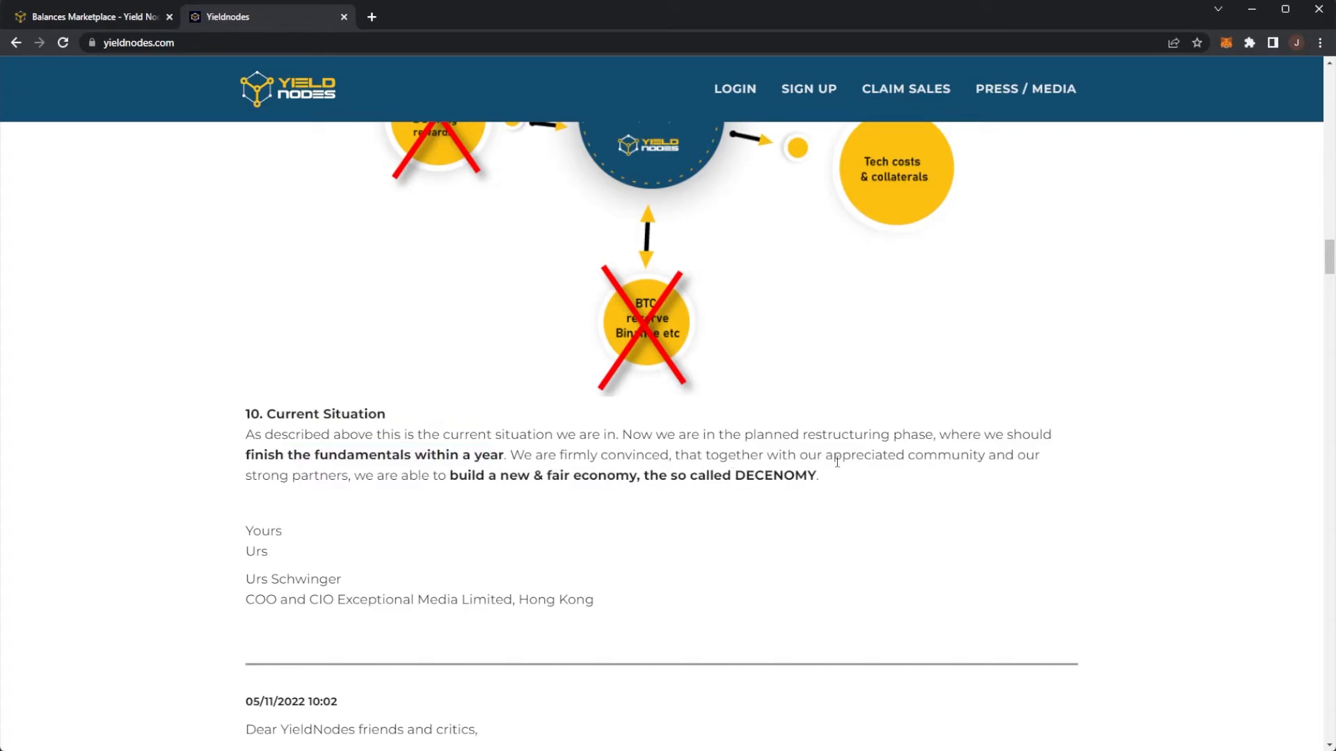
mouse_move(402, 496)
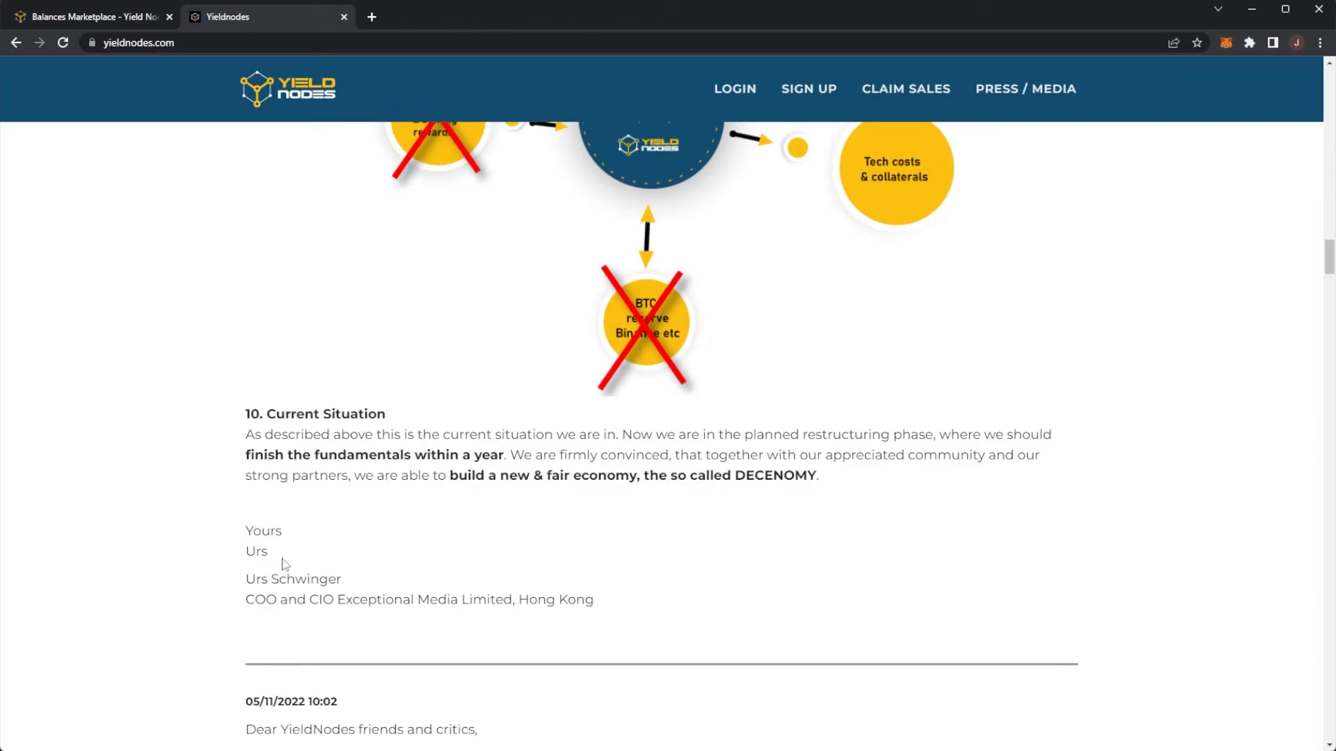
mouse_move(351, 605)
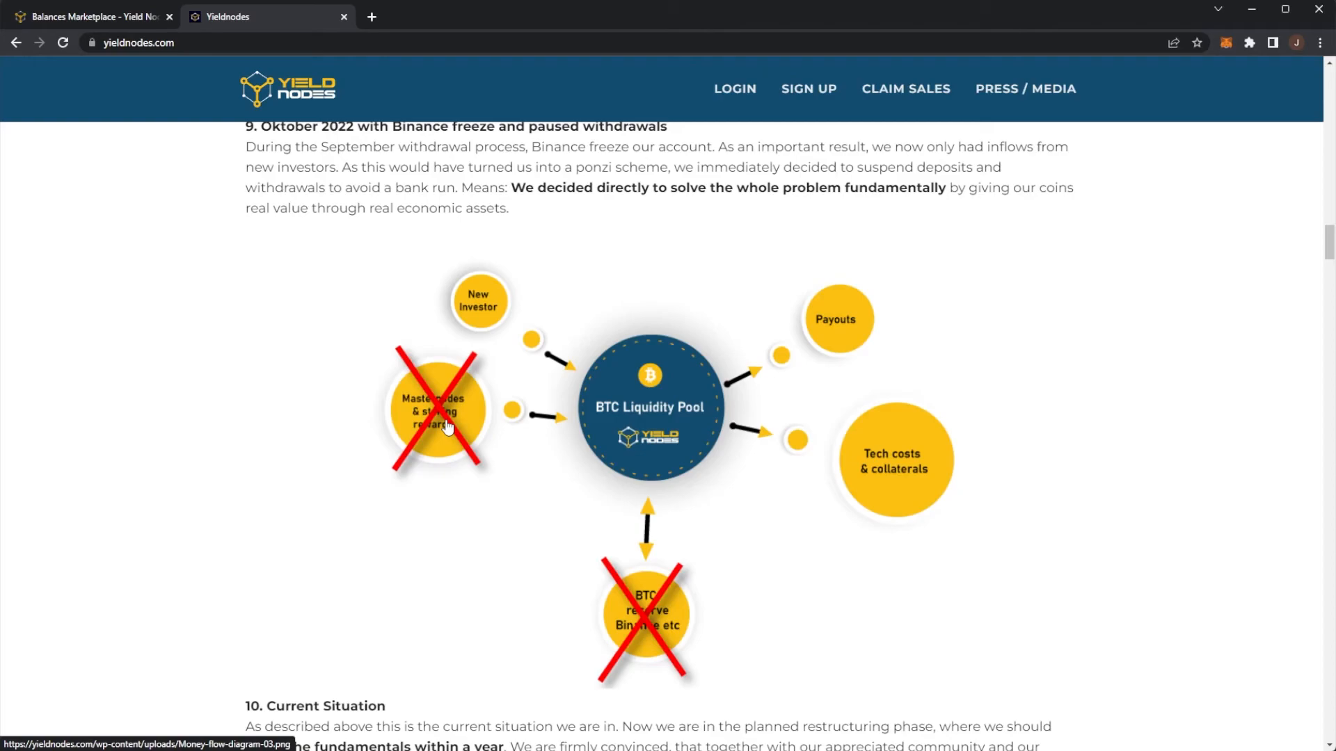
mouse_move(436, 385)
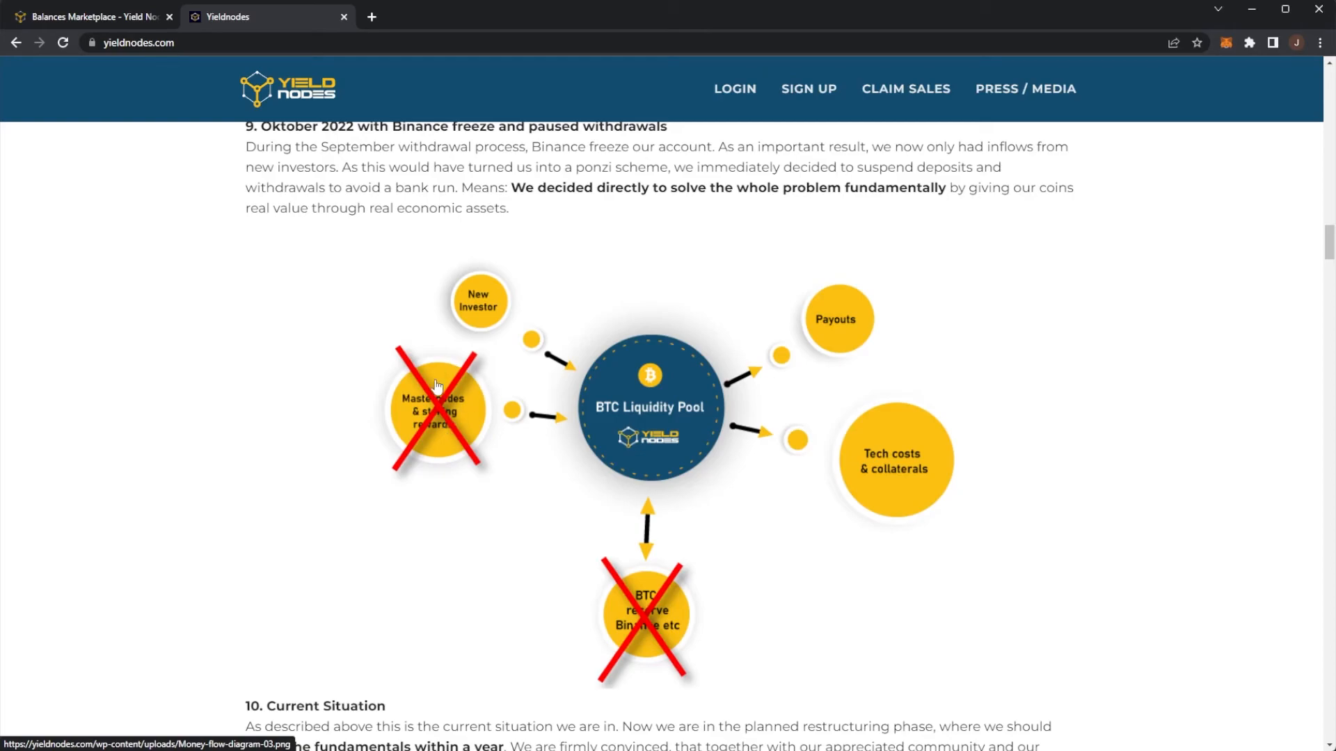
mouse_move(831, 497)
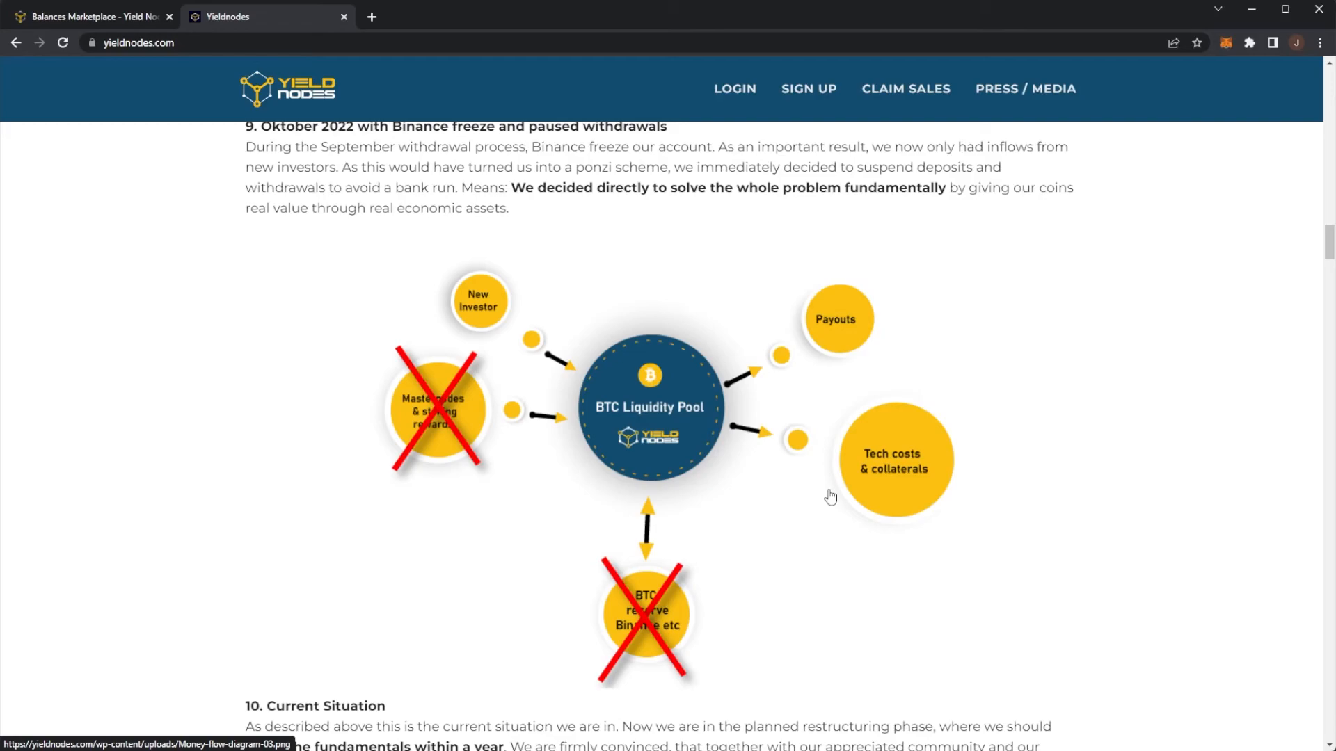
mouse_move(907, 385)
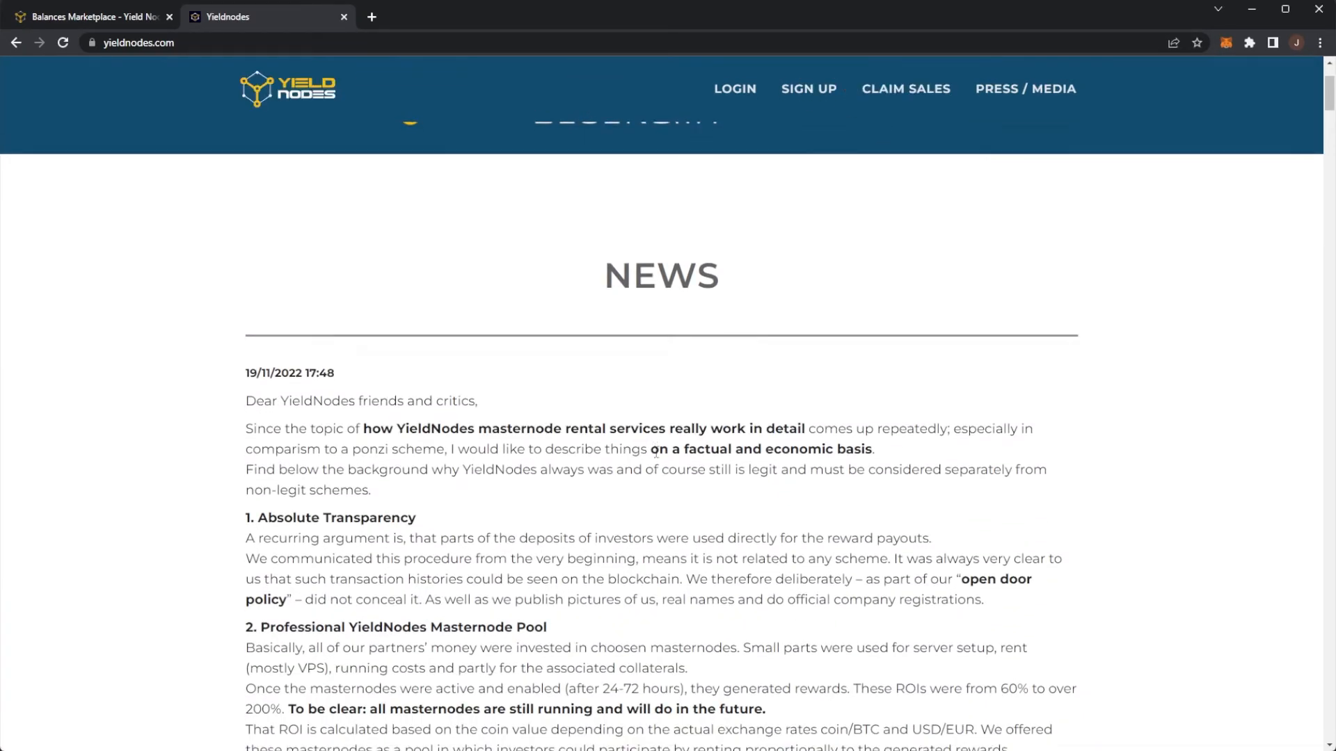
scroll(down, 3)
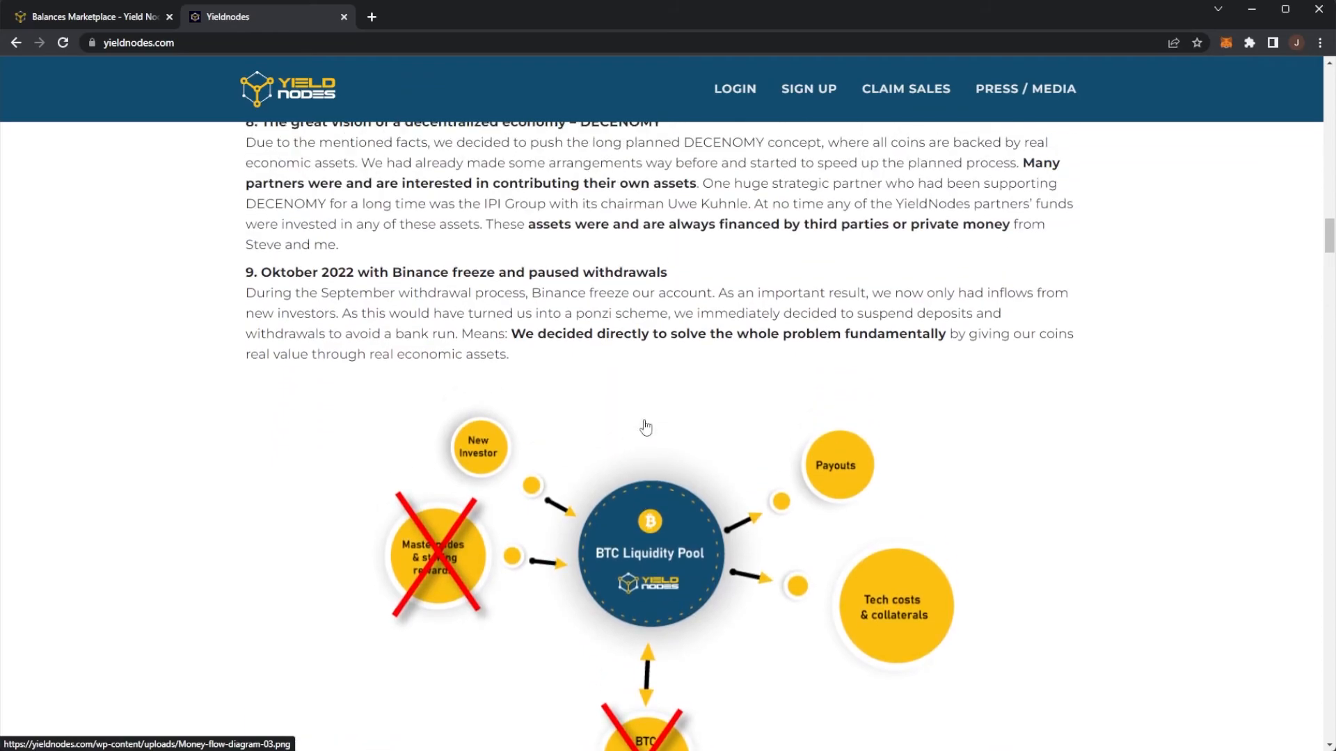
scroll(up, 3)
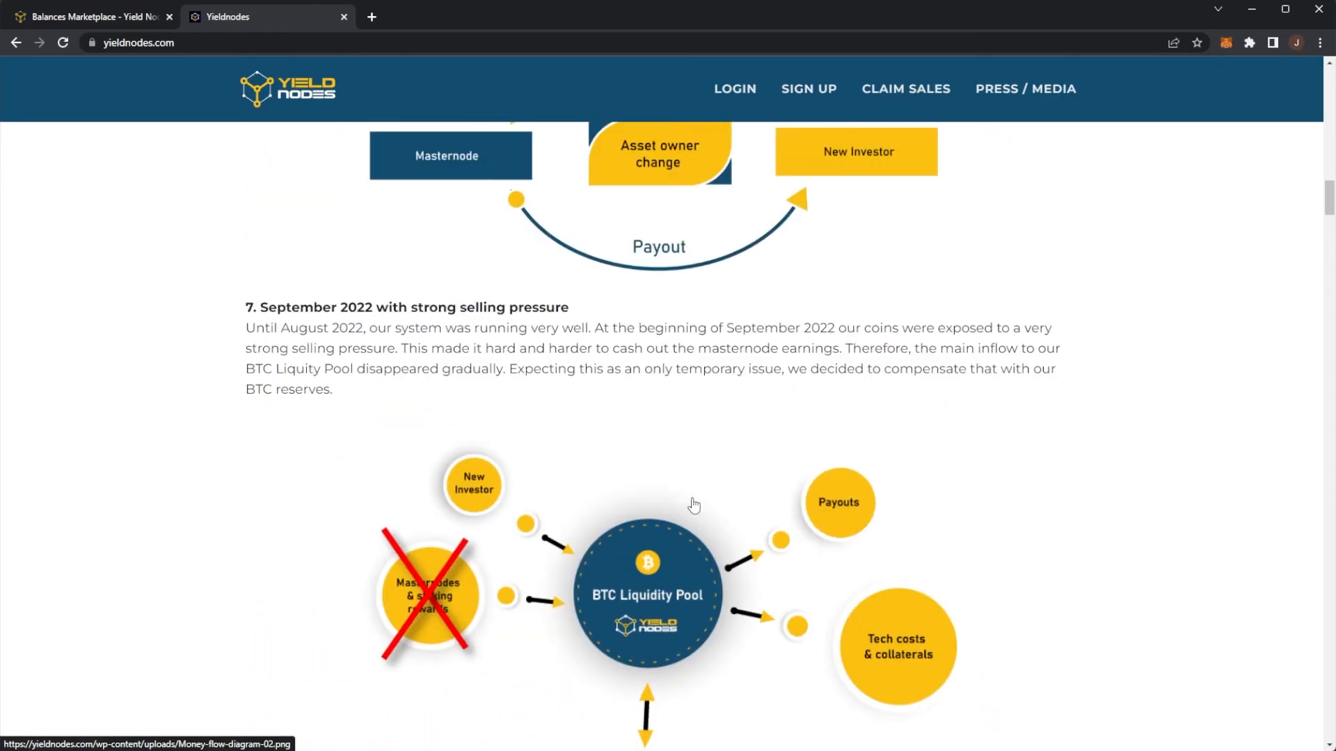
scroll(down, 3)
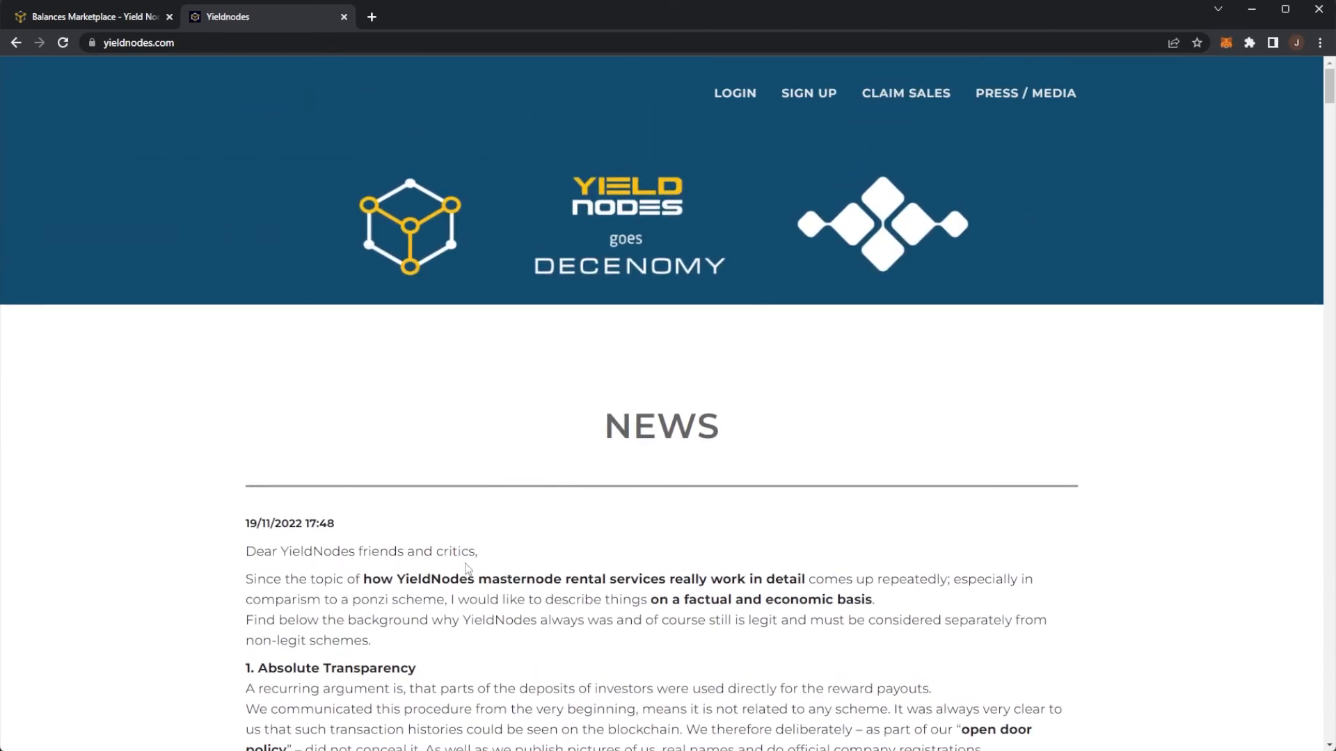
scroll(down, 3)
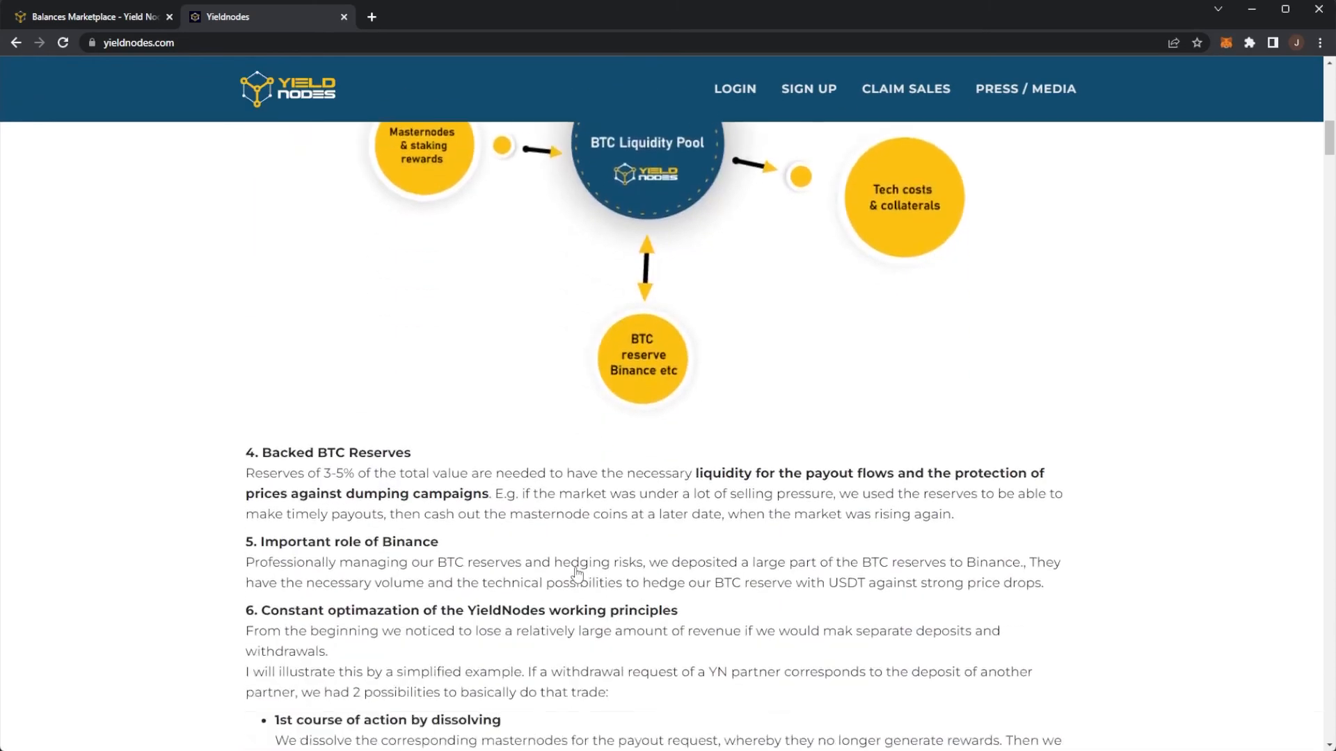
scroll(down, 3)
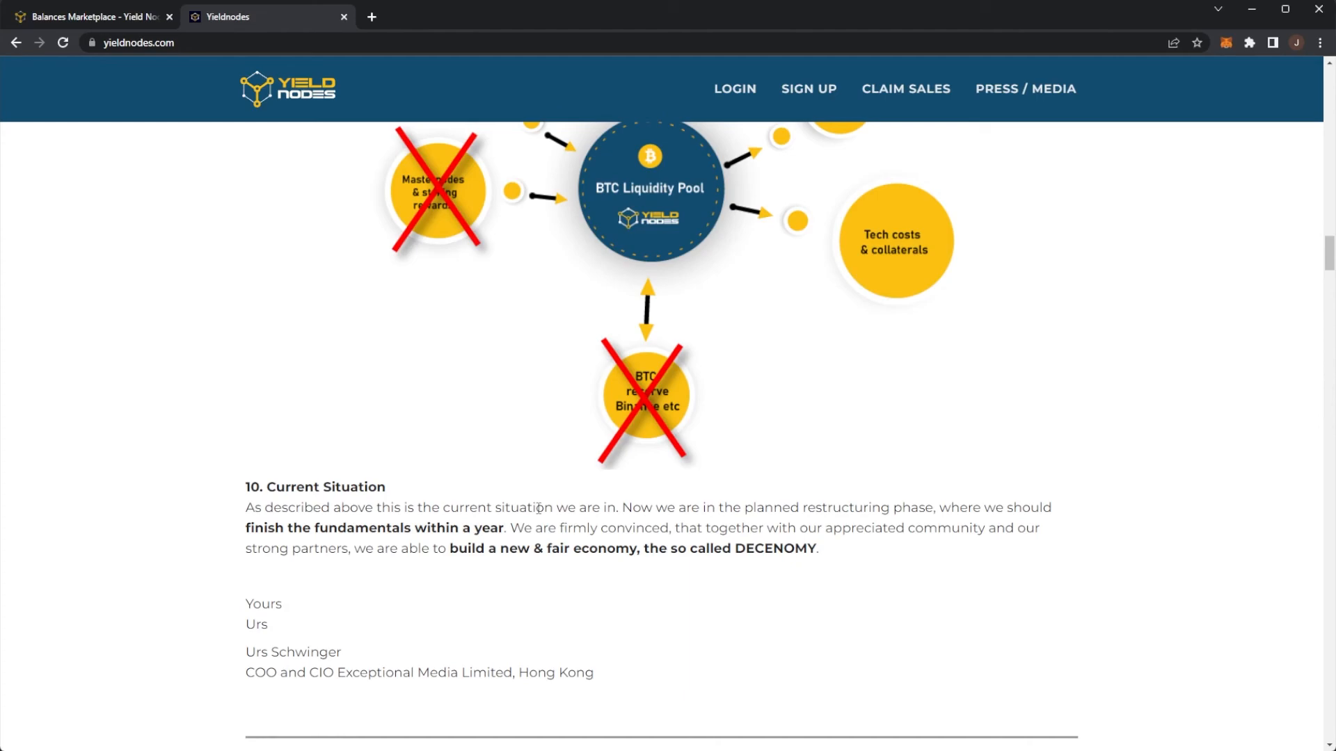
mouse_move(110, 199)
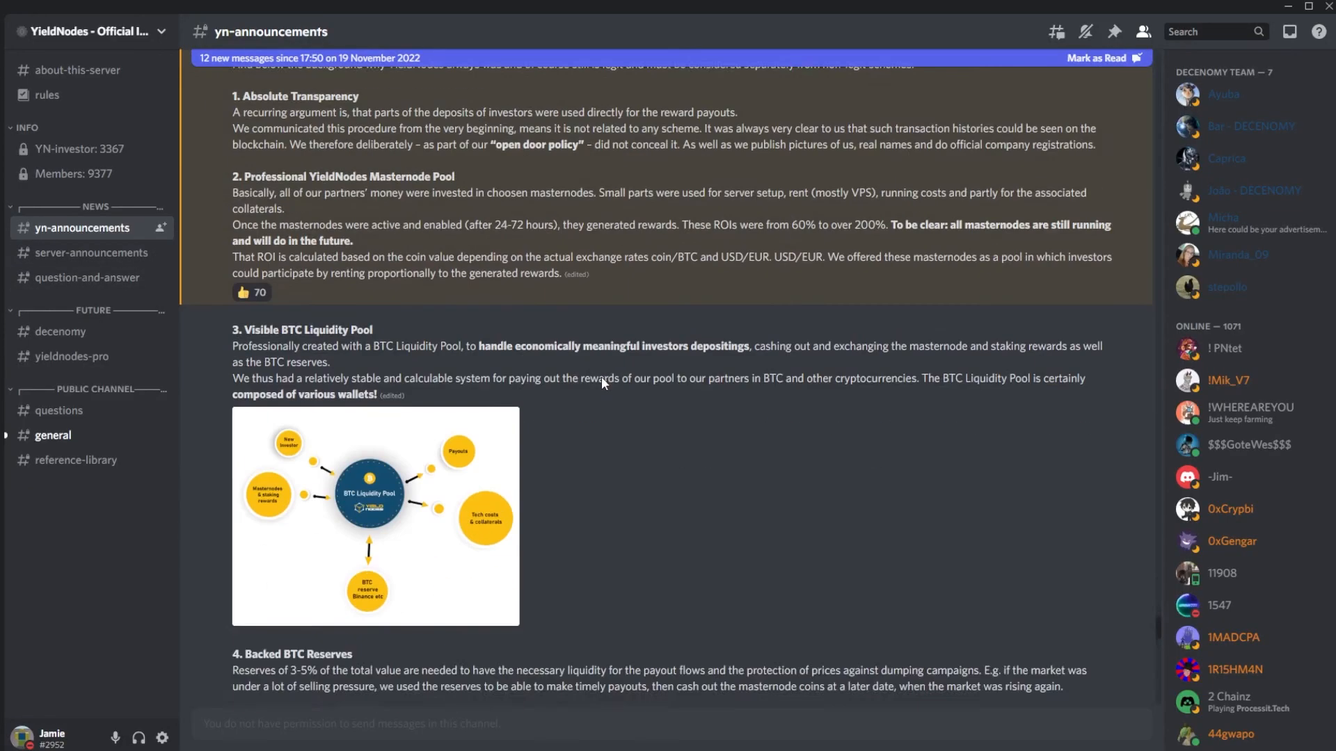
- Scroll the Discord announcement to its Current Situation signature, then return to the YieldNodes news post in Chrome
scroll(down, 3)
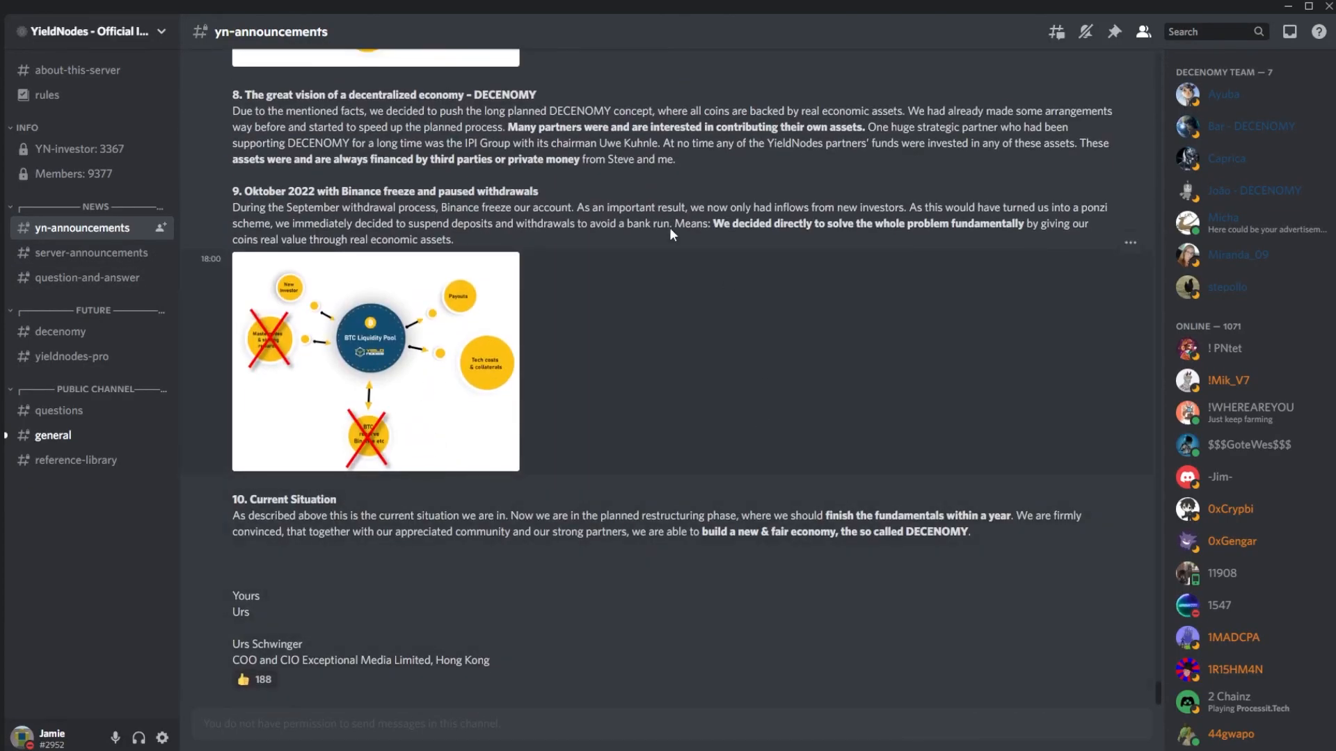
mouse_move(784, 460)
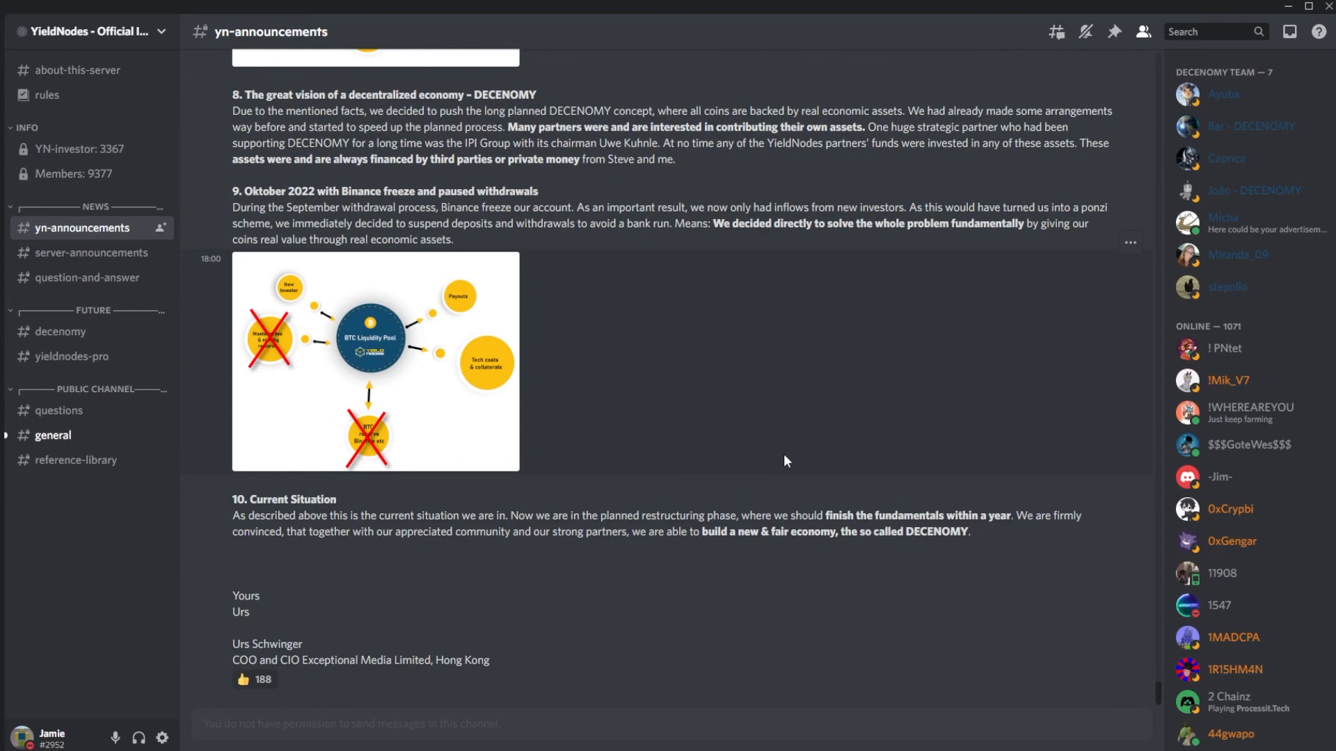
click(266, 16)
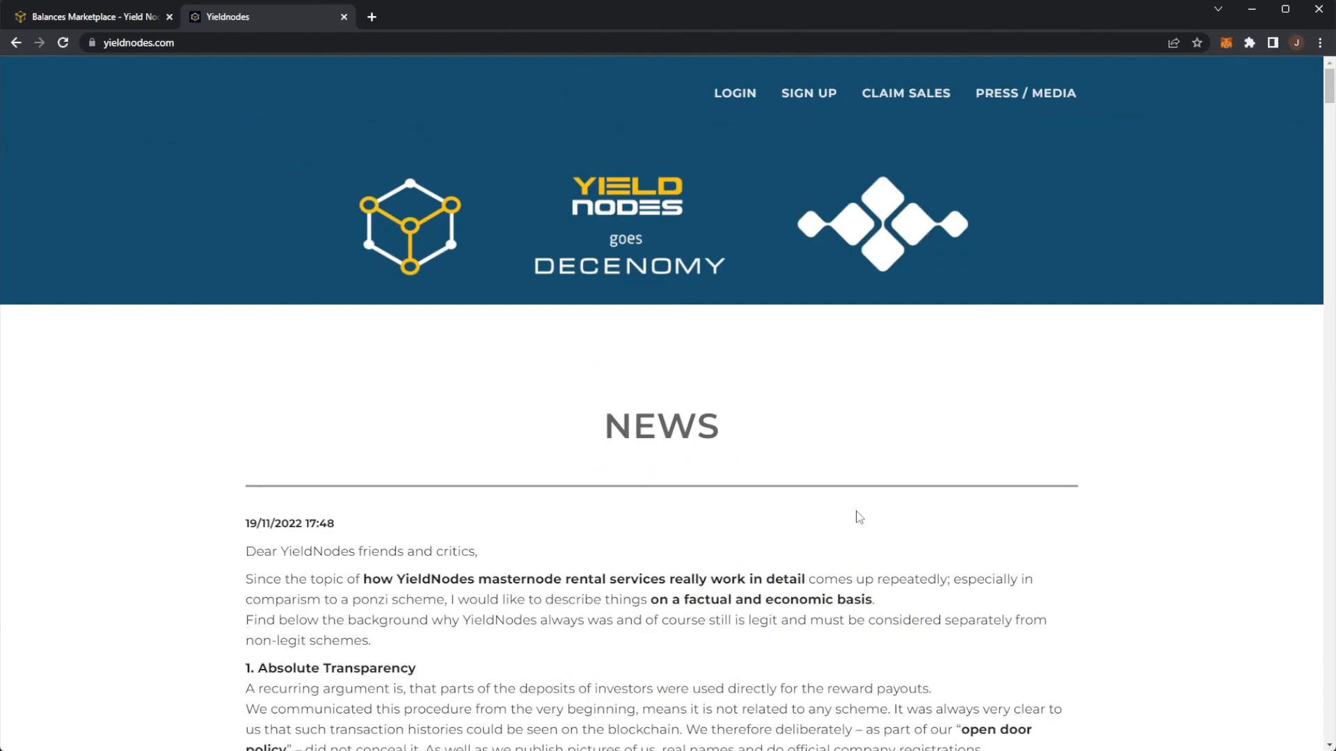
scroll(down, 3)
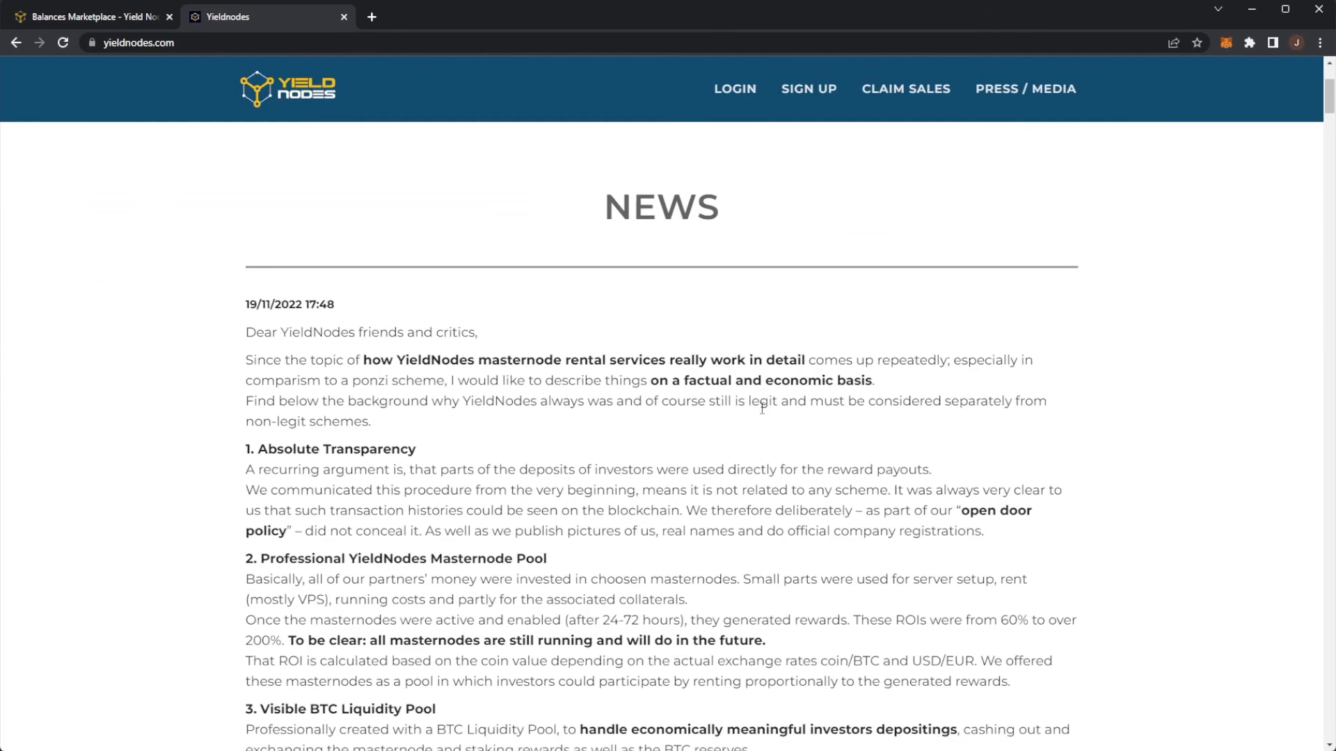